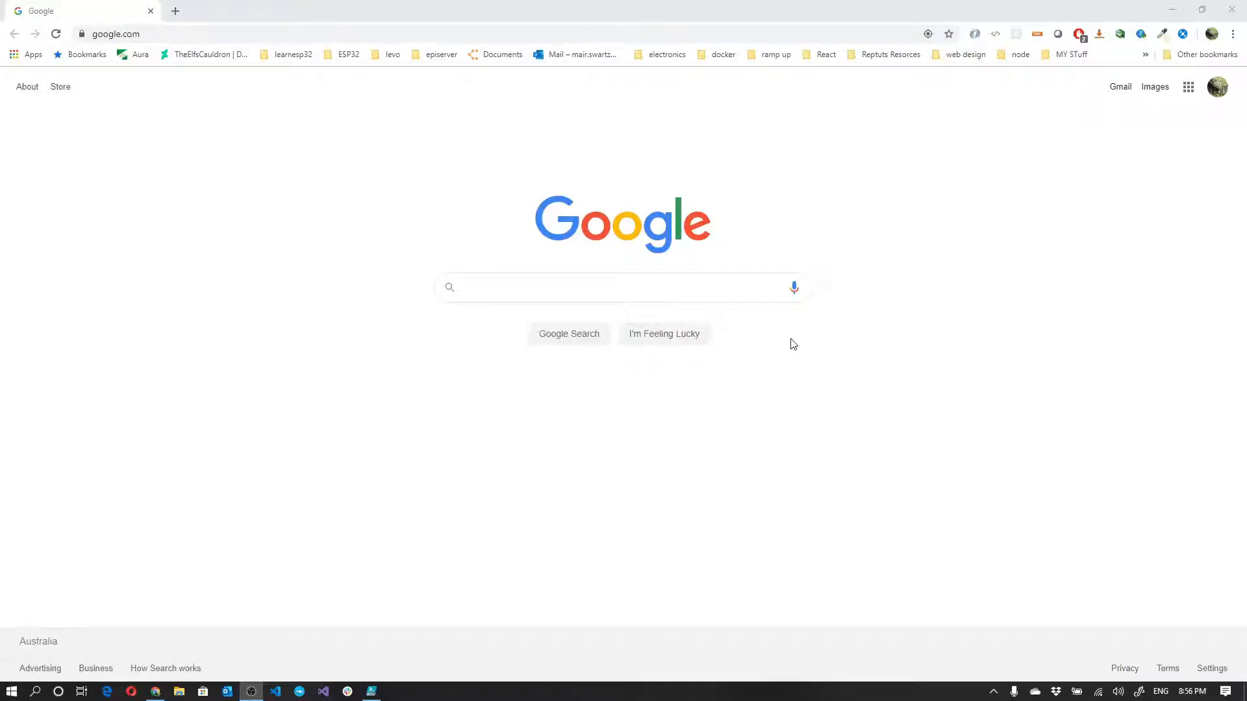
mouse_move(202, 50)
type("i")
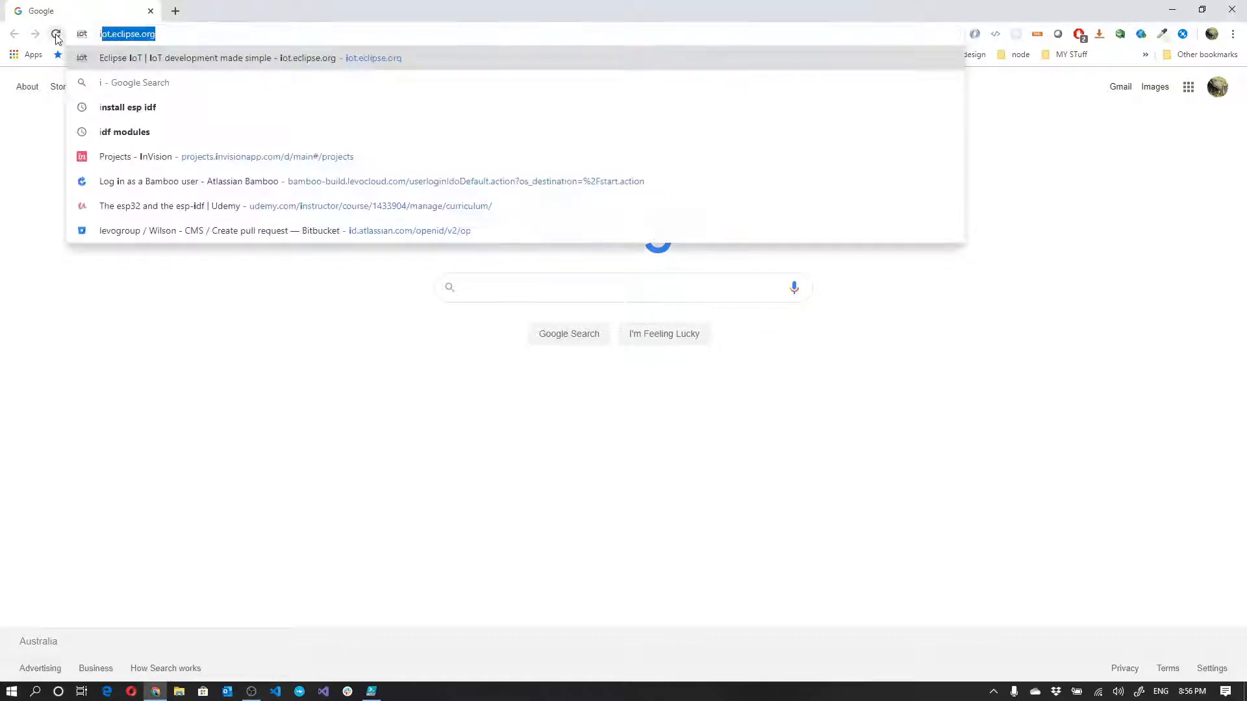
Search Google for 'esp documentation'
type("esp documentation")
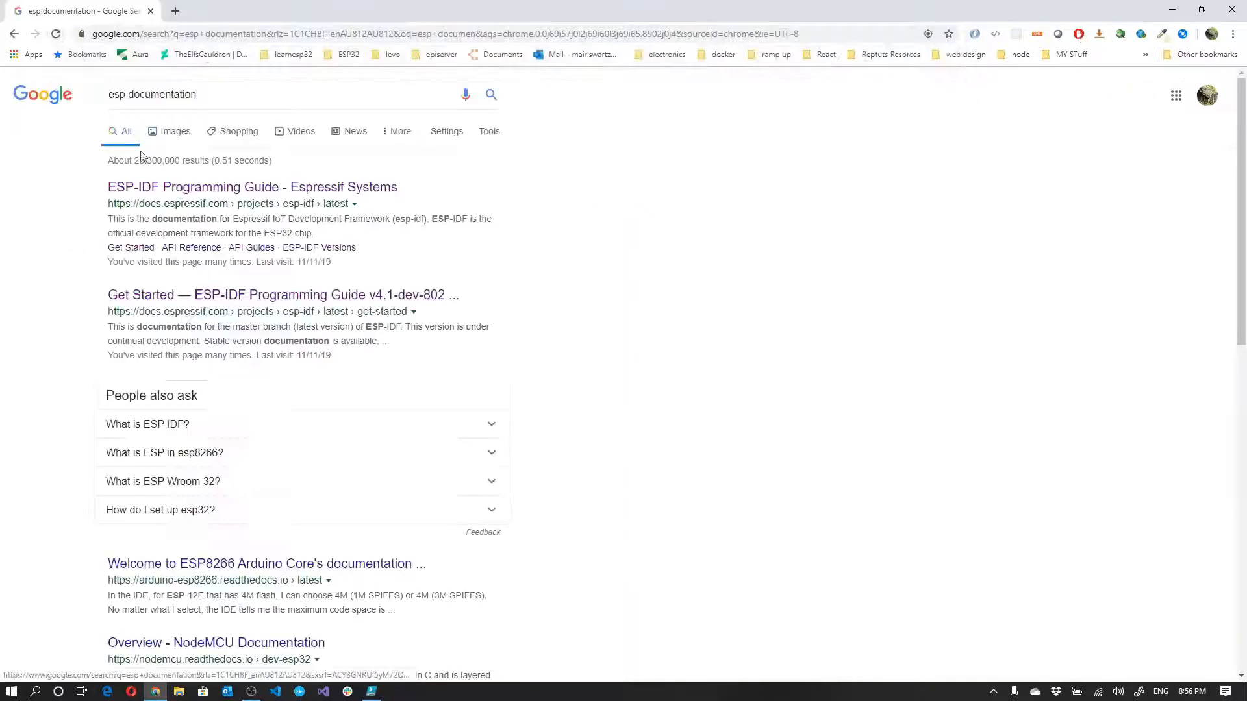
Open the ESP-IDF Programming Guide, then Get Started > Installation Step by Step
left_click(252, 187)
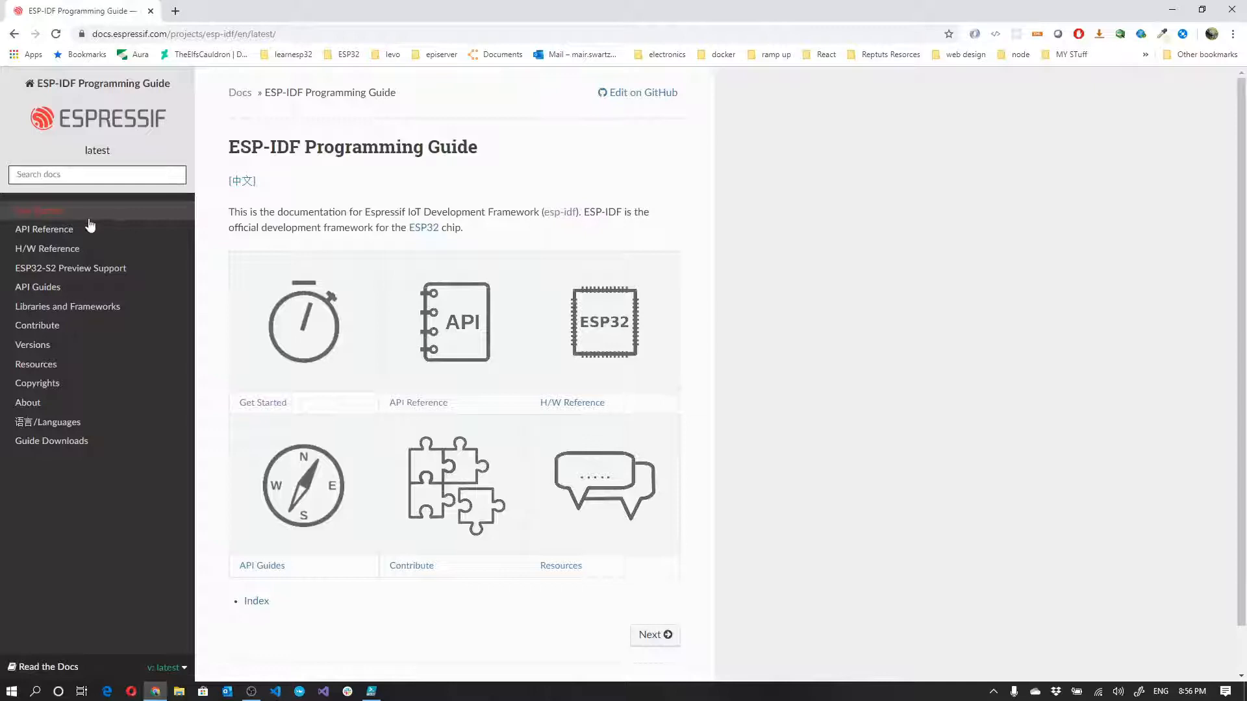
left_click(39, 210)
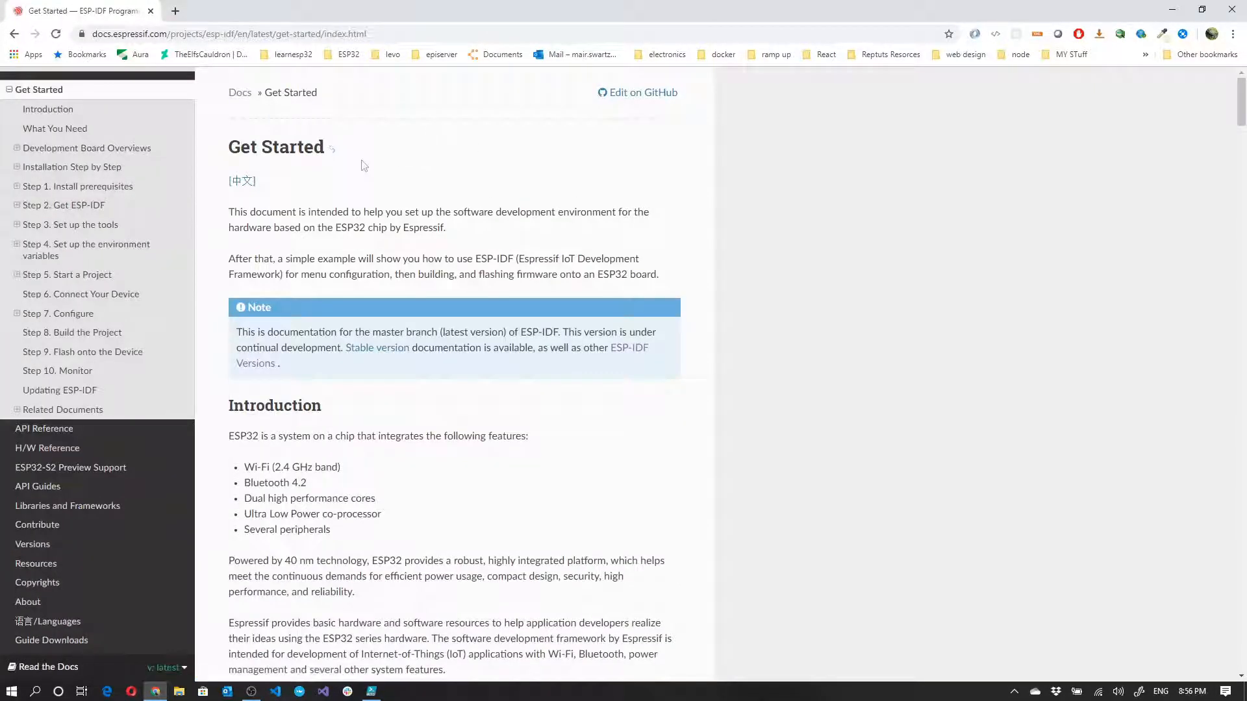
mouse_move(111, 191)
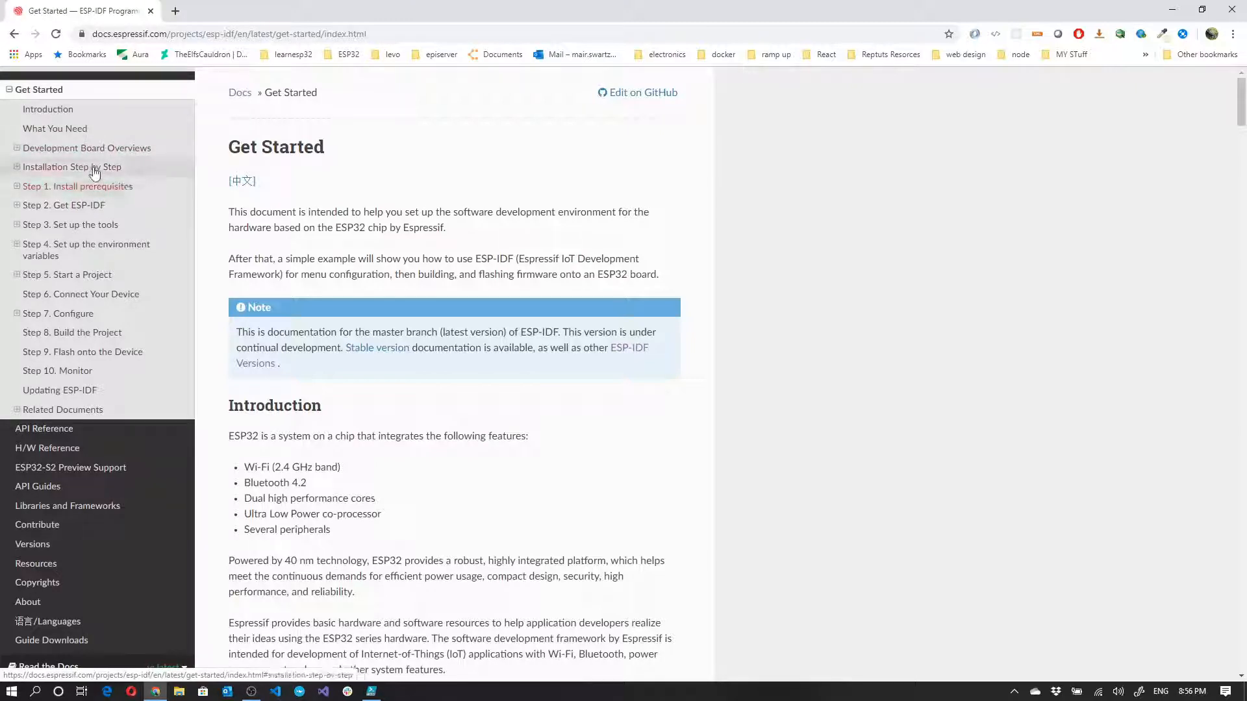
left_click(71, 166)
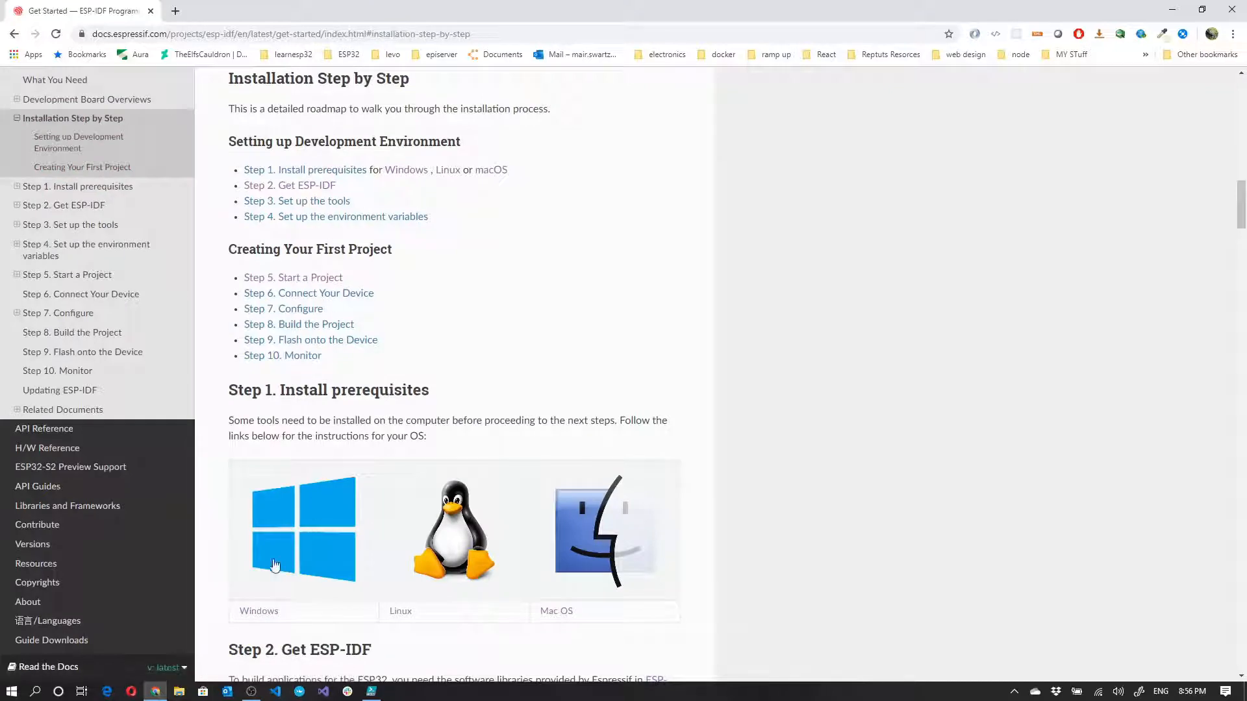
Open the Windows setup page and download esp-idf-tools-setup-2.1.exe
left_click(302, 529)
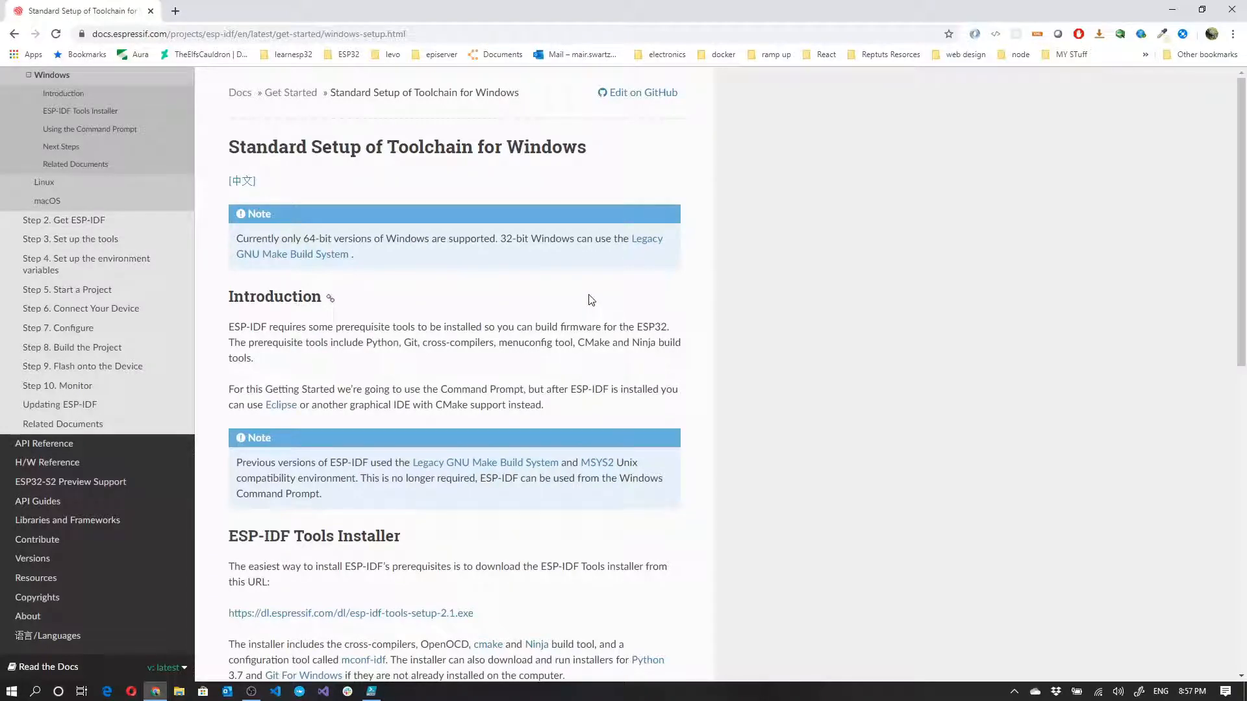
mouse_move(591, 289)
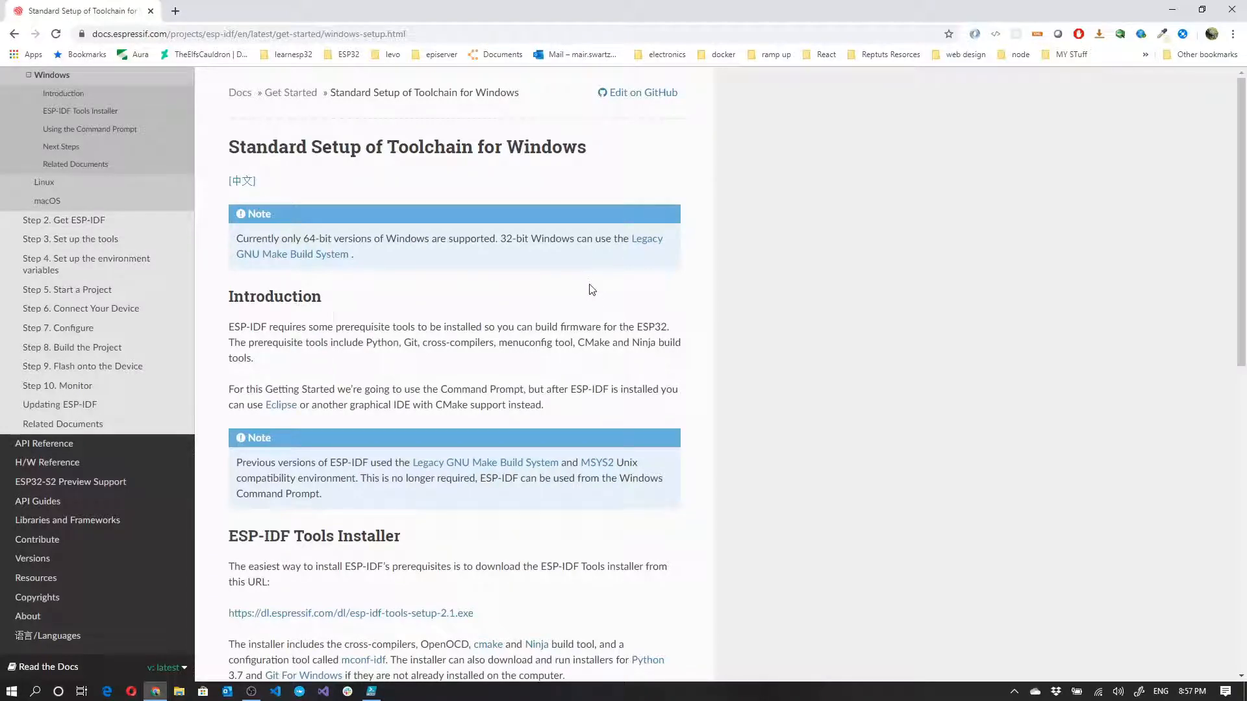
scroll("down", 3)
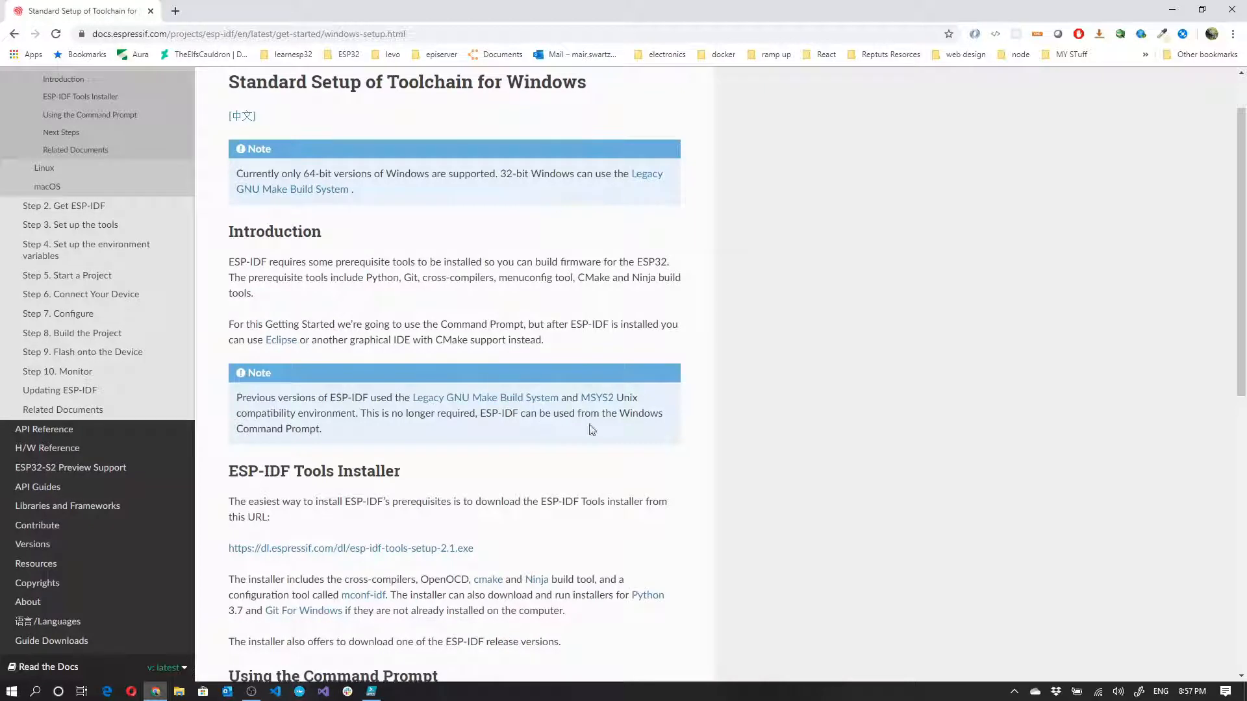
mouse_move(613, 433)
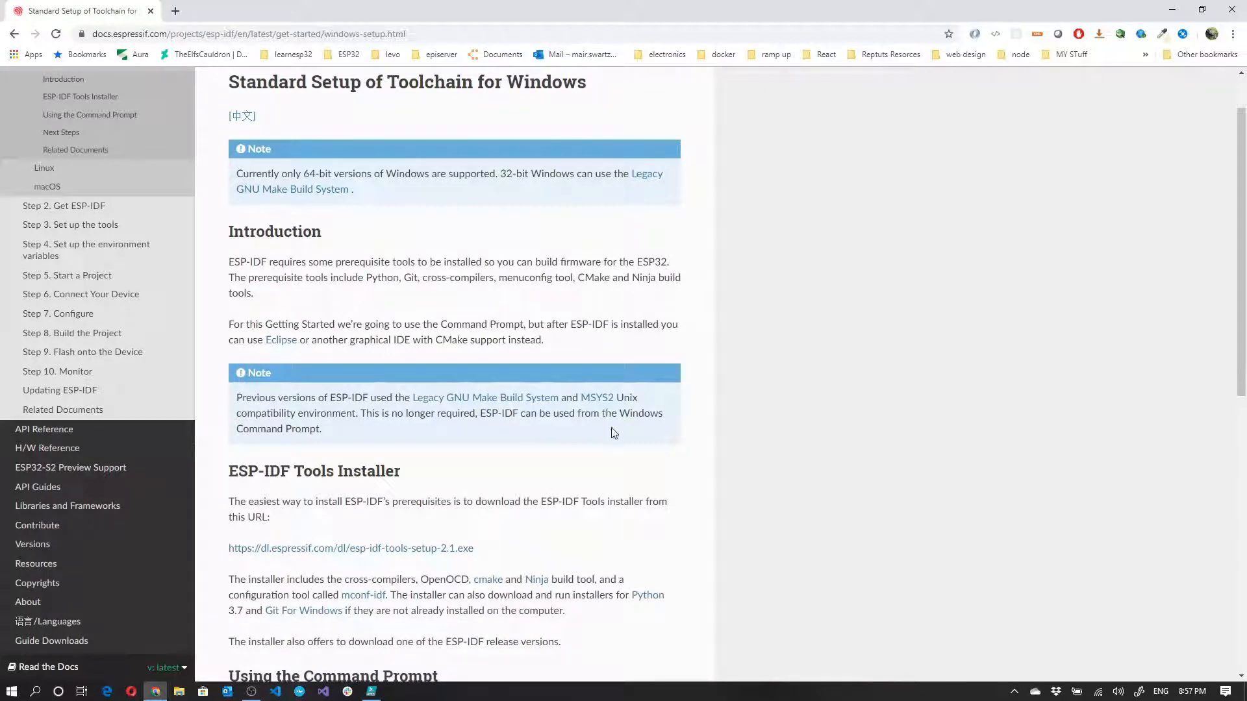
mouse_move(613, 425)
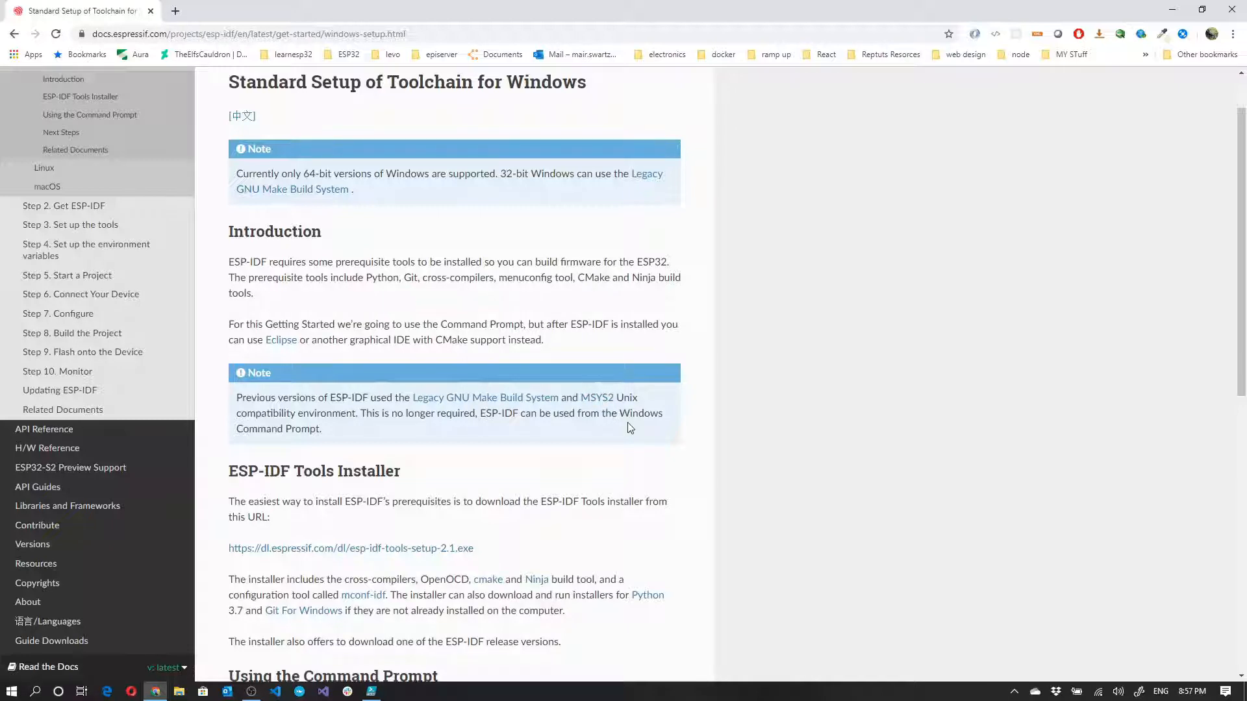
scroll("down", 3)
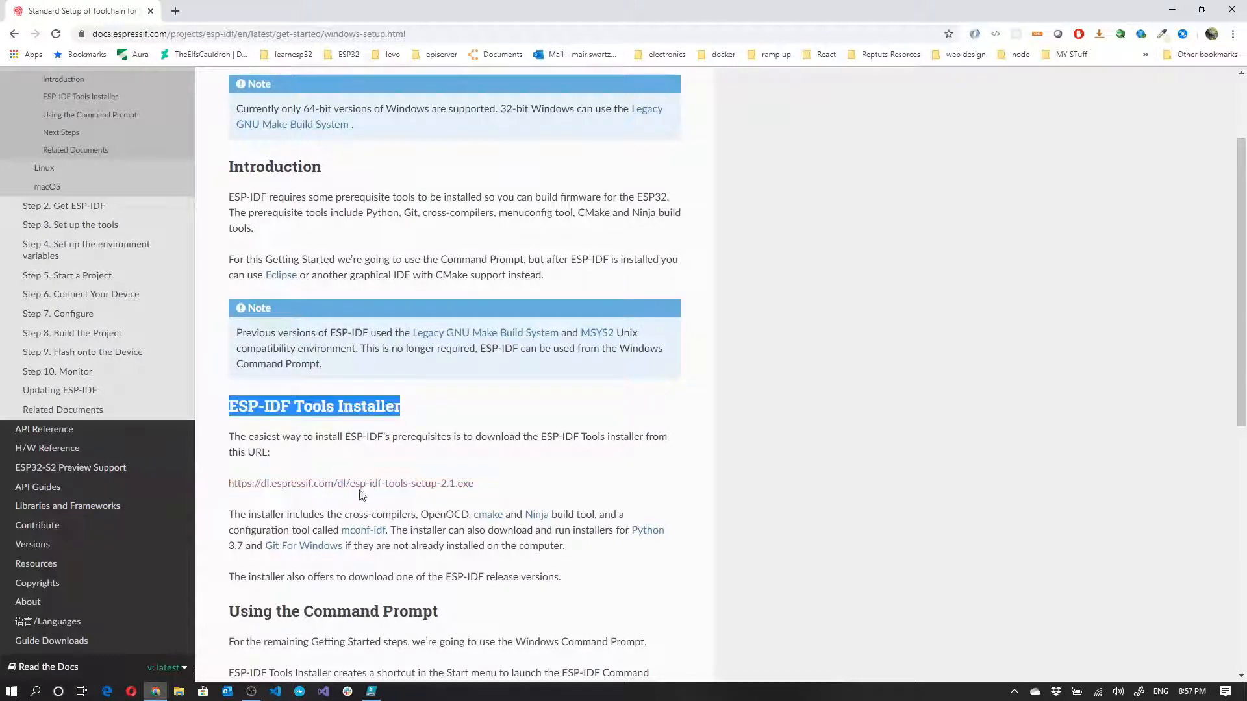
left_click(350, 483)
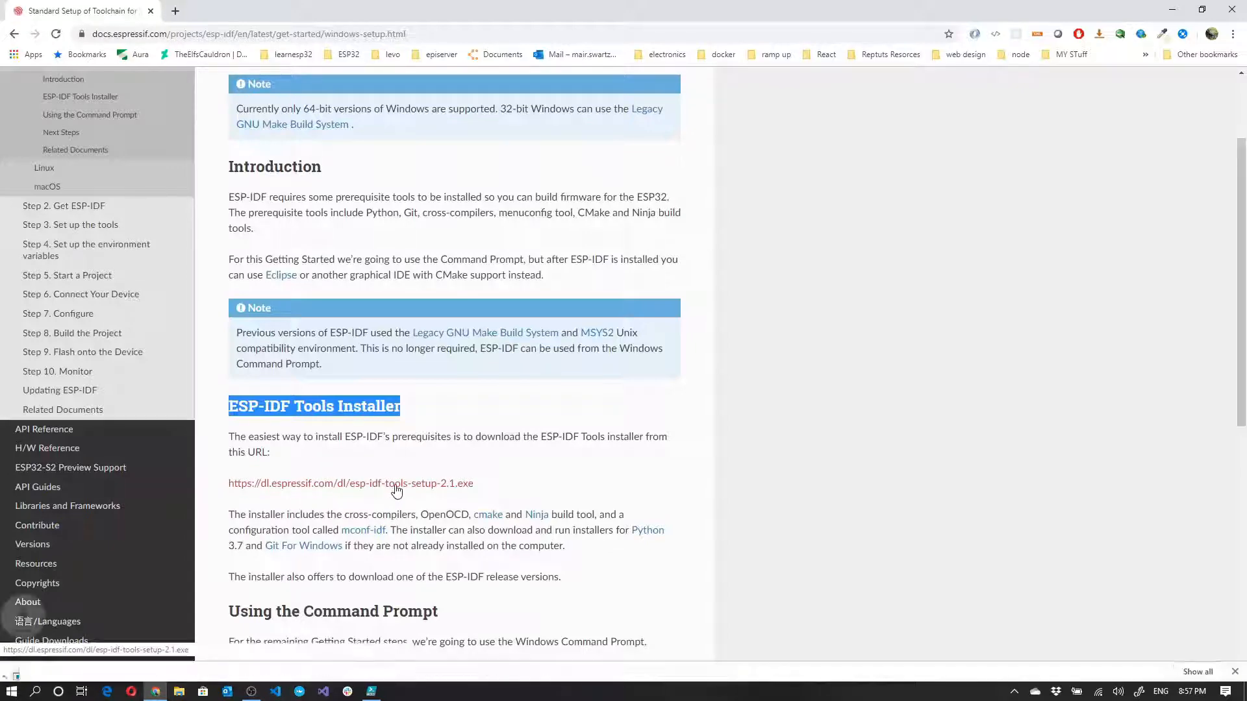
left_click(350, 482)
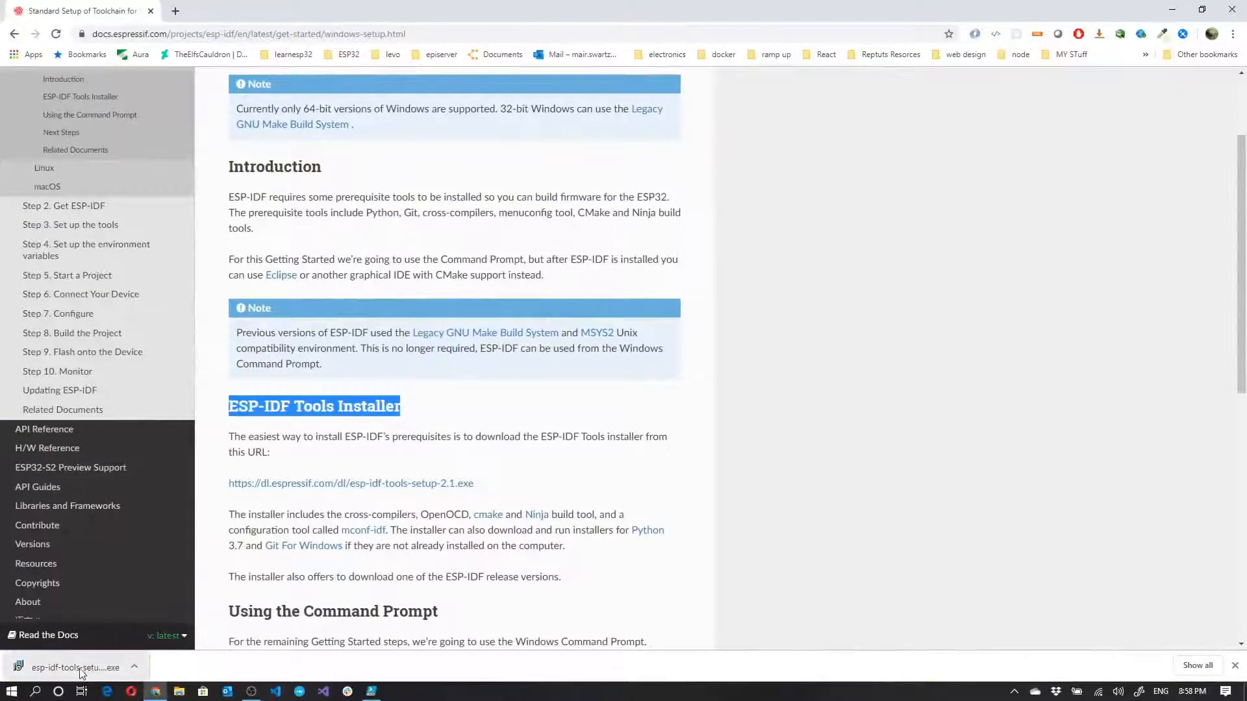
Launch the installer, accept the license, and keep Python 3.7 (32-bit)
left_click(75, 667)
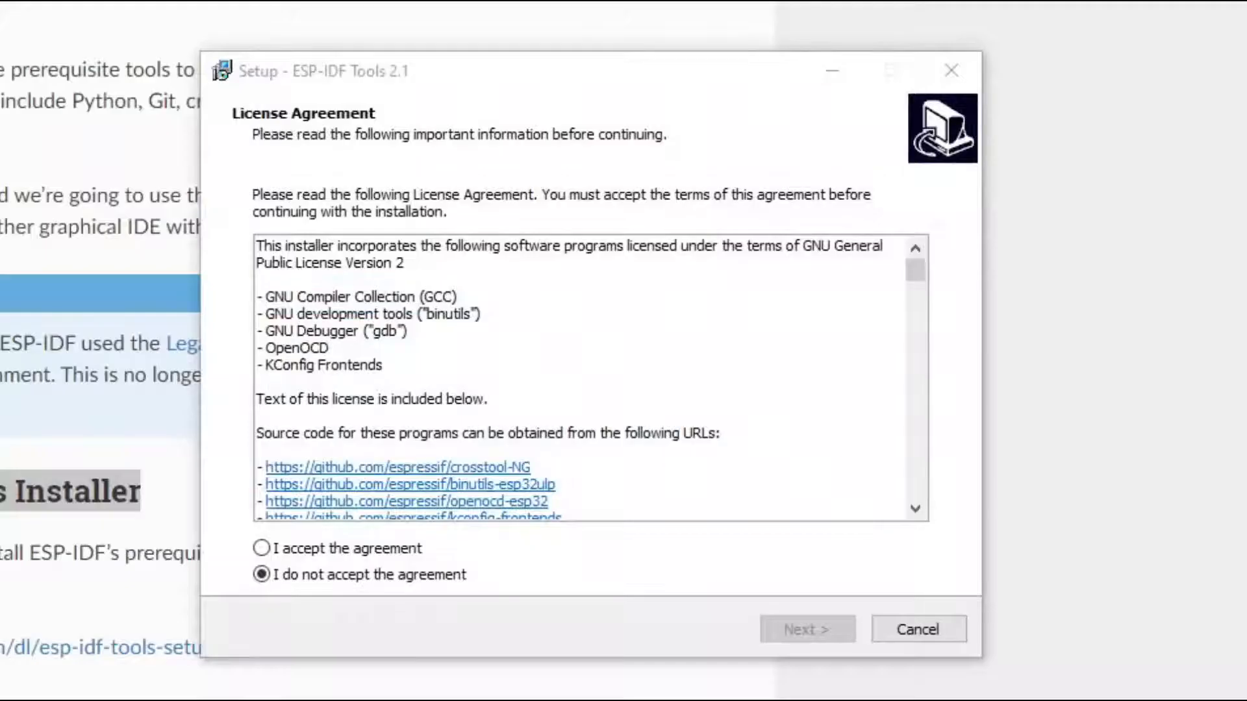
left_click(261, 549)
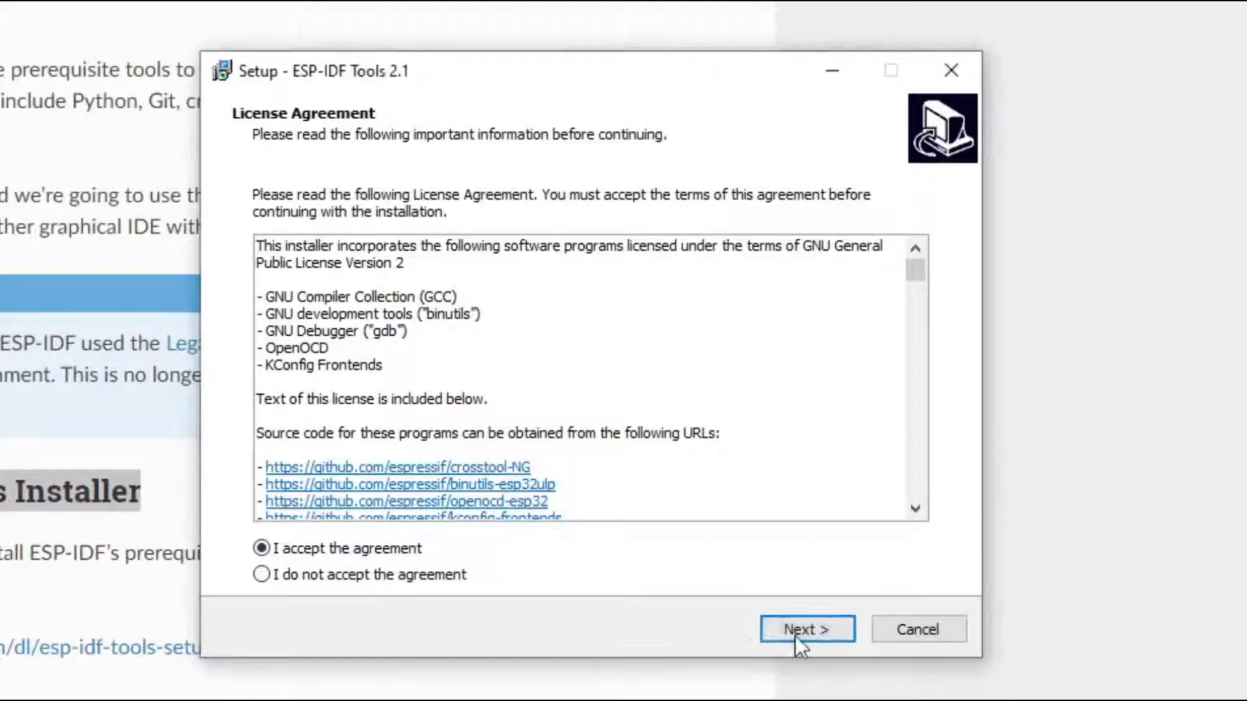
left_click(807, 629)
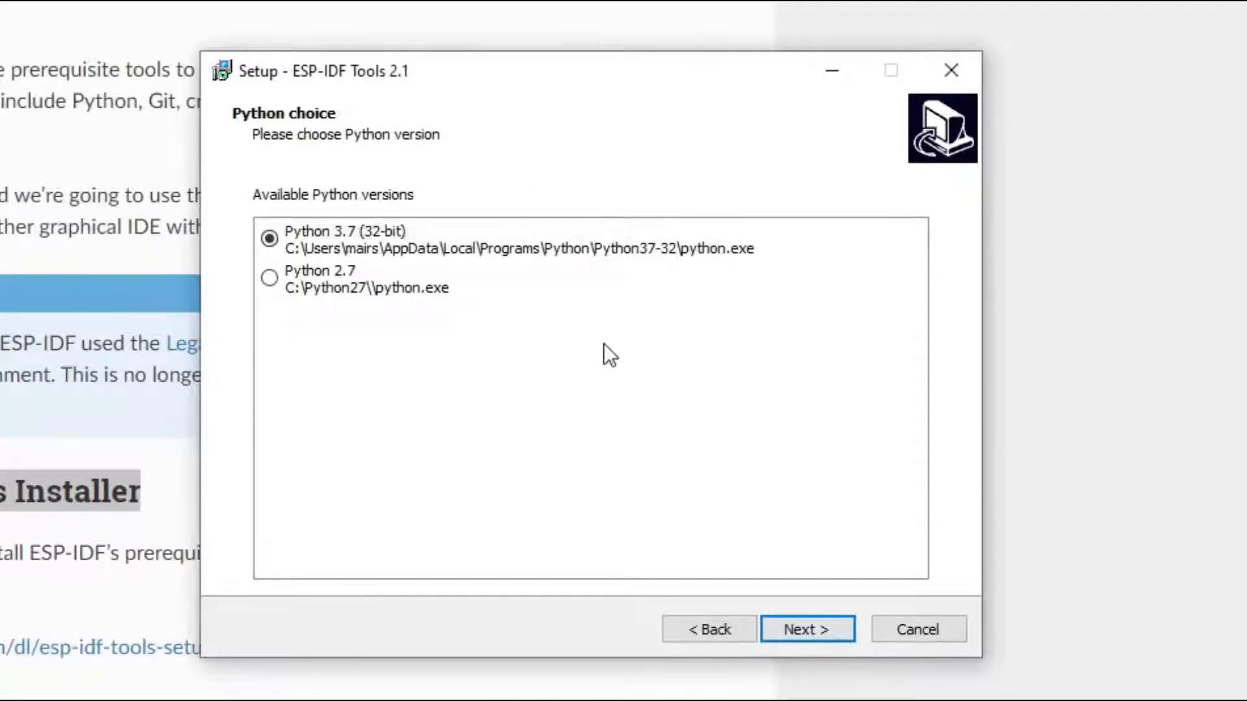
mouse_move(562, 273)
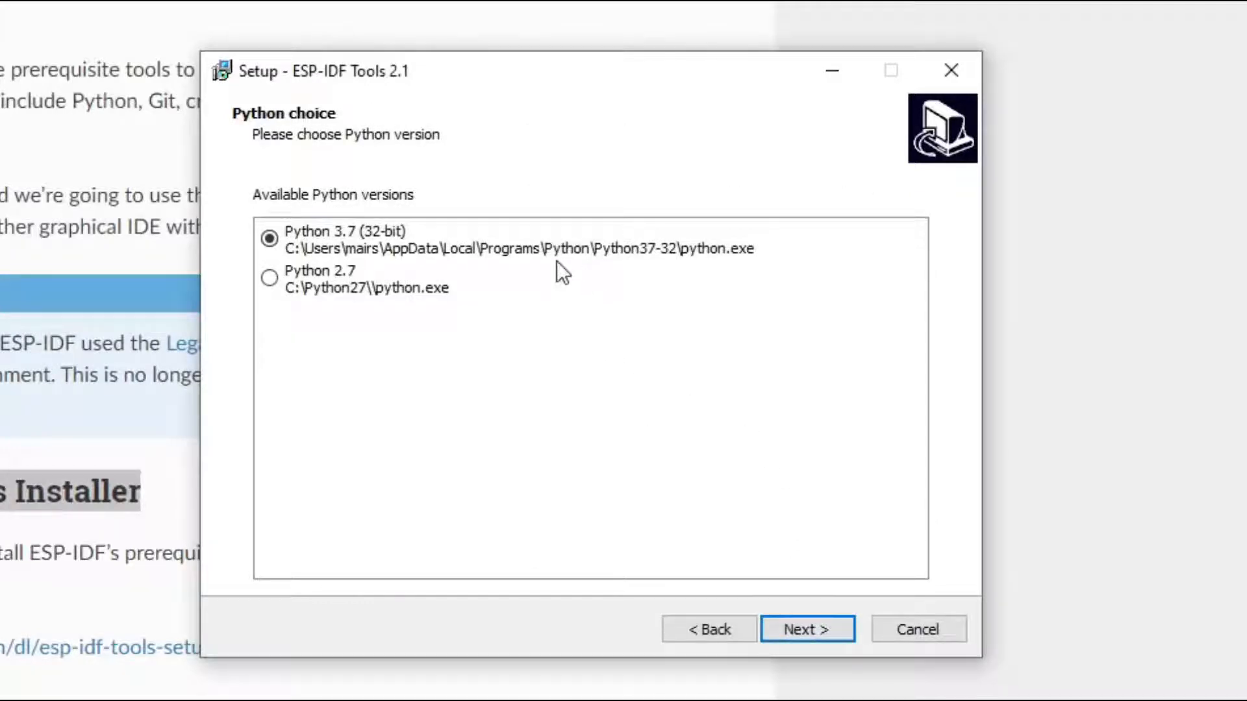
mouse_move(441, 288)
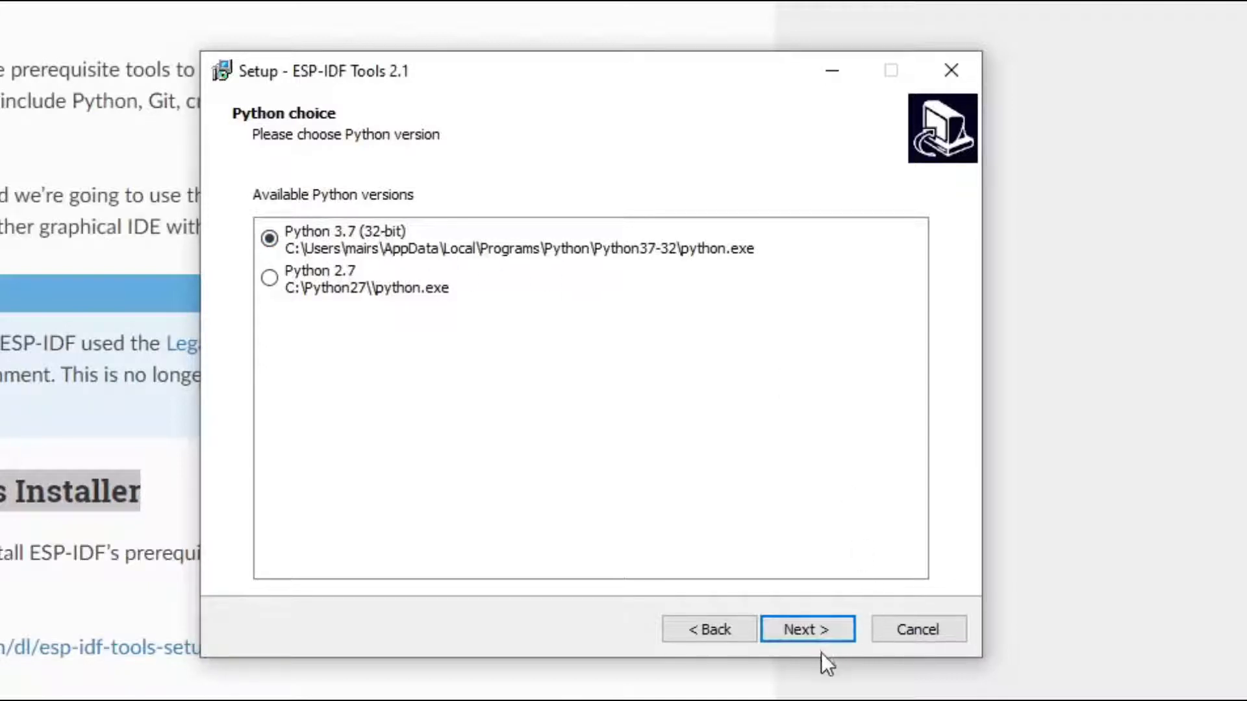
left_click(806, 629)
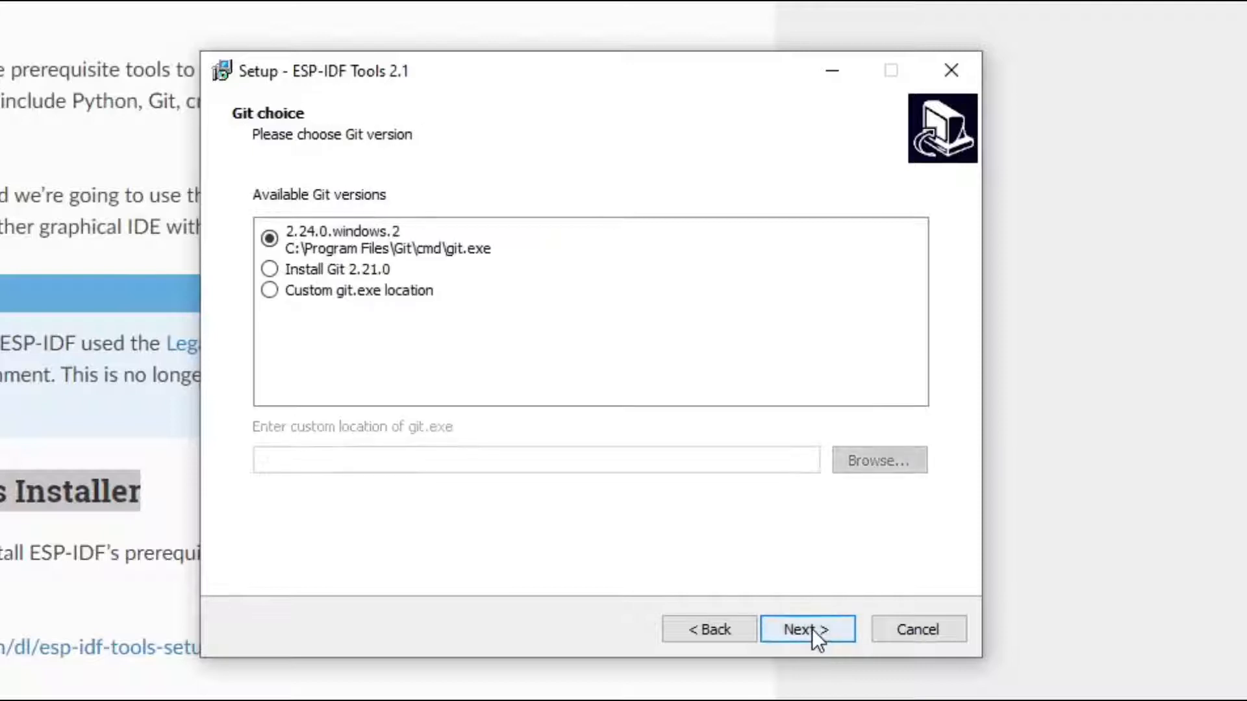
mouse_move(693, 266)
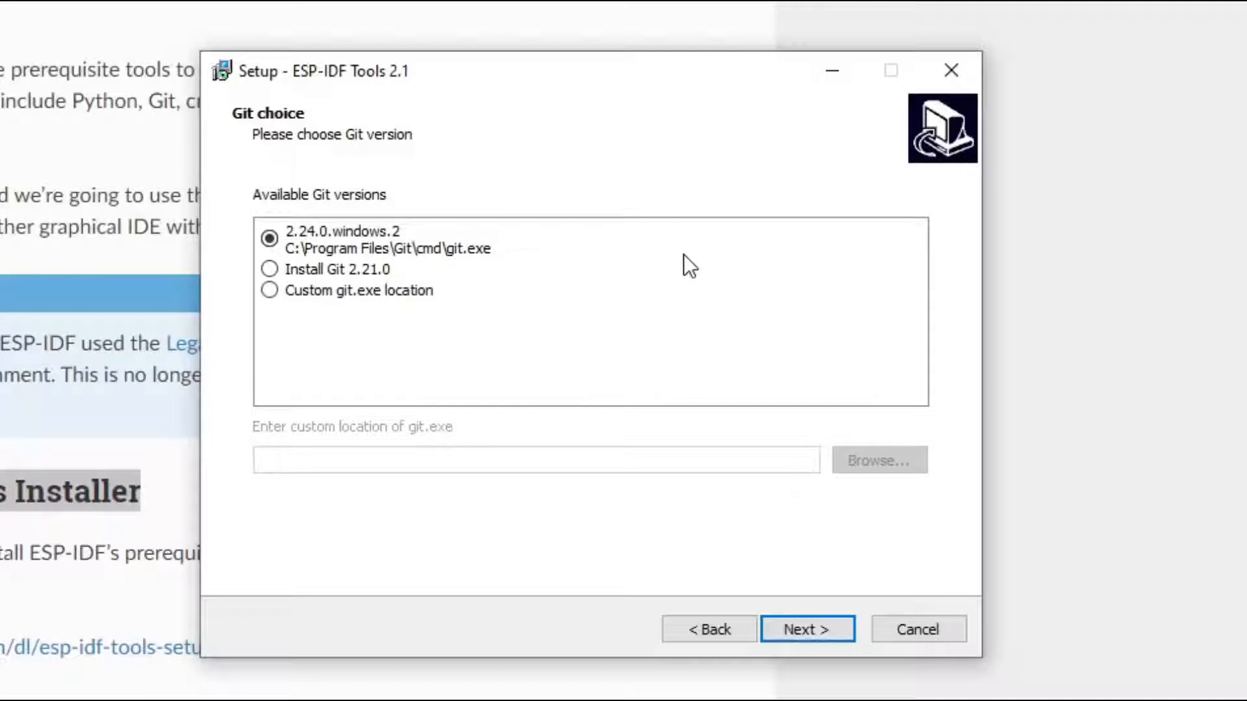
mouse_move(706, 311)
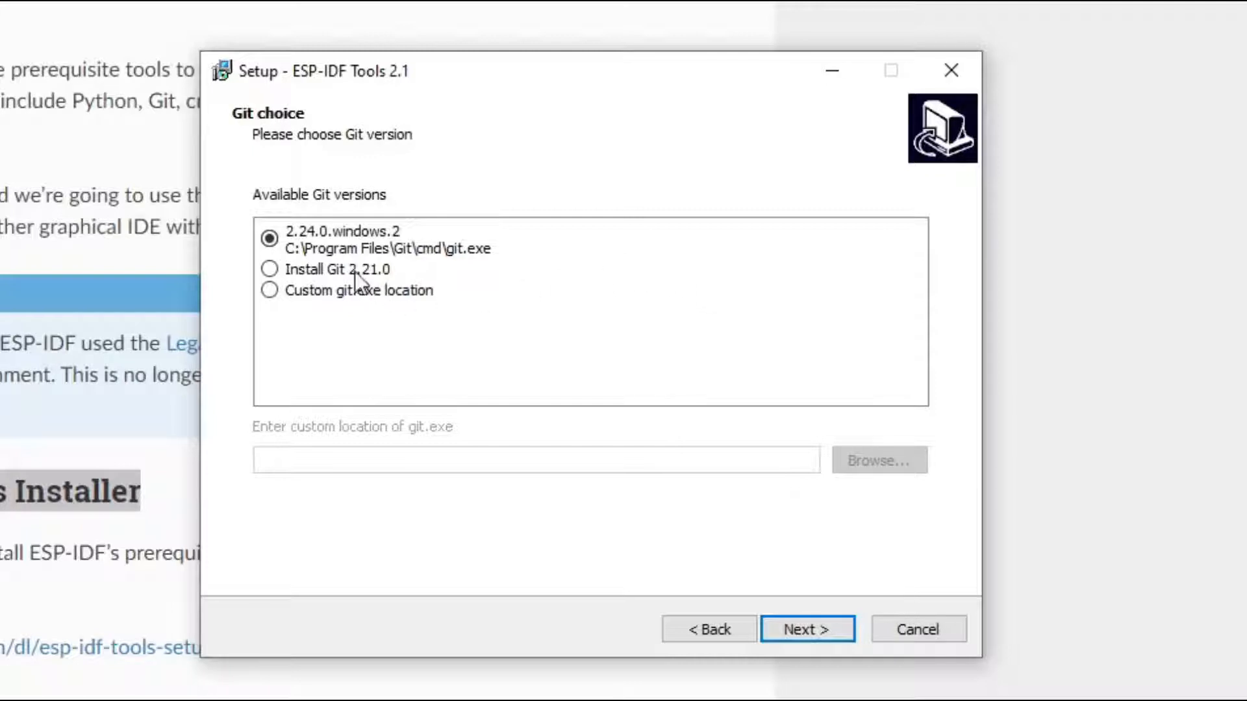
mouse_move(358, 278)
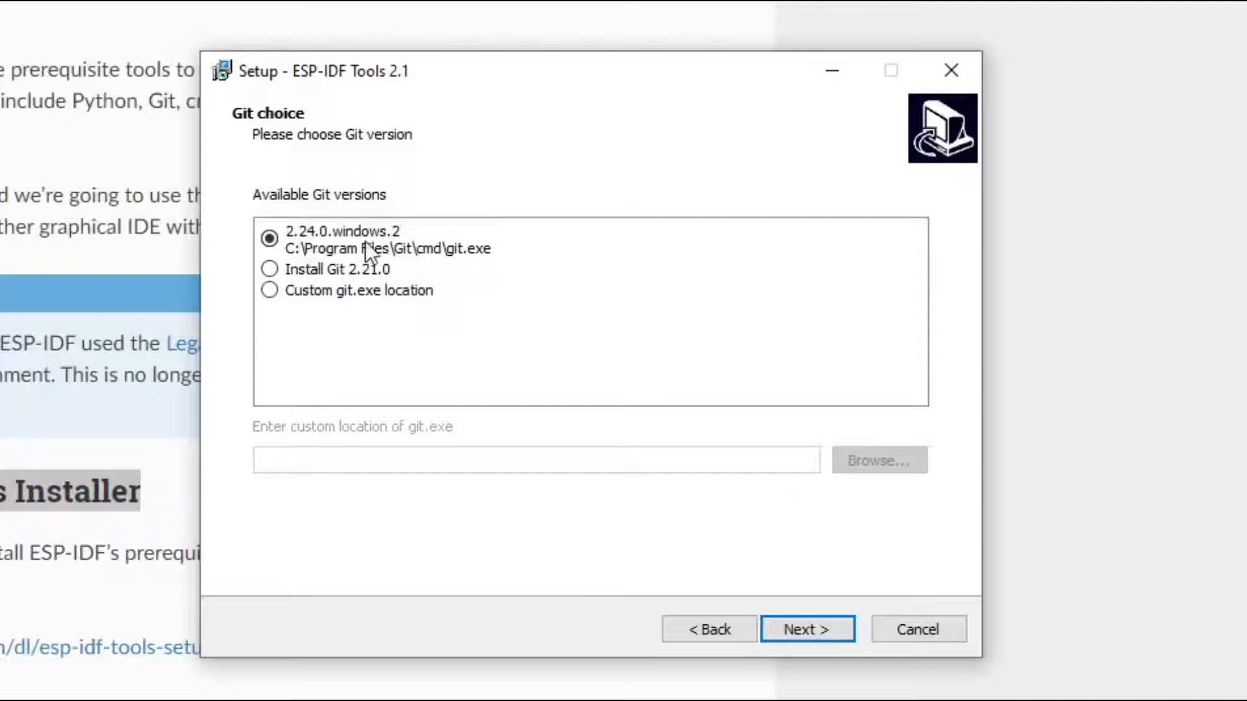
mouse_move(312, 267)
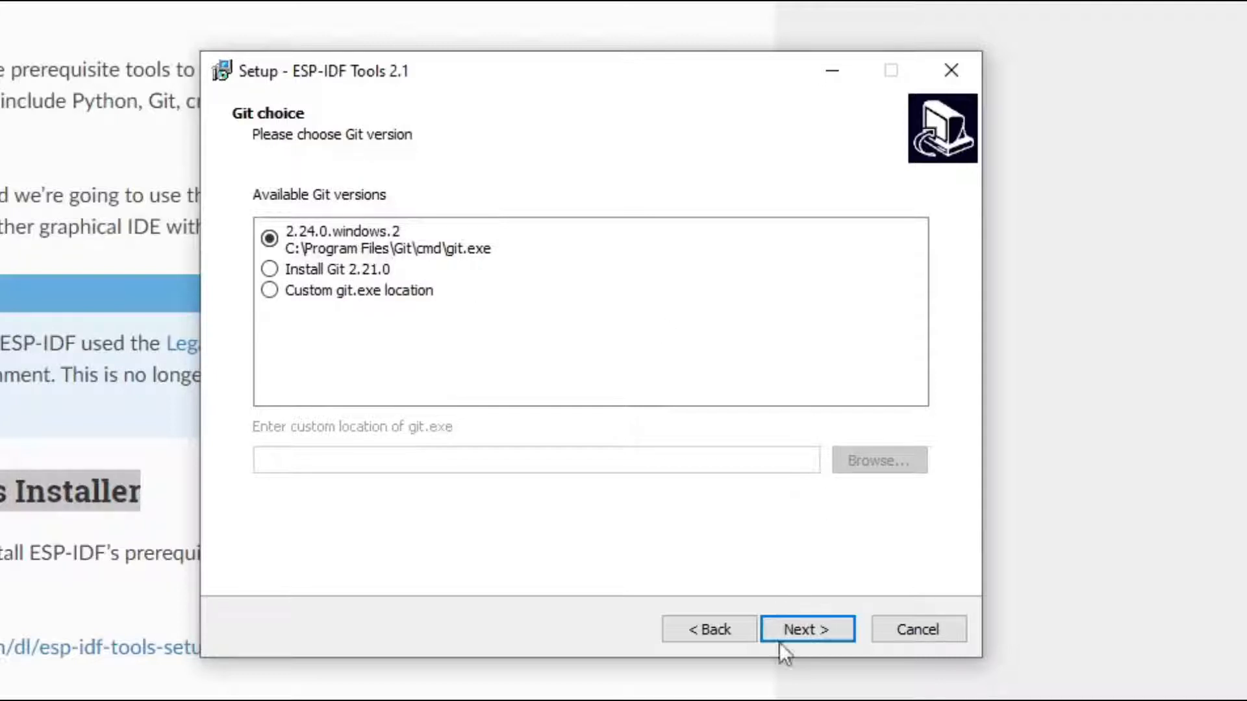
Keep Git 2.24.0 and ESP-IDF download, and pick the release/v4.0 branch
left_click(806, 630)
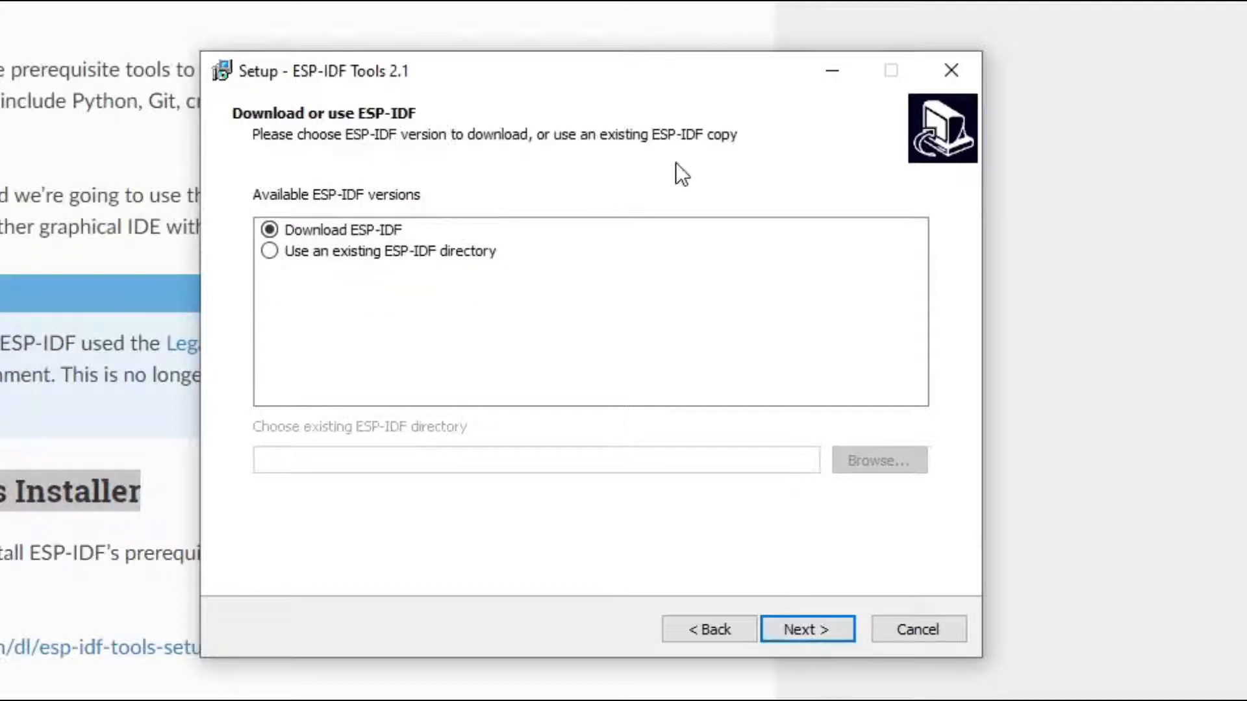
mouse_move(688, 163)
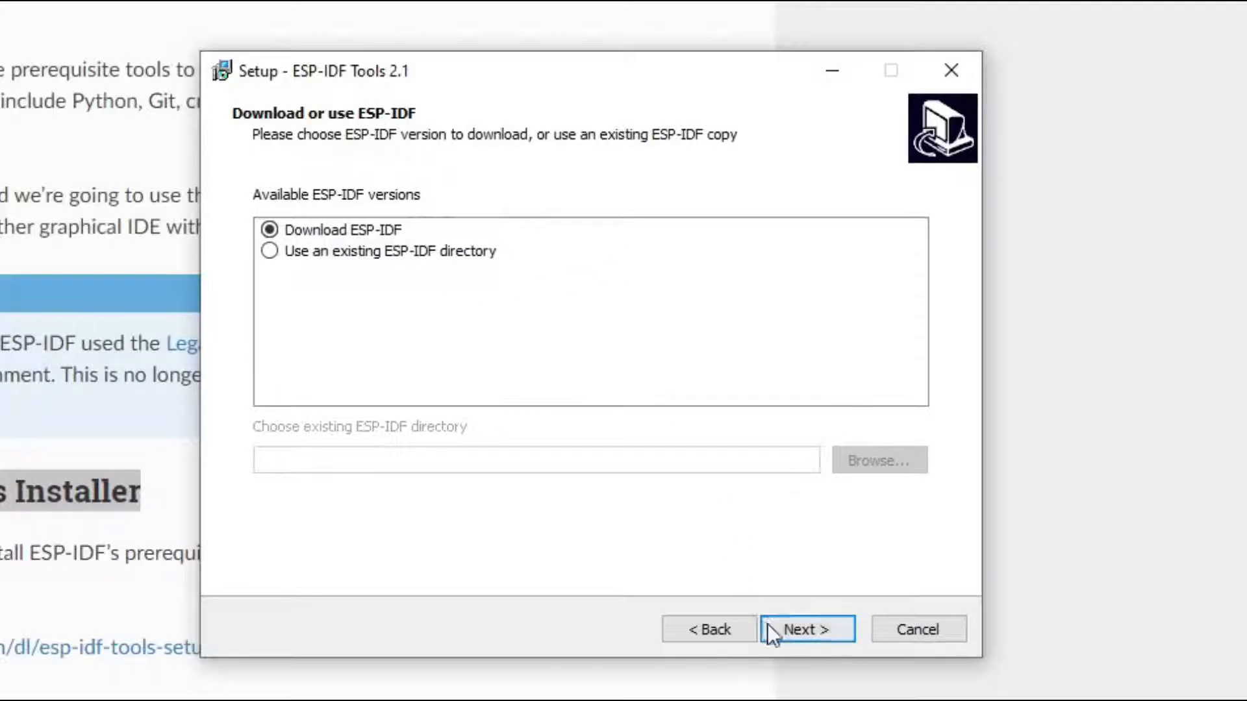
left_click(806, 629)
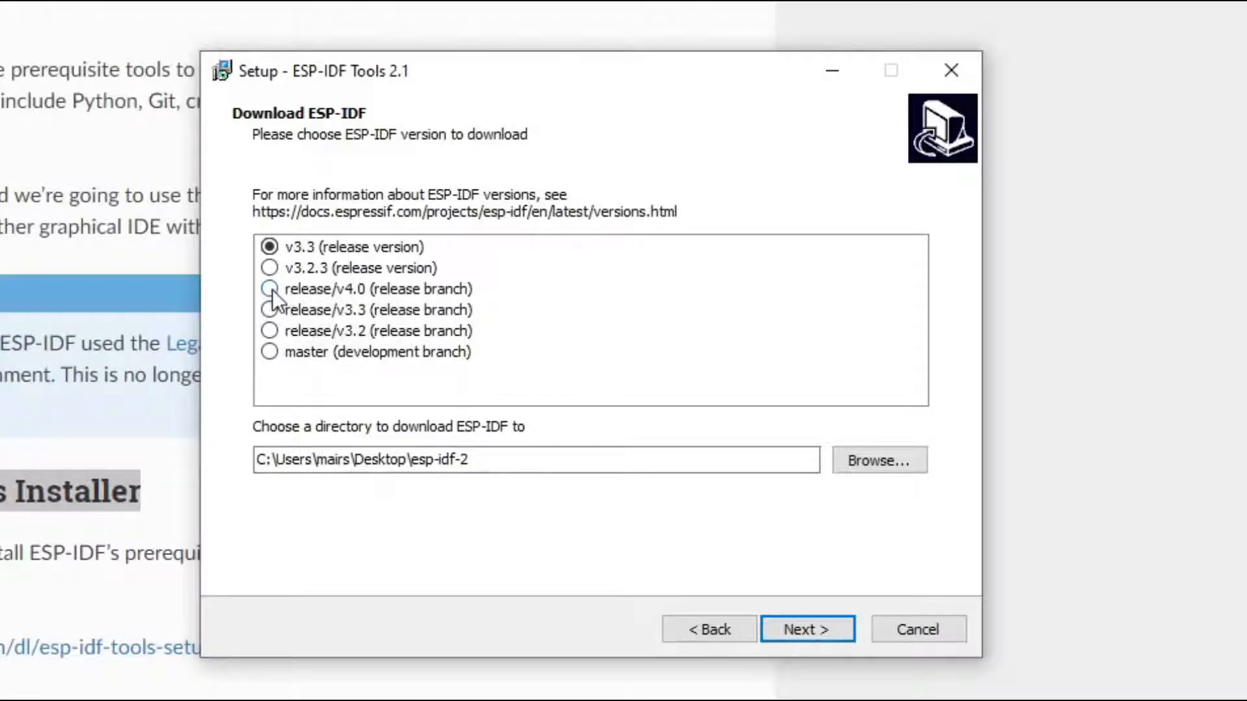
left_click(270, 288)
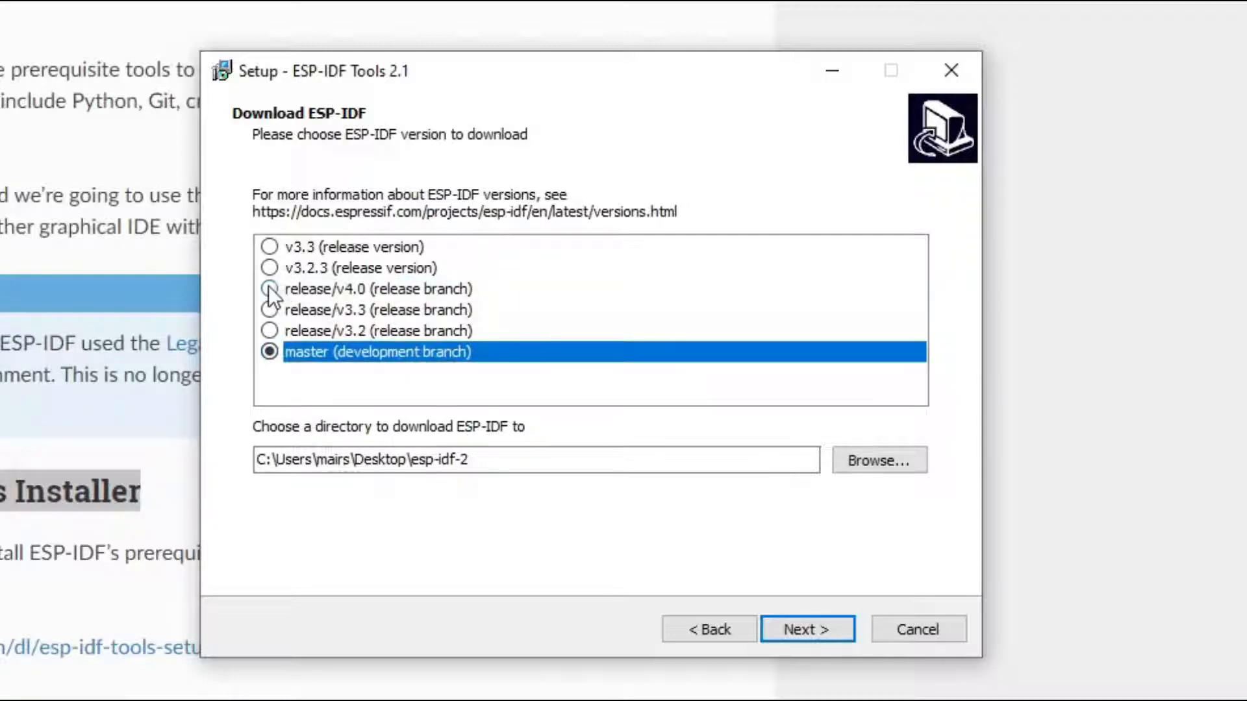
left_click(269, 288)
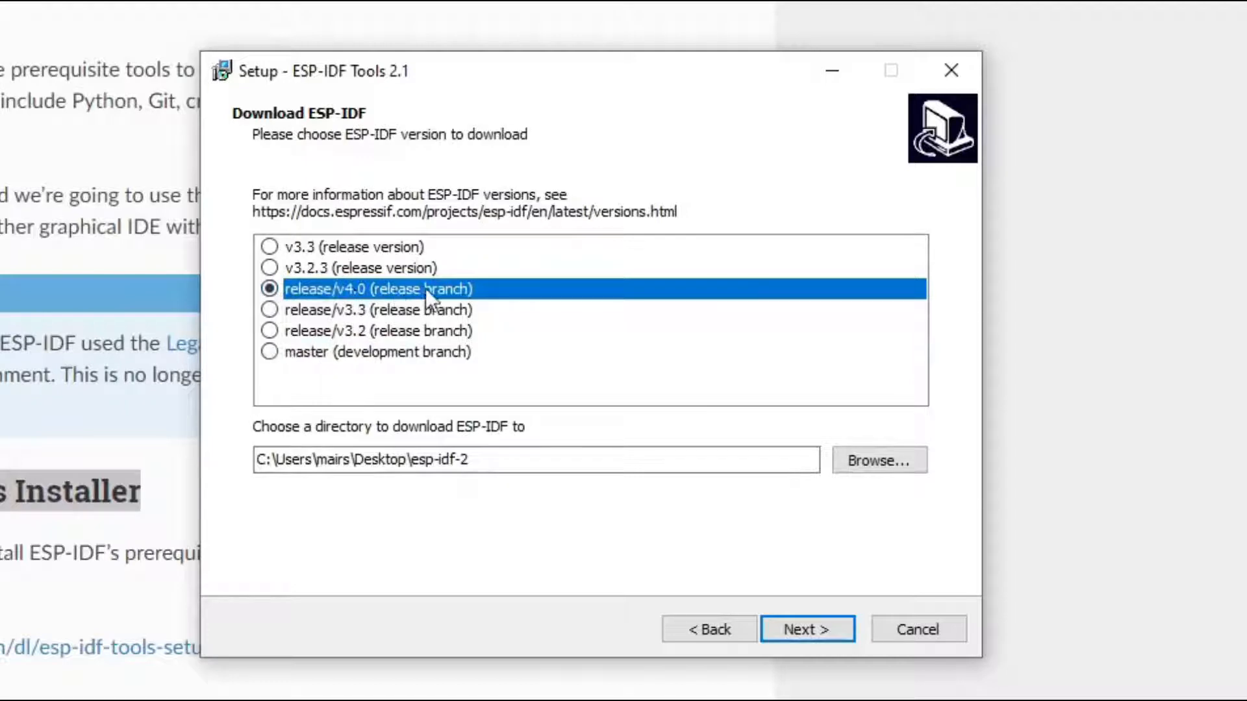
mouse_move(698, 588)
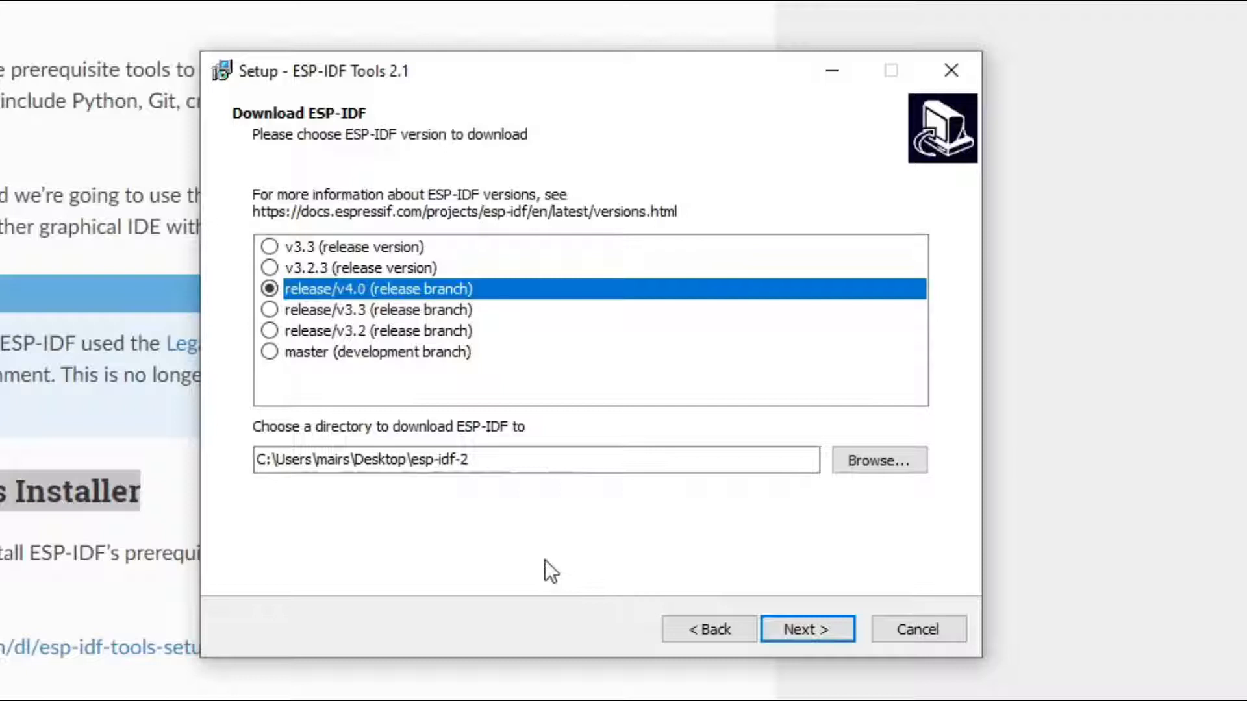
mouse_move(580, 535)
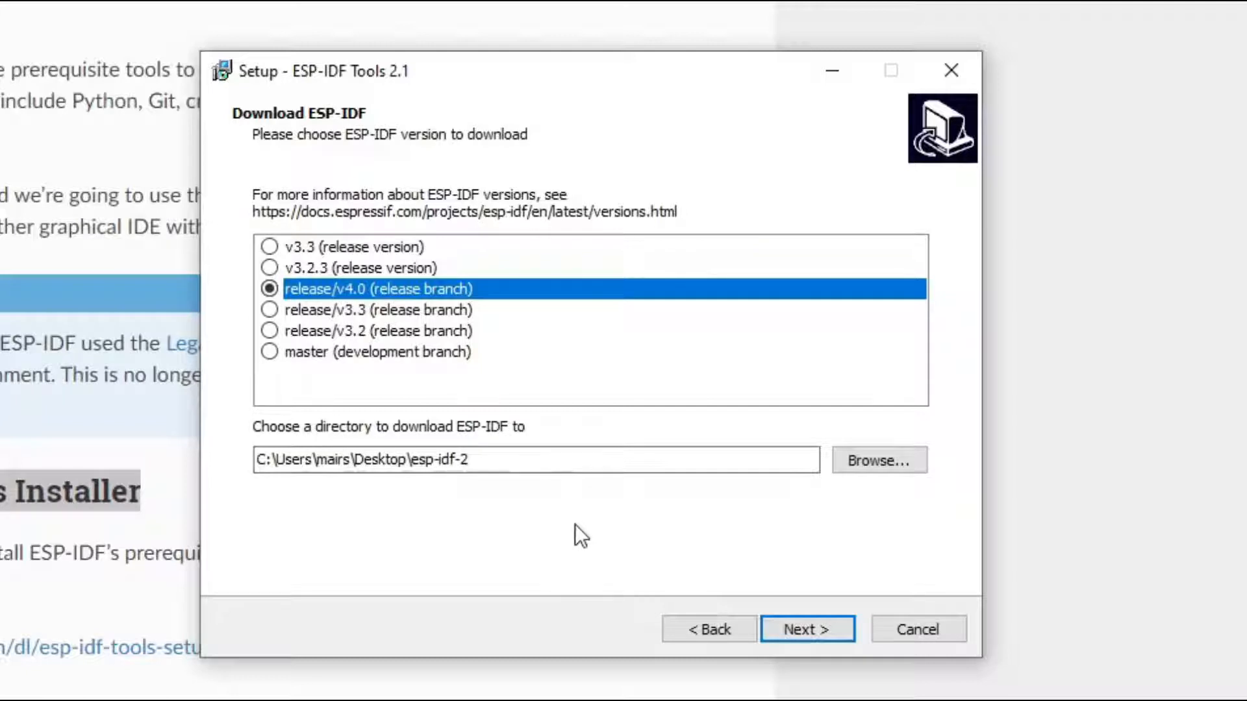
mouse_move(588, 541)
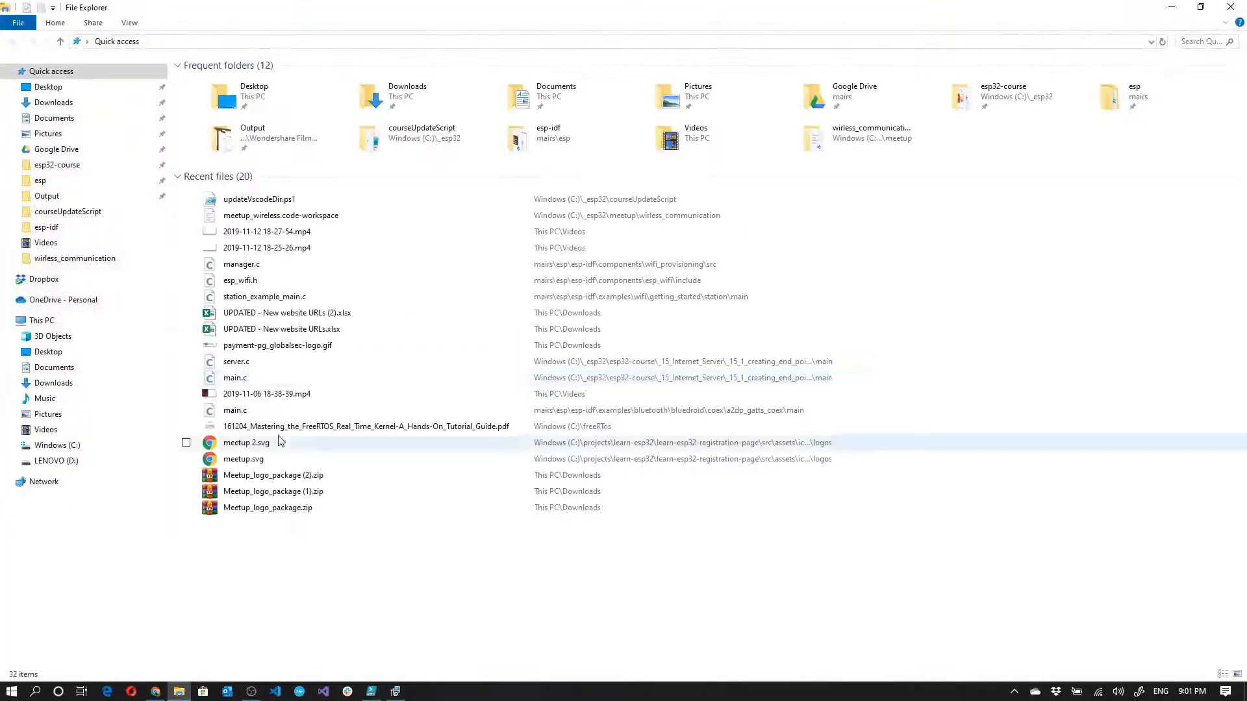
Create a new esp folder on drive C: and open it
left_click(57, 444)
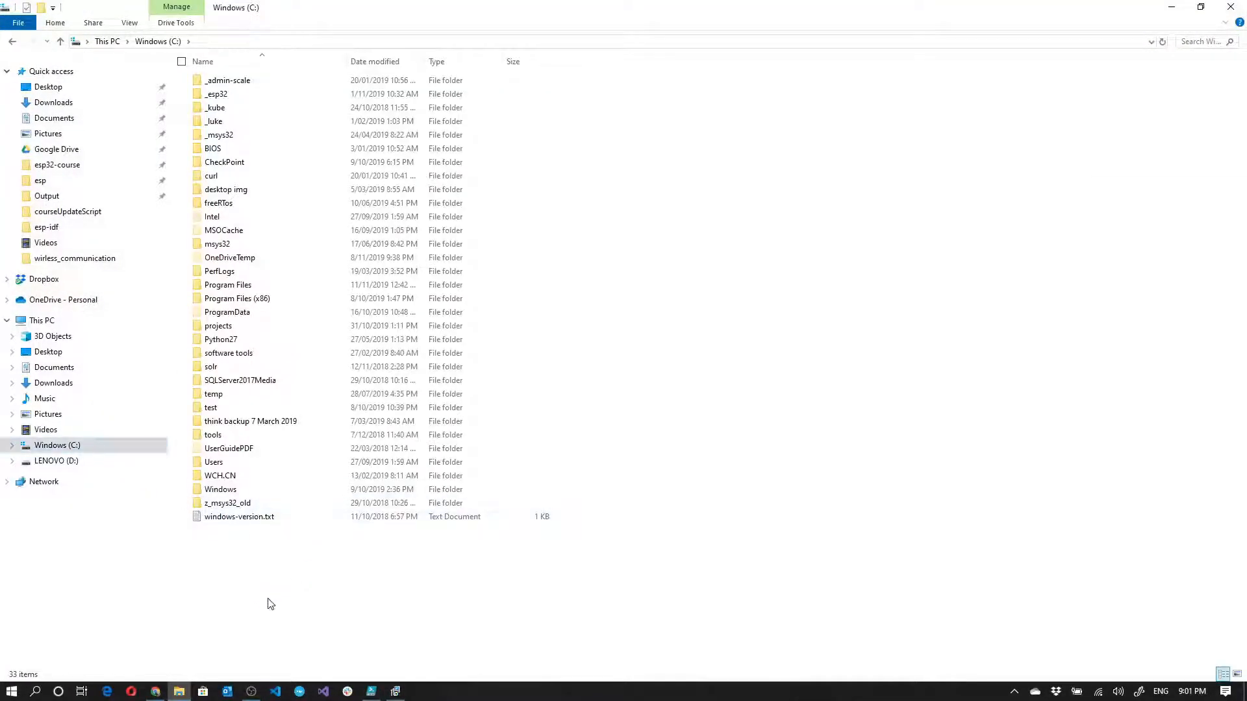
right_click(270, 603)
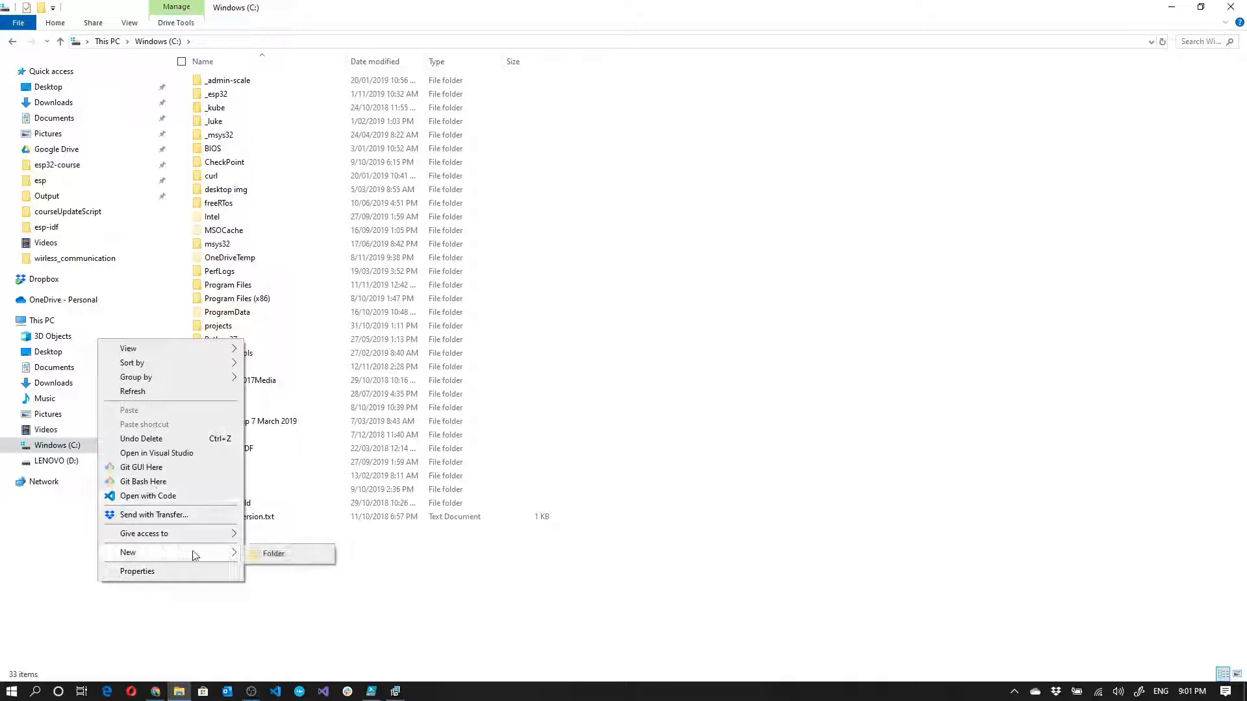
left_click(273, 553)
type("esp")
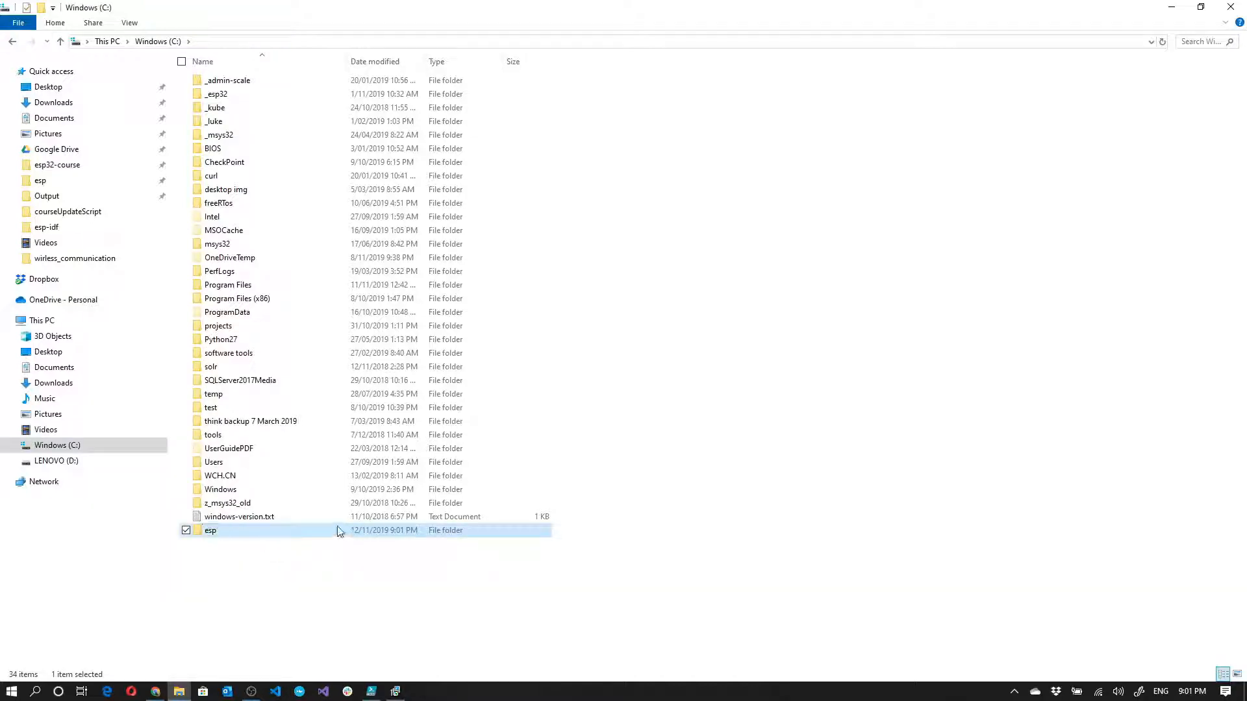
double_click(210, 531)
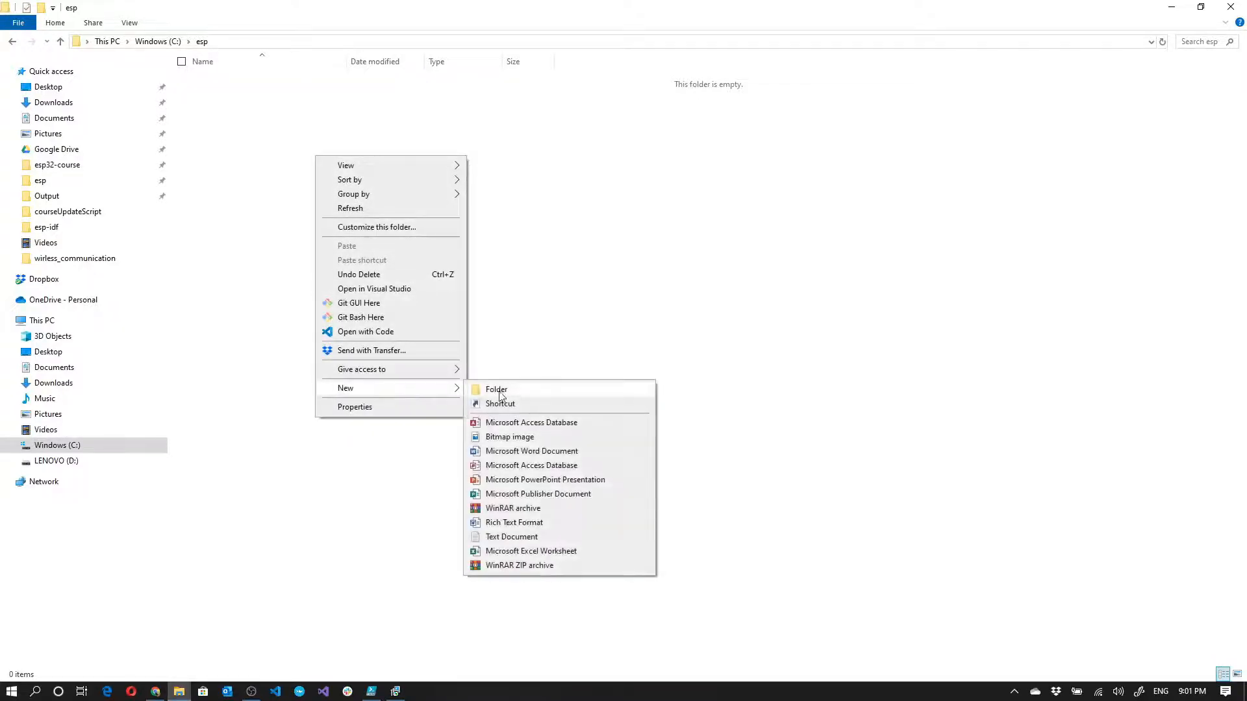
Create the esp-idf and tools subfolders inside C:\esp
left_click(496, 389)
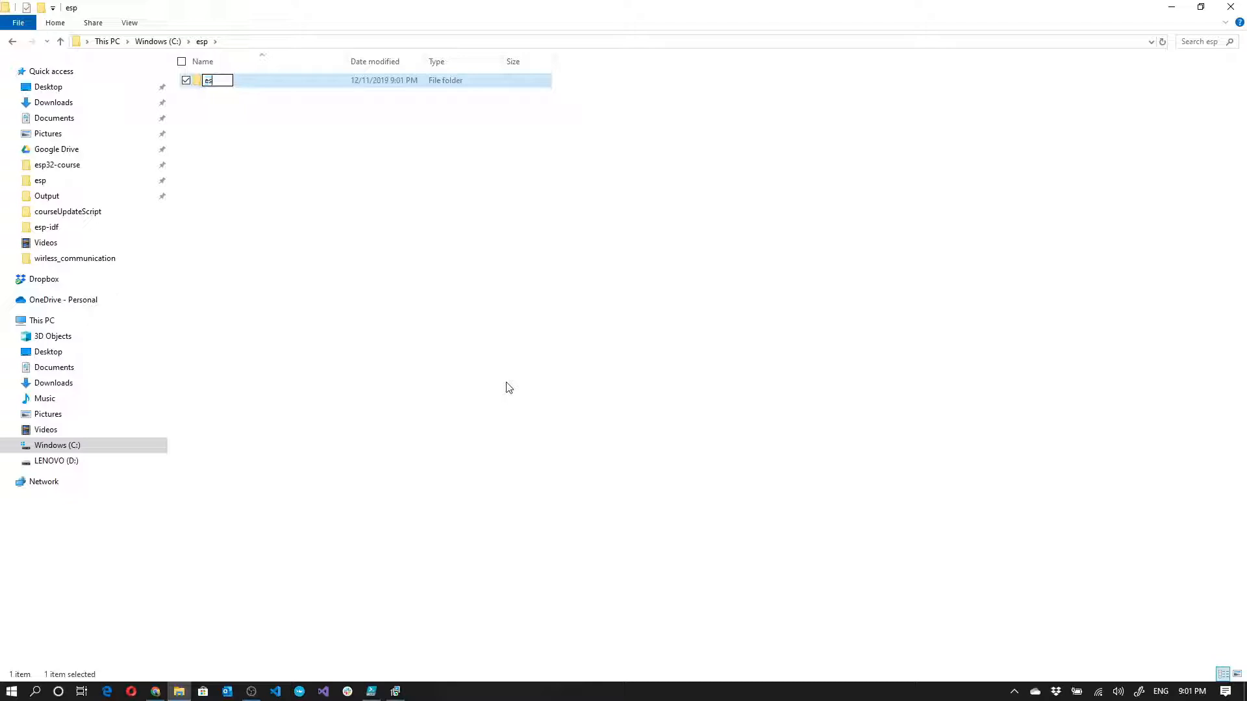
type("esp-idf")
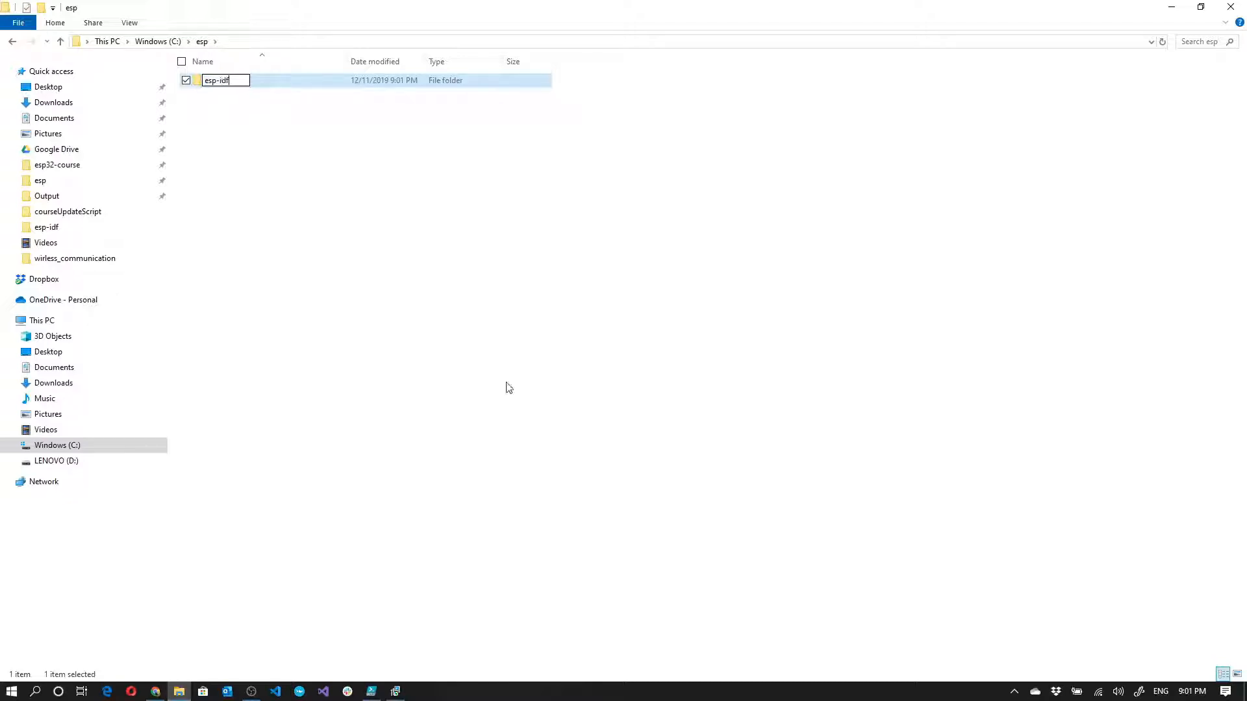
left_click(452, 167)
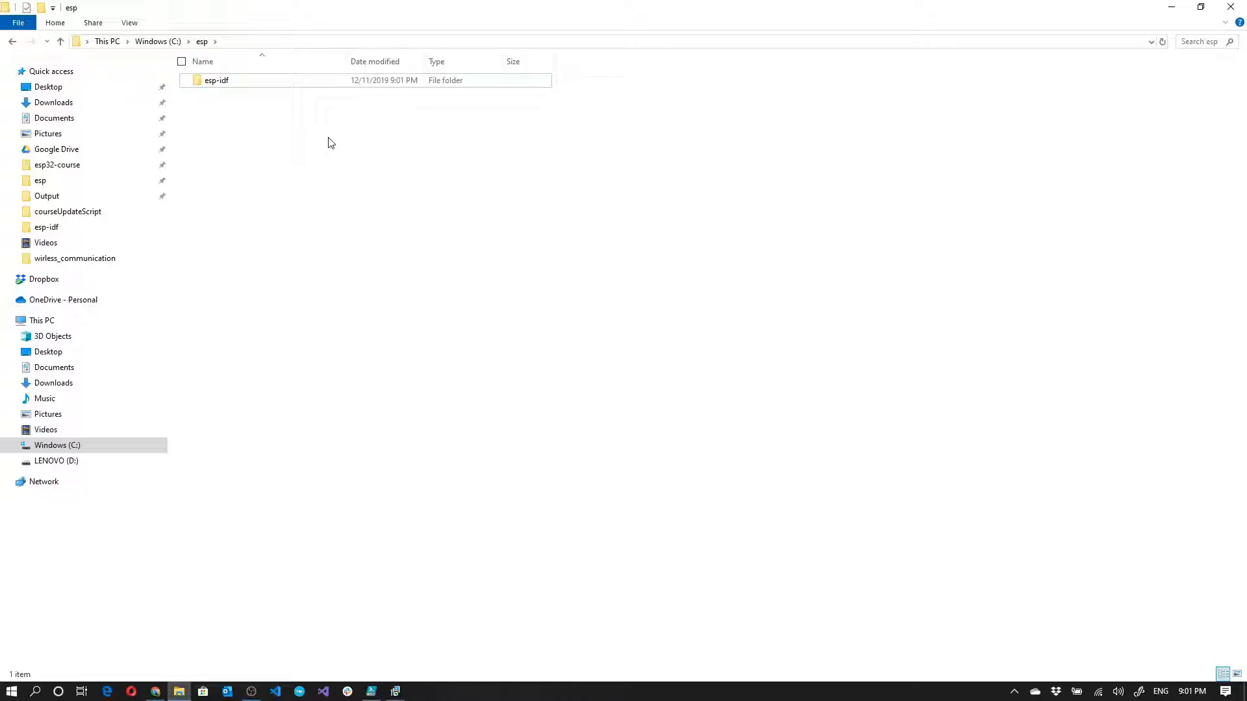
right_click(331, 143)
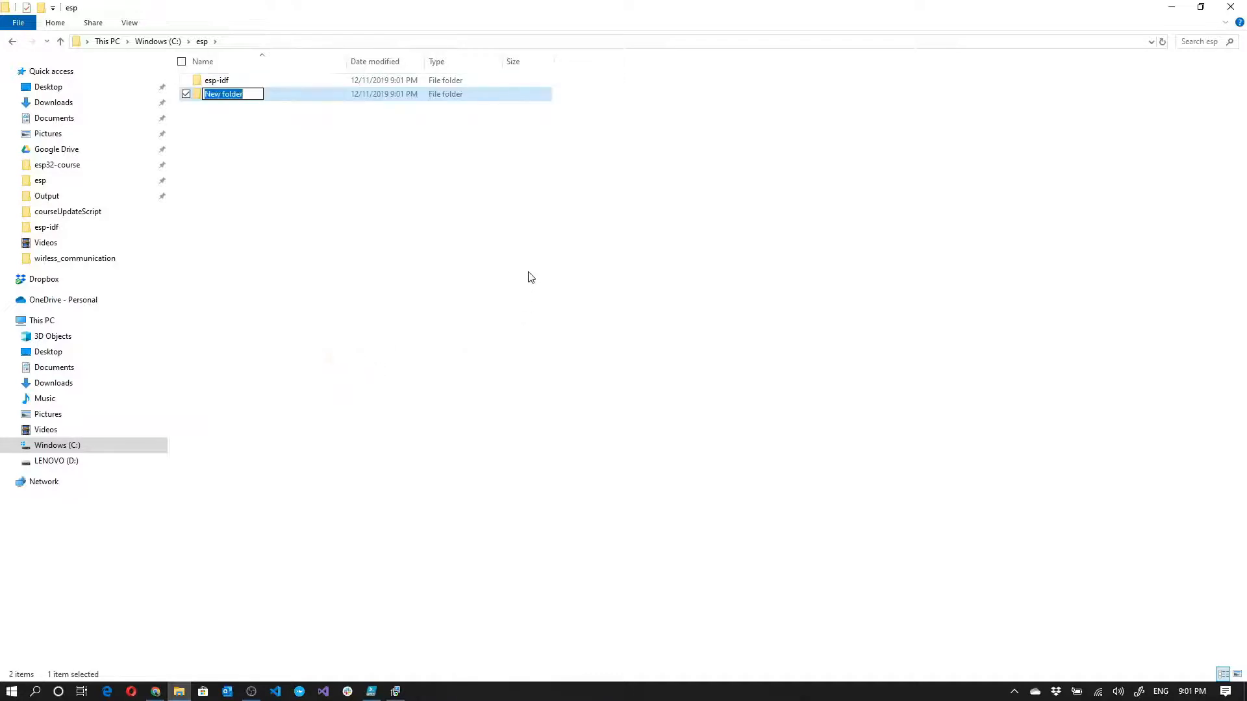
type("tools")
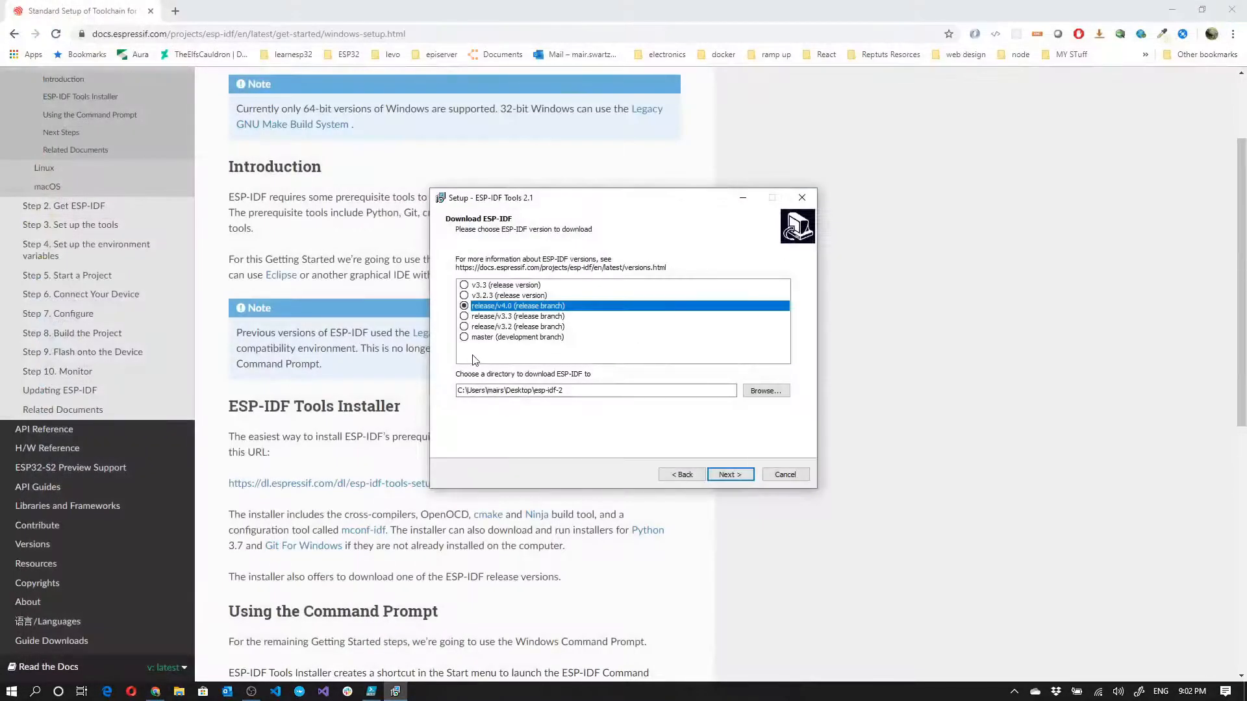
mouse_move(575, 380)
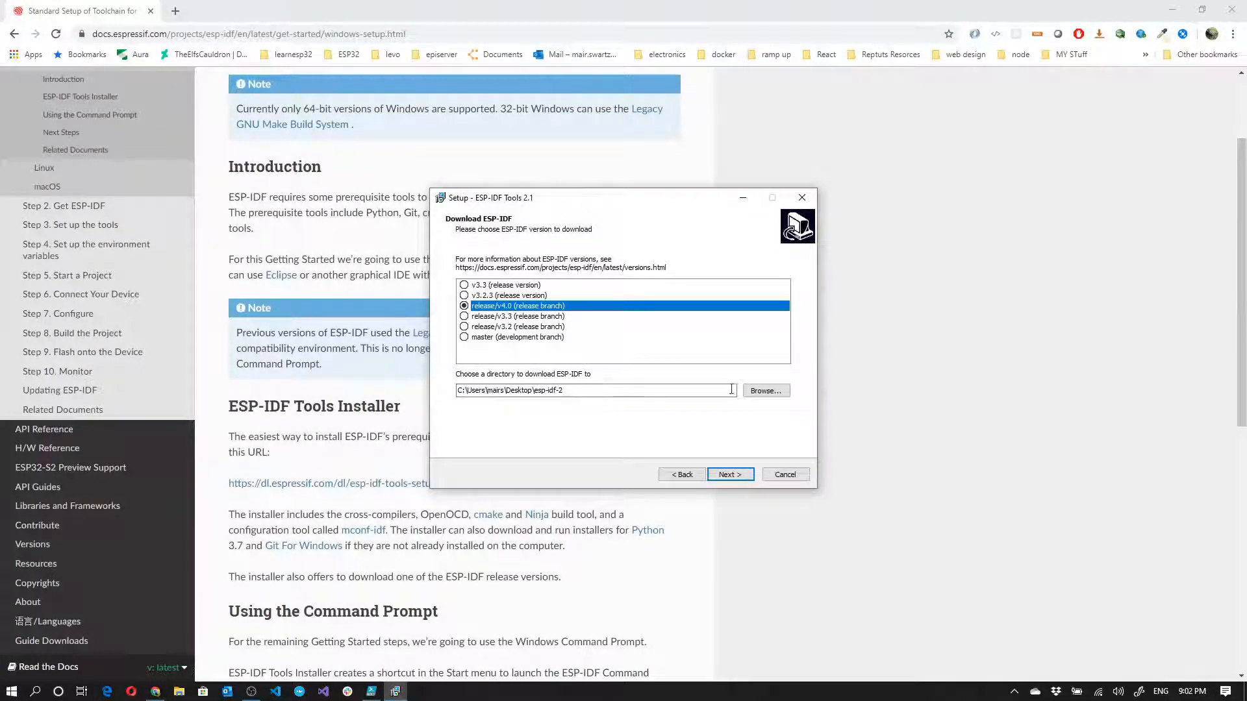
Browse to C:\esp\esp-idf as the ESP-IDF download folder and continue
left_click(764, 390)
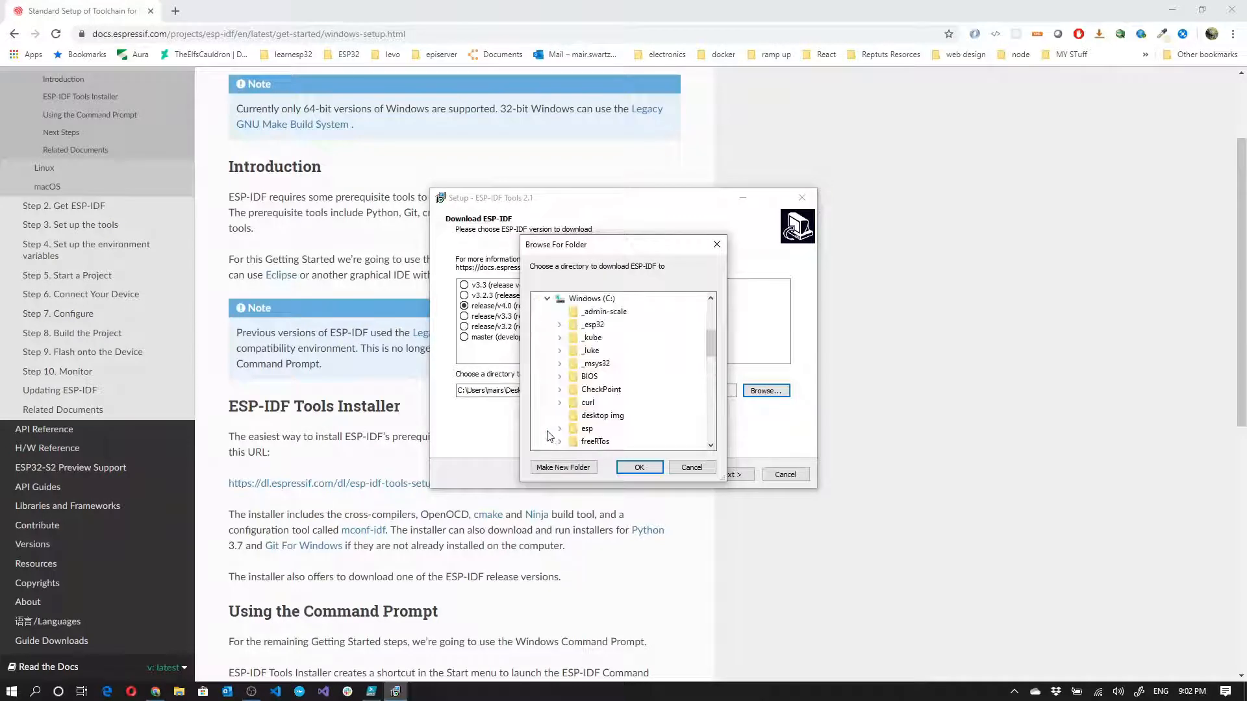
scroll("down", 3)
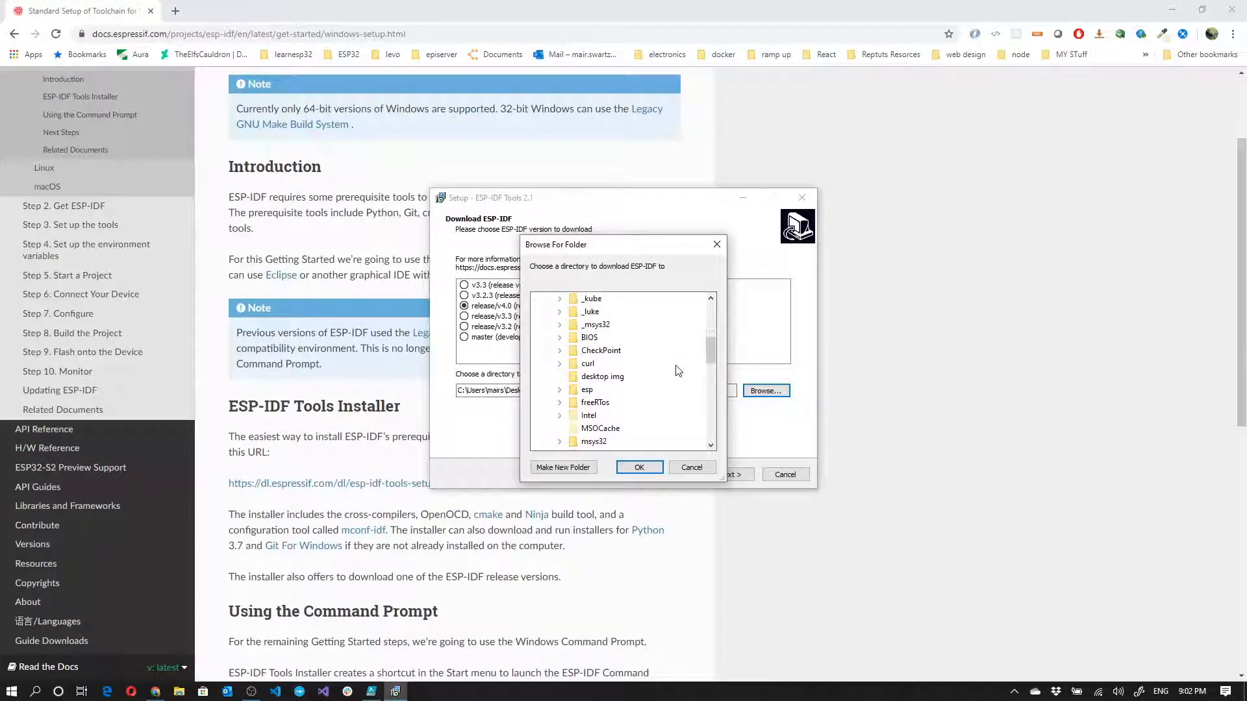
left_click(559, 389)
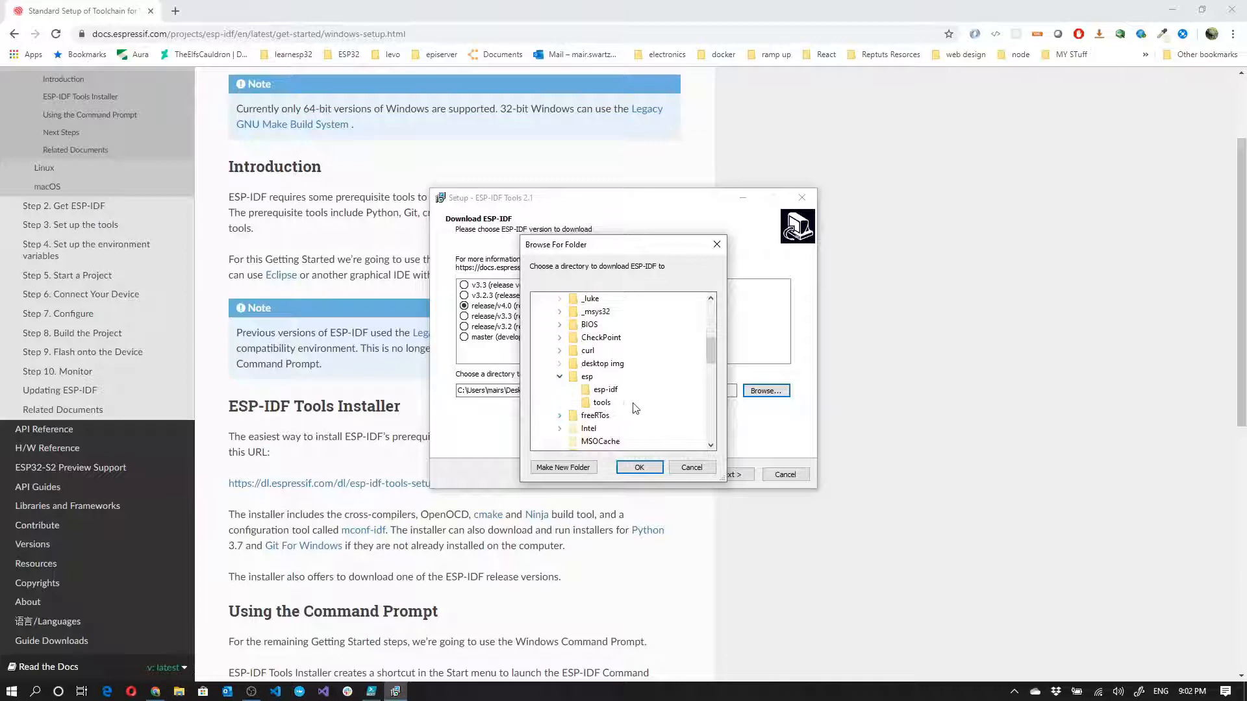
left_click(605, 389)
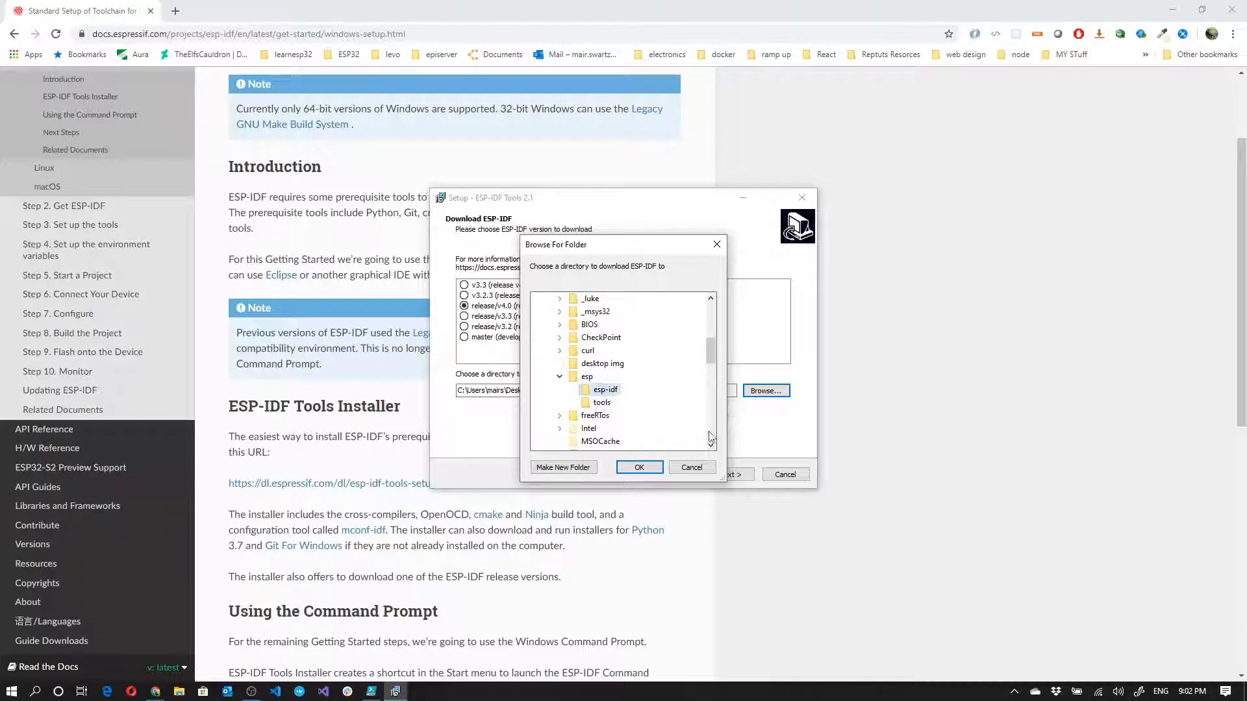
left_click(639, 466)
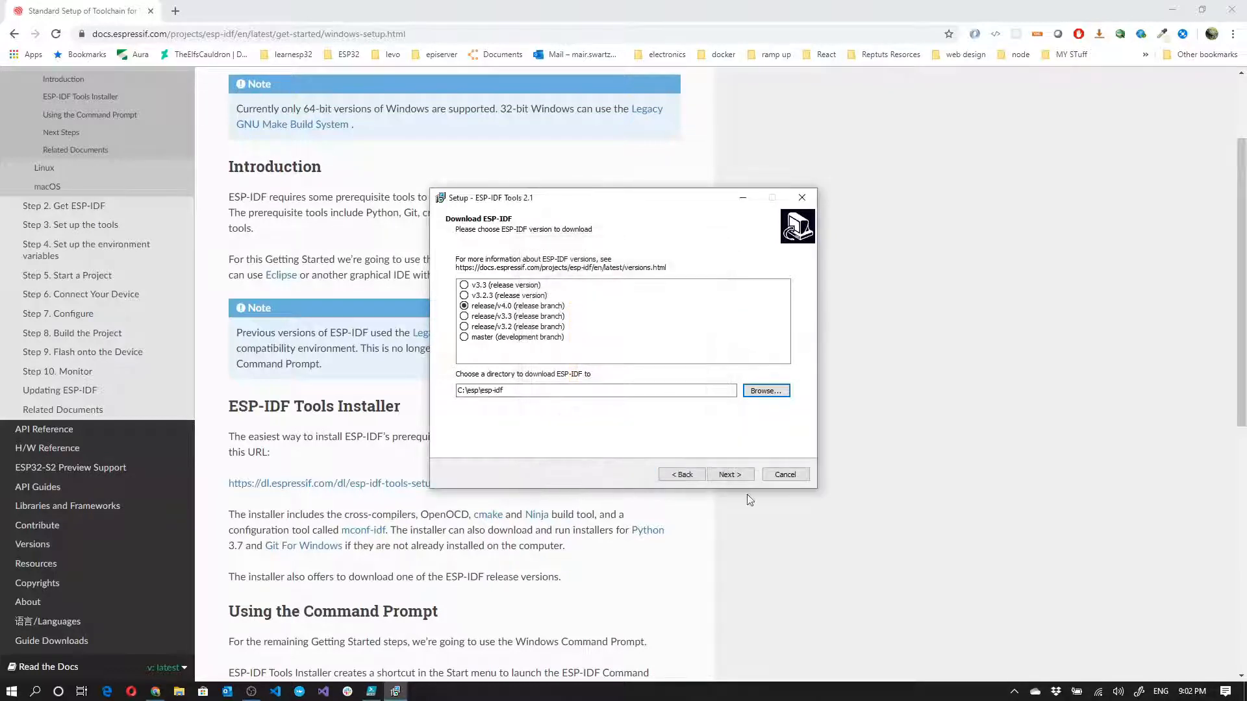
left_click(729, 474)
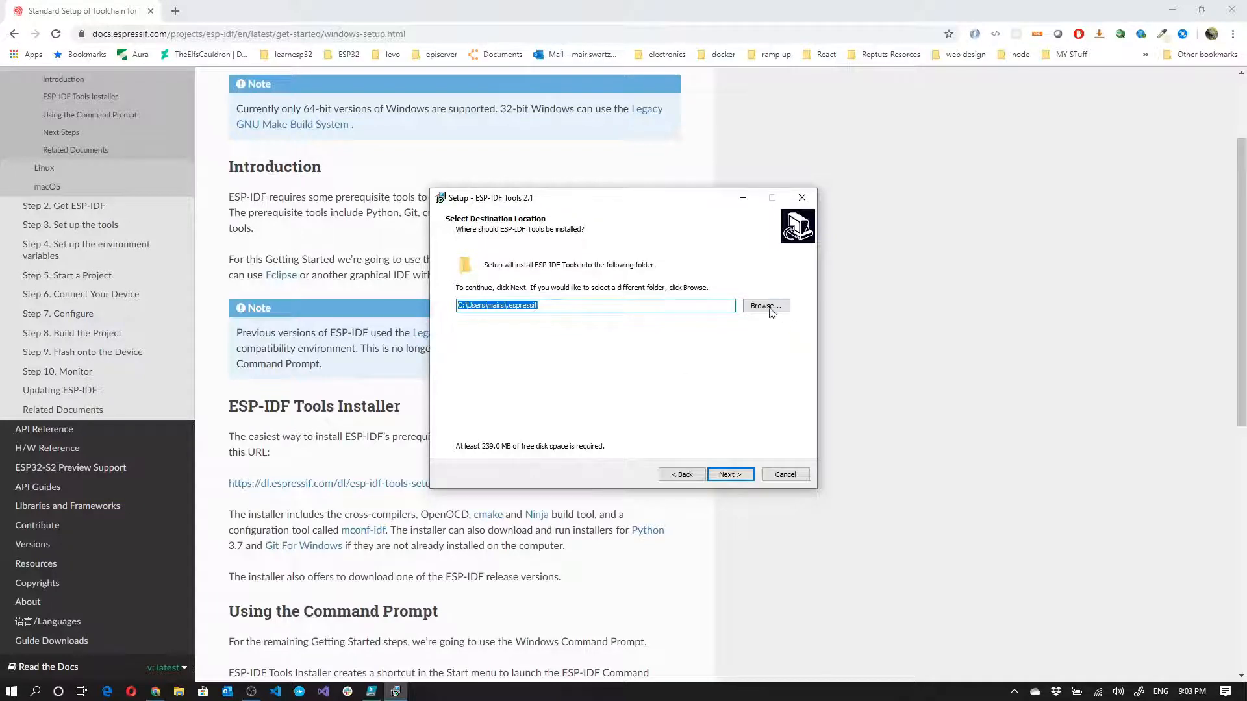
Set C:\esp\tools as the tools install location
left_click(765, 306)
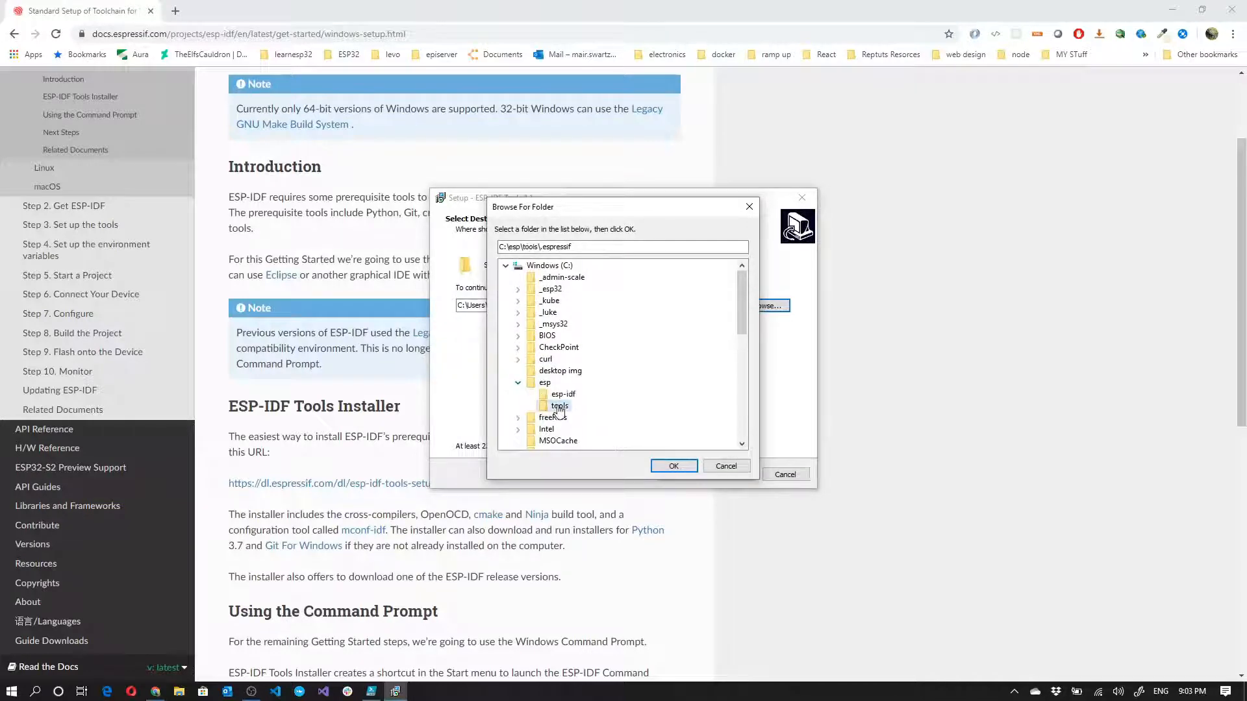
left_click(672, 465)
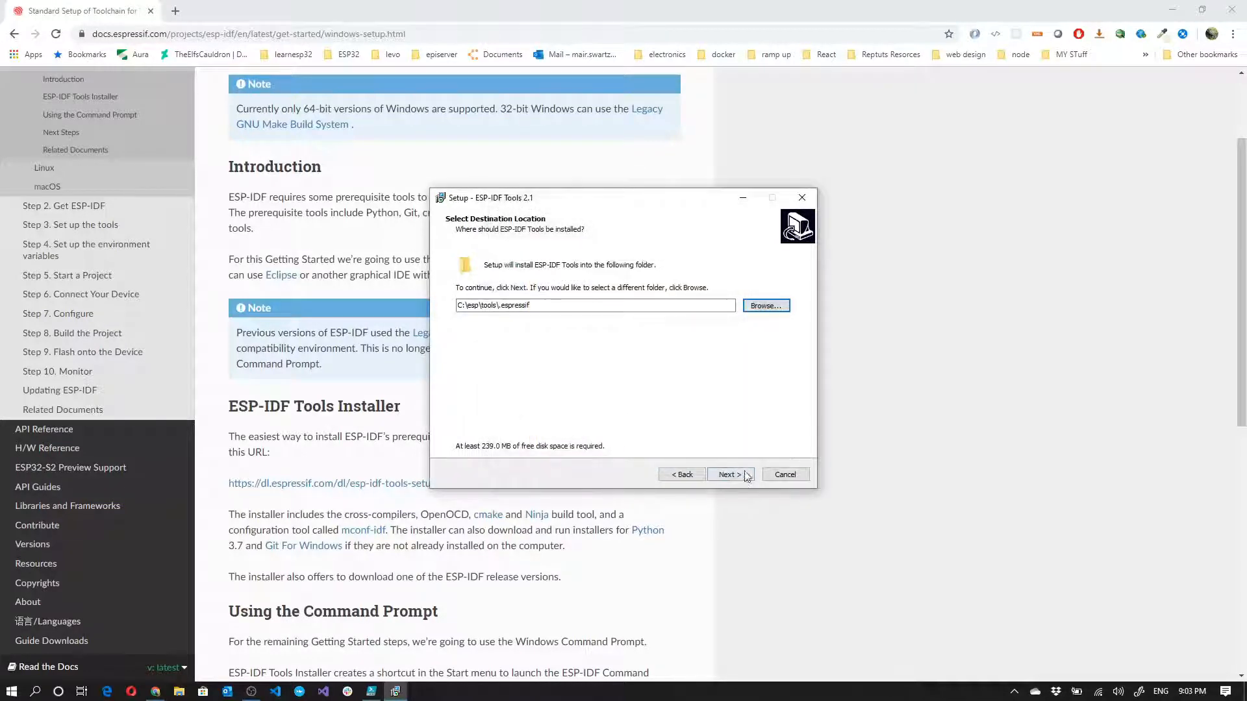
left_click(727, 474)
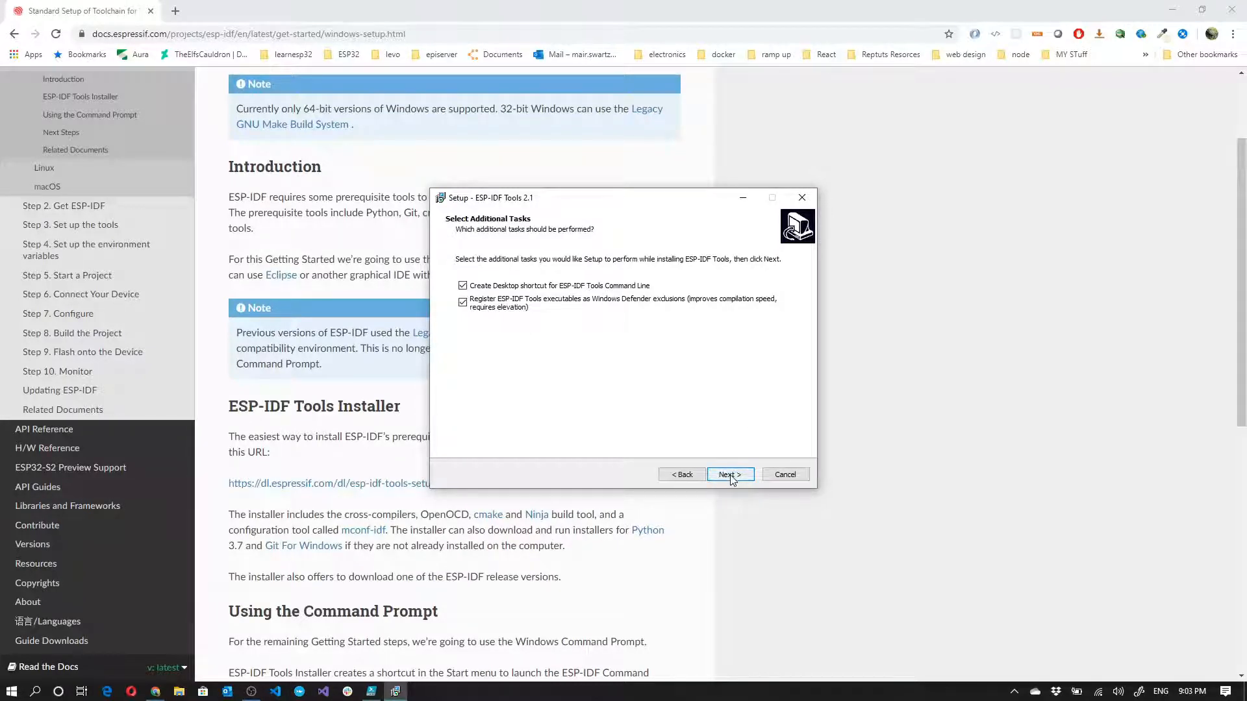
Keep the additional tasks, install the tools, and finish the wizard
left_click(730, 475)
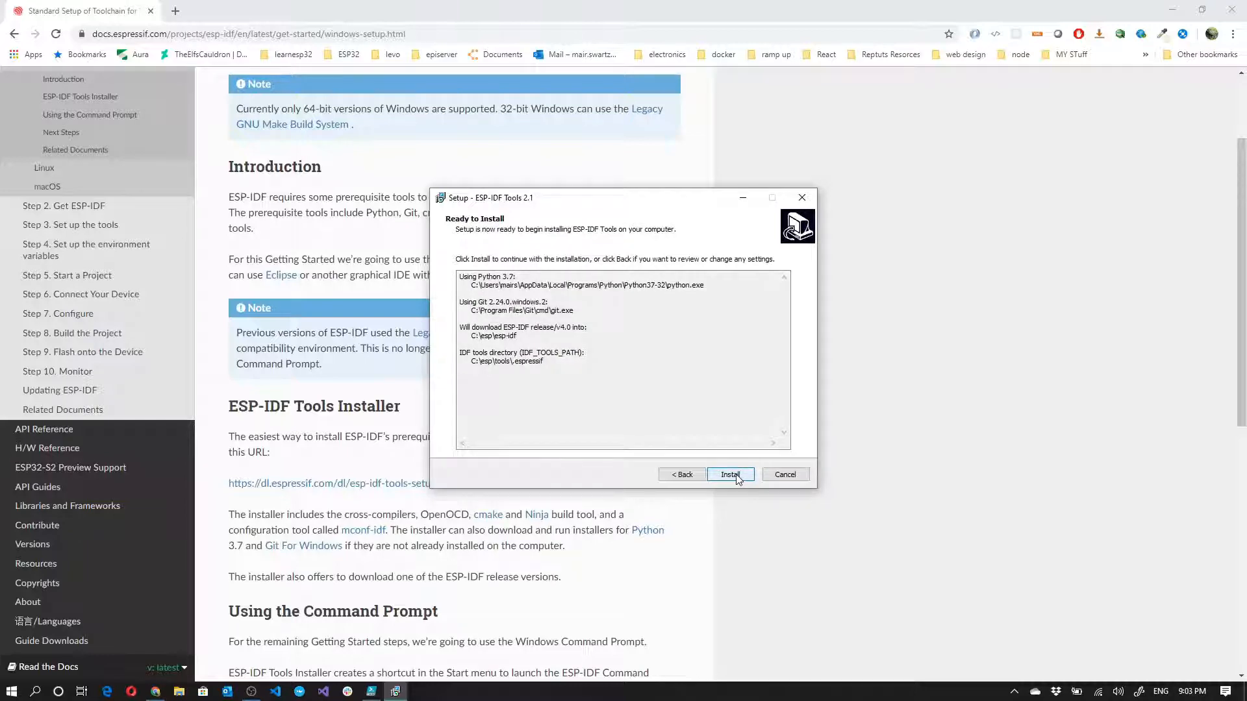
left_click(730, 474)
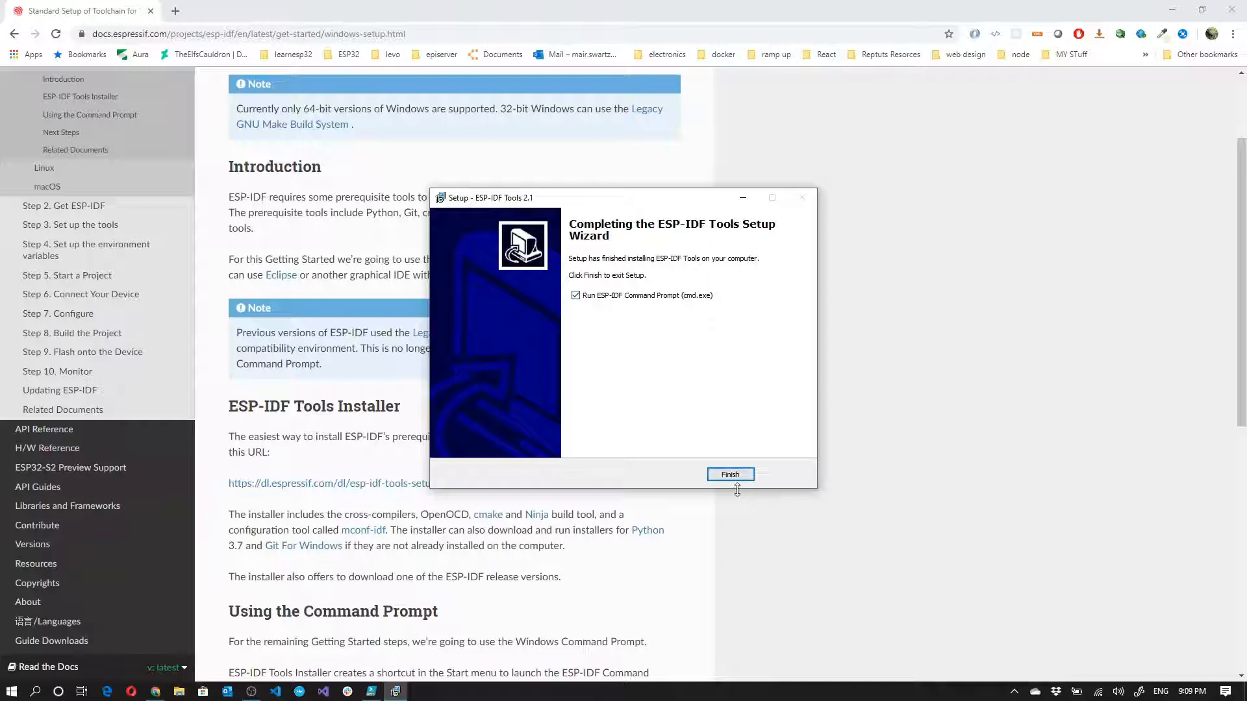
left_click(729, 474)
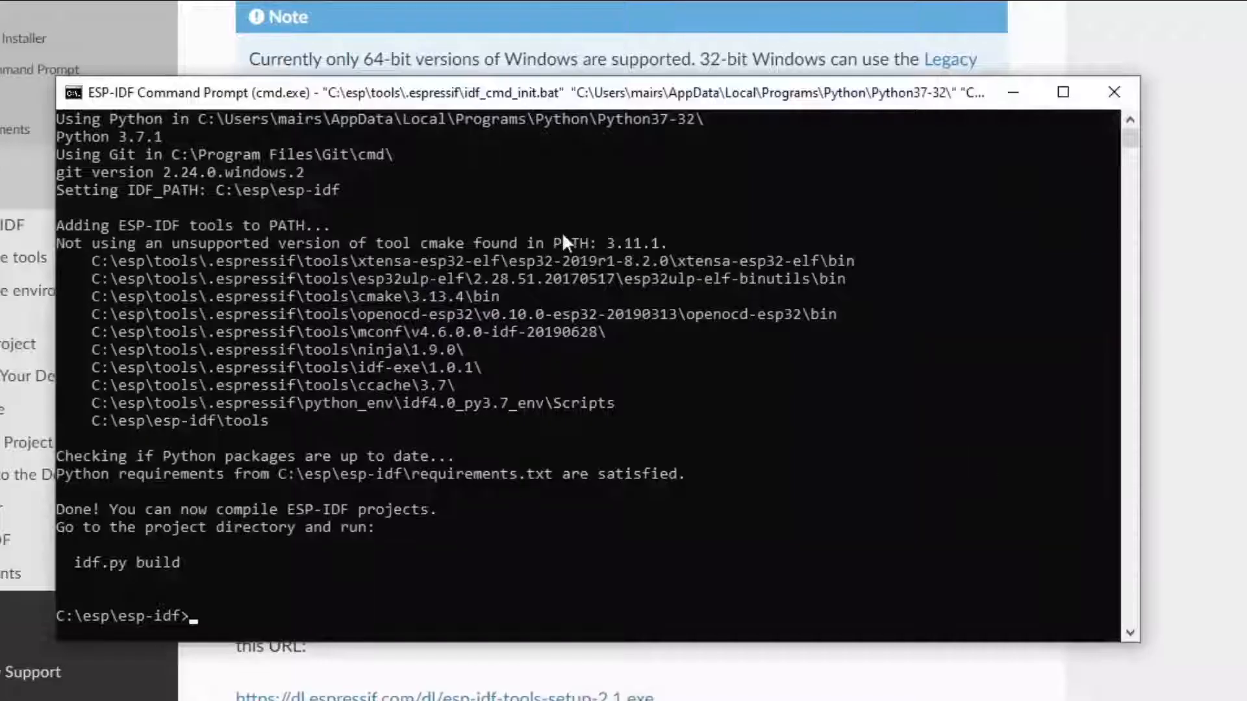
mouse_move(96, 258)
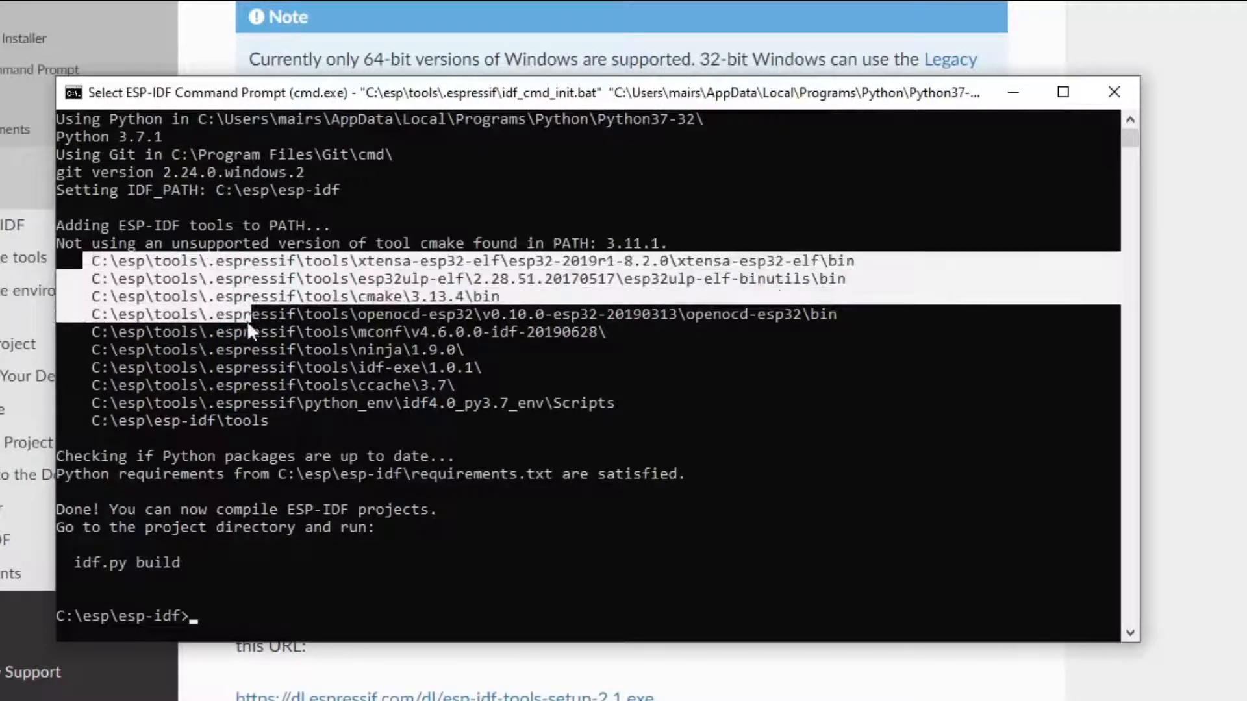
List the esp-idf folder, move into examples, and list it
left_click_drag(250, 332, 298, 422)
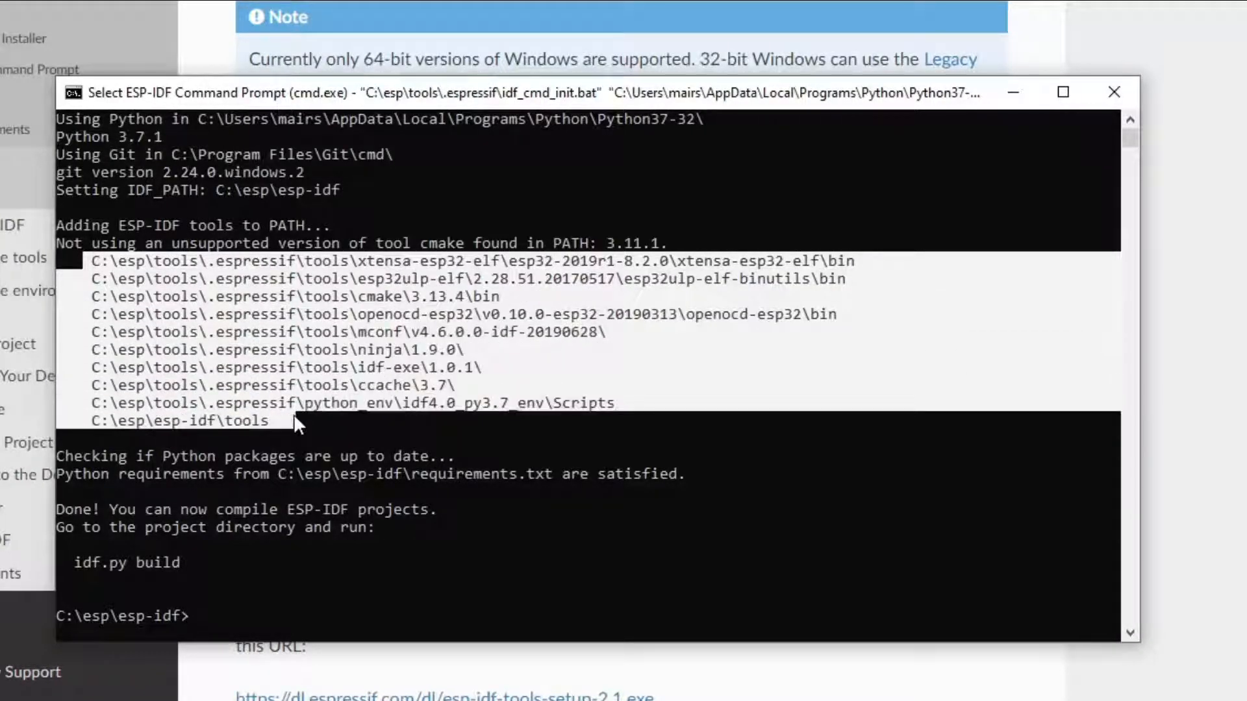
mouse_move(425, 545)
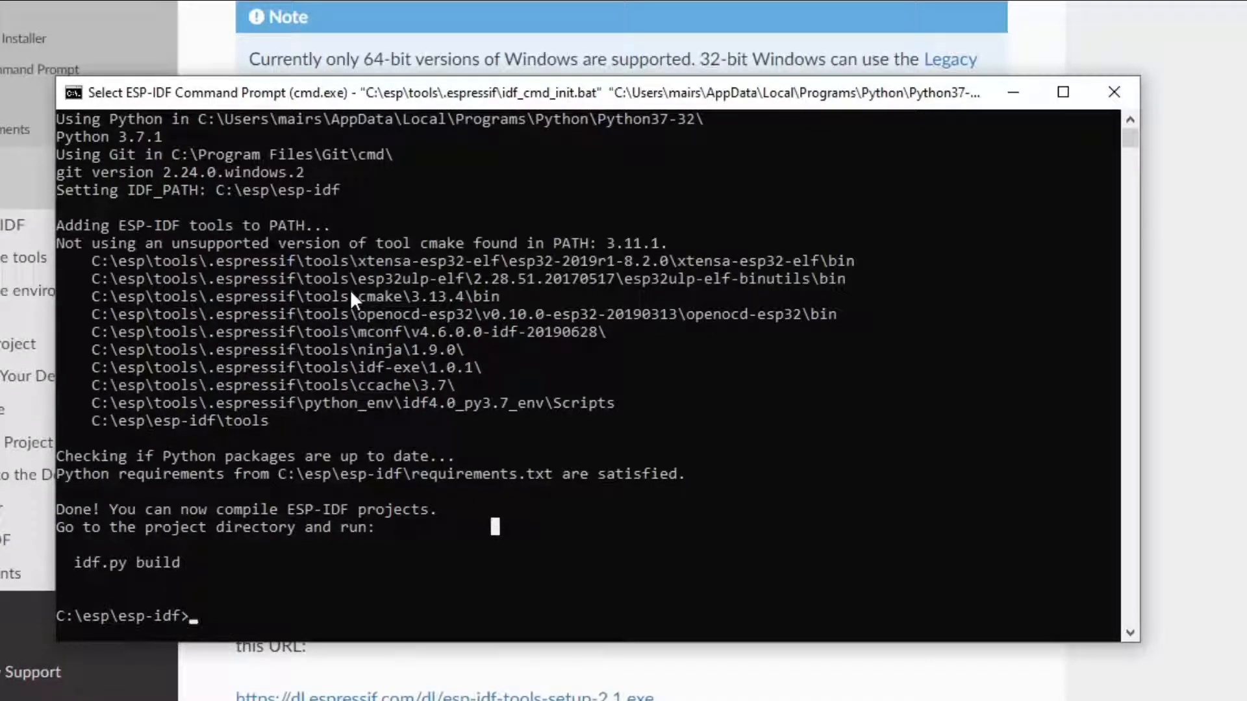
type("dir")
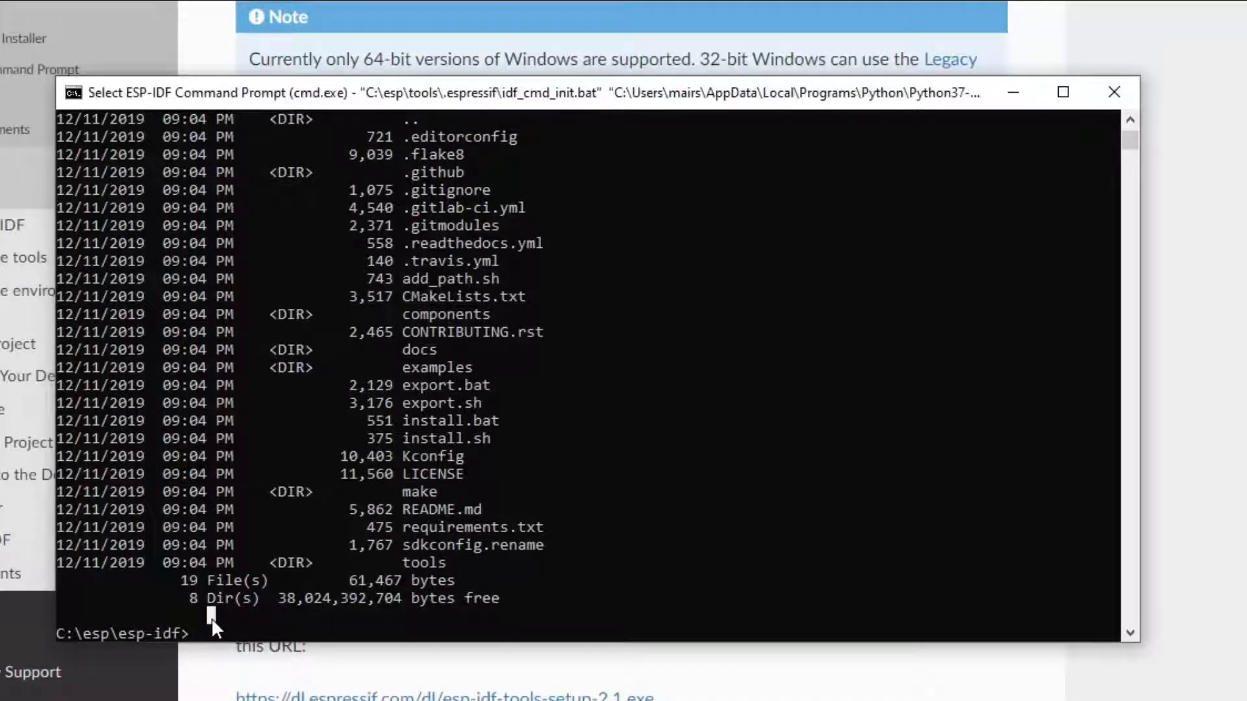
type("cd examples")
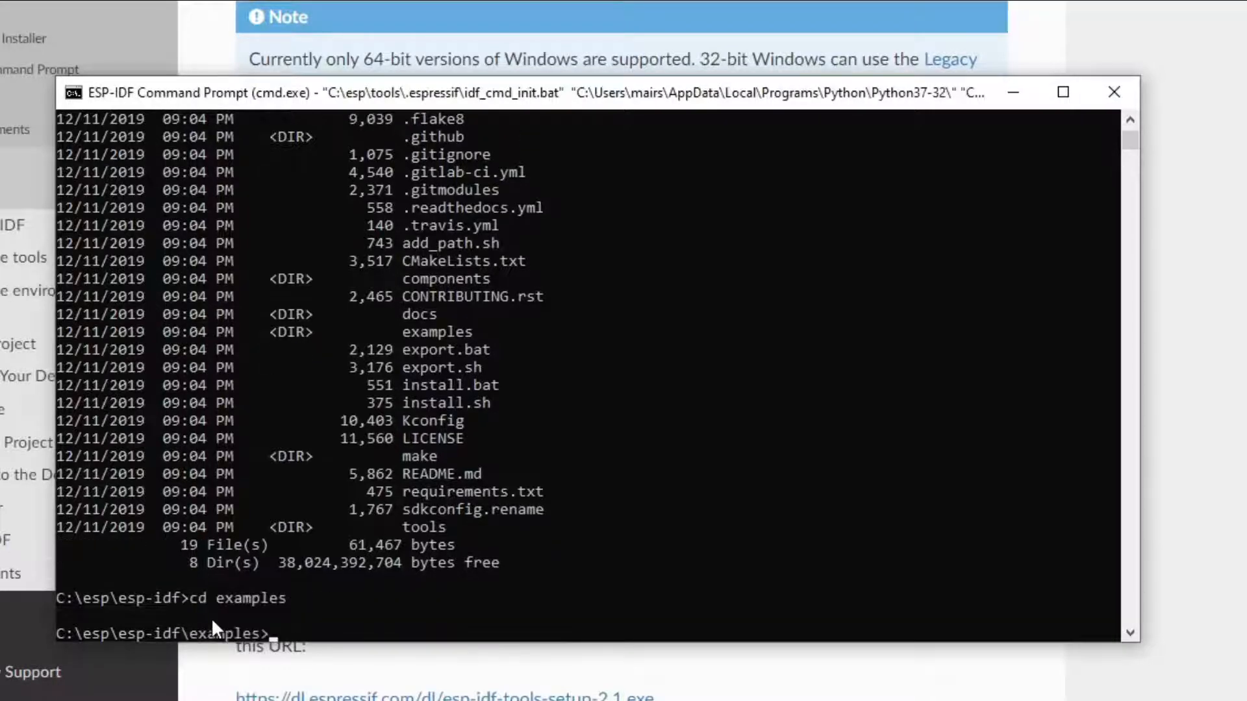
type("dir")
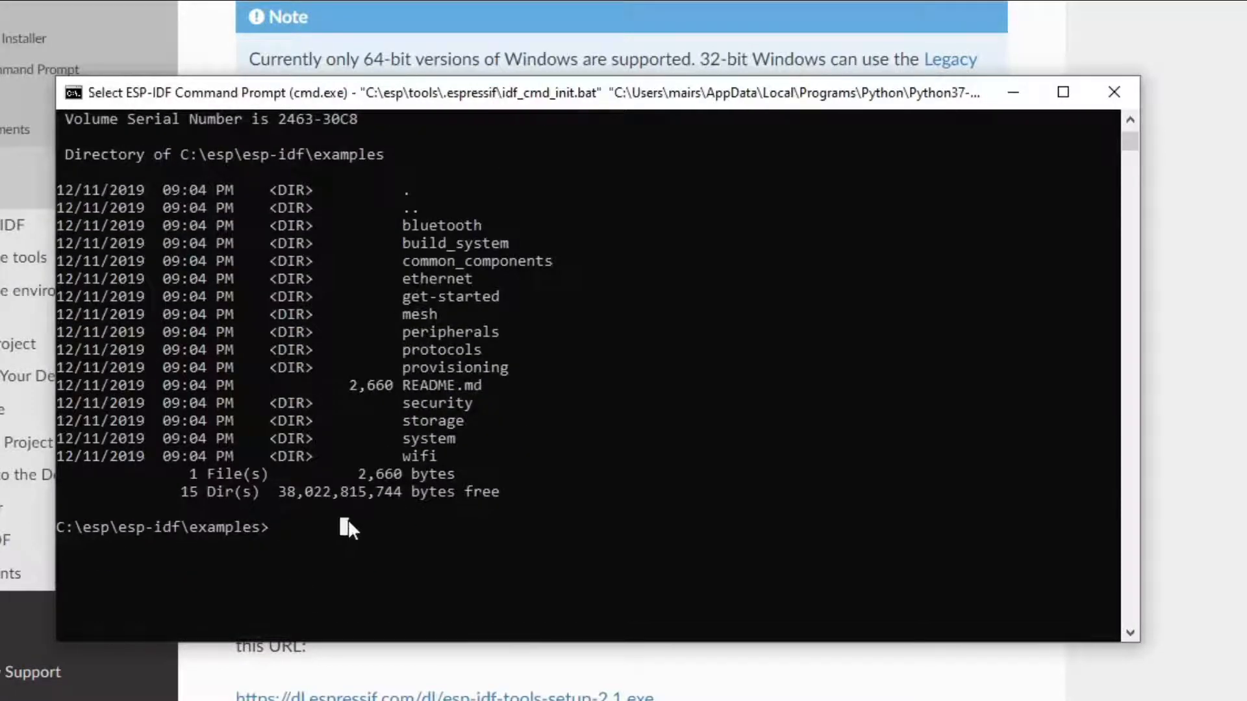
Enter get-started, list blink and hello_world, and type cd hello_world
type("cd get-started")
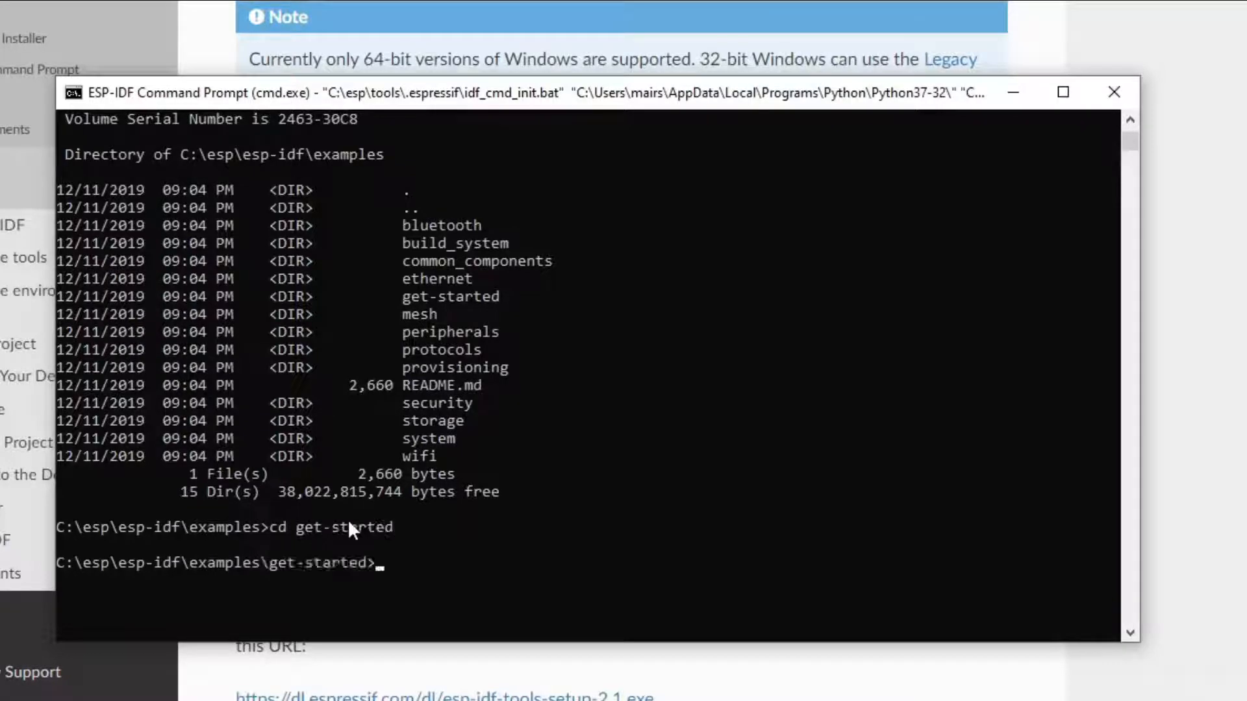
key("enter")
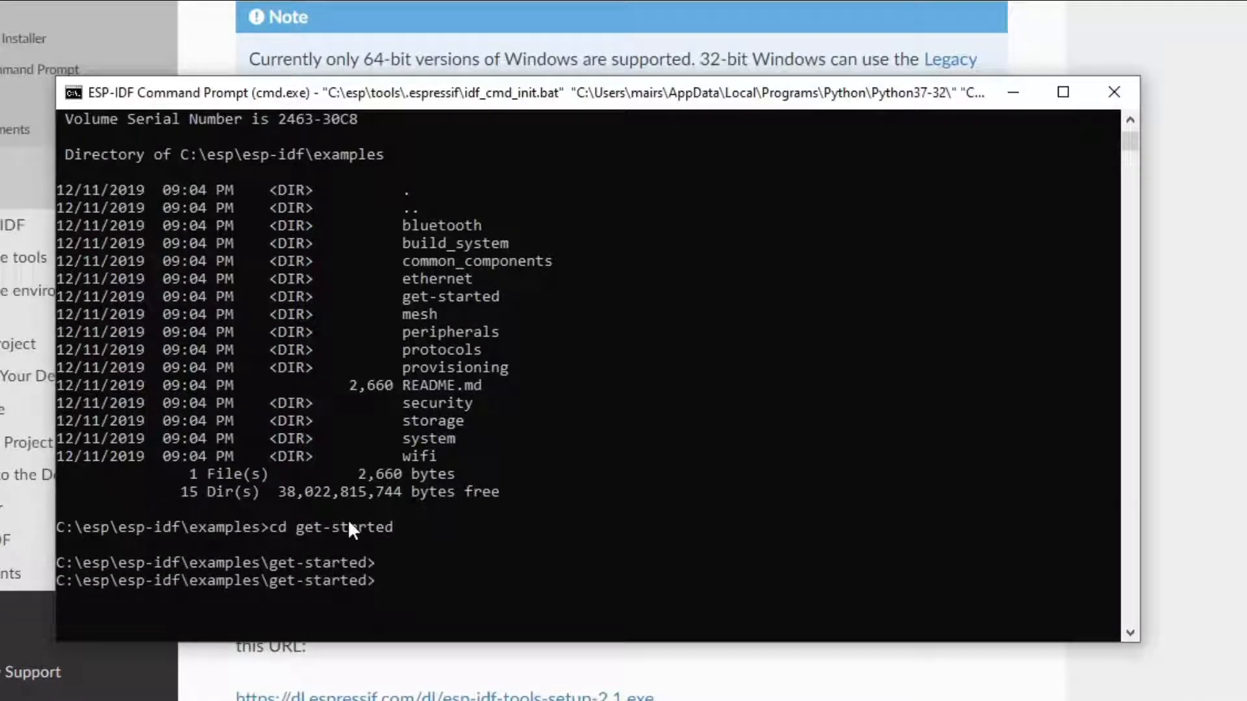
type("dir")
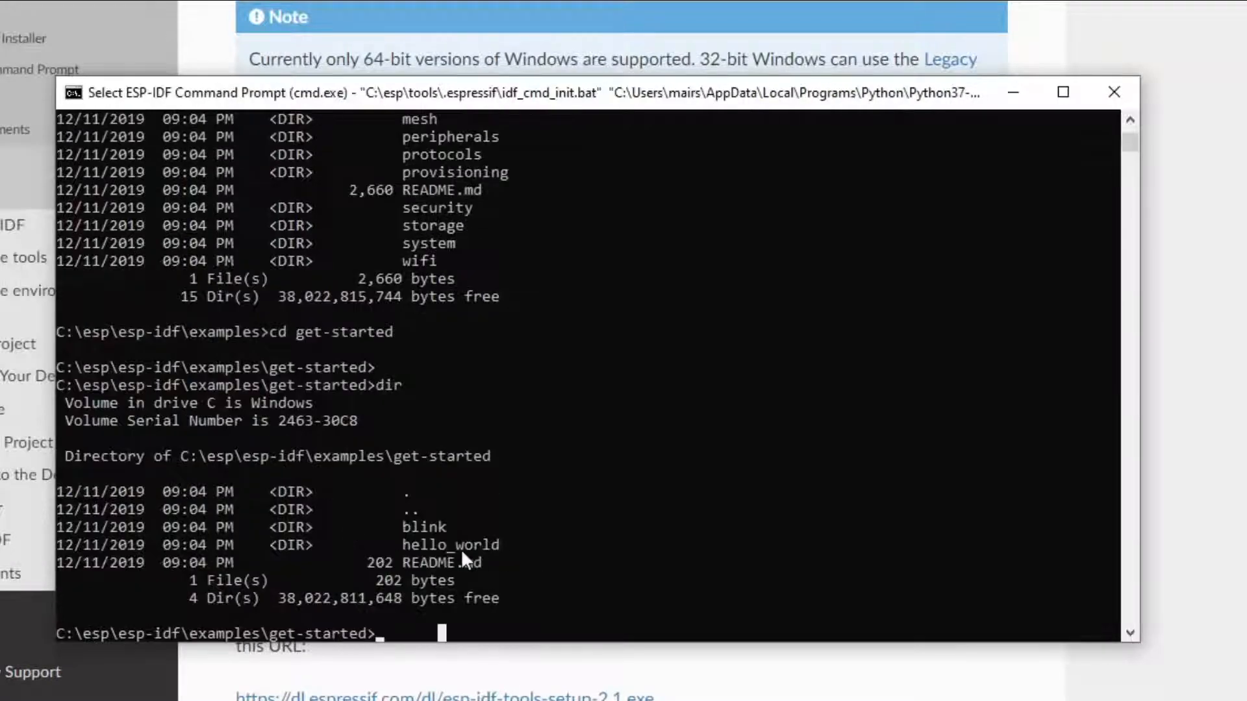
type("cd")
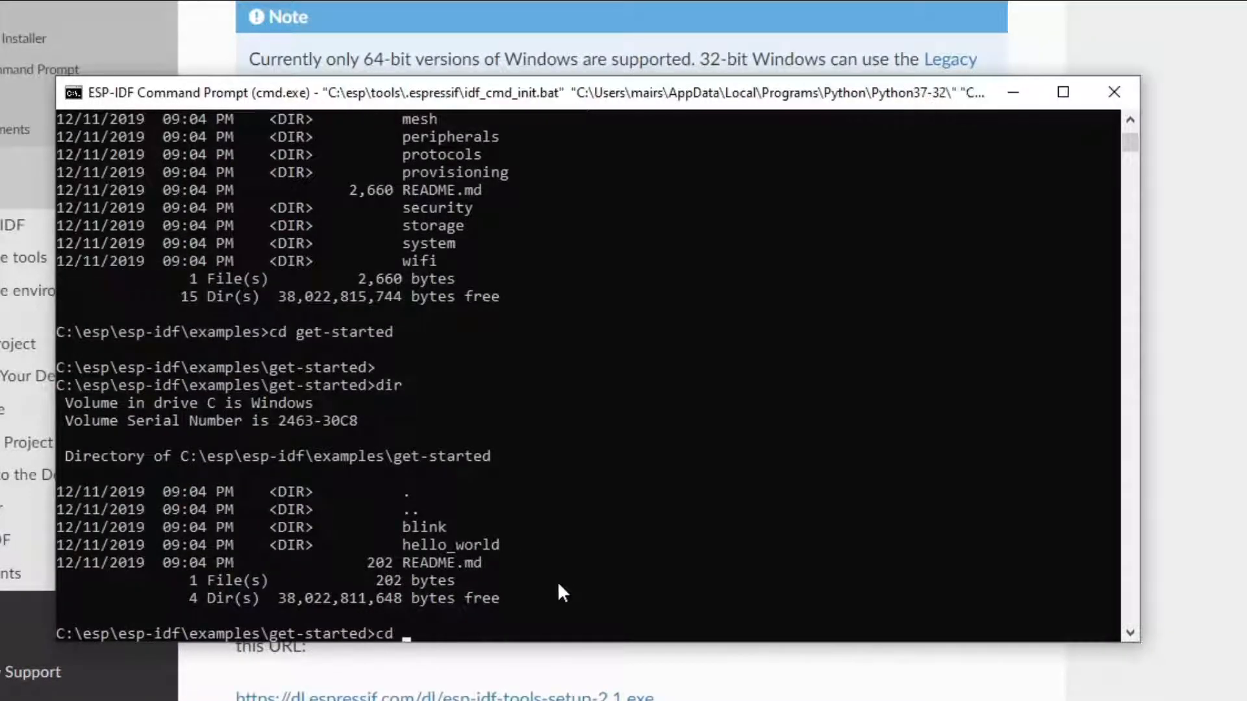
type("hel")
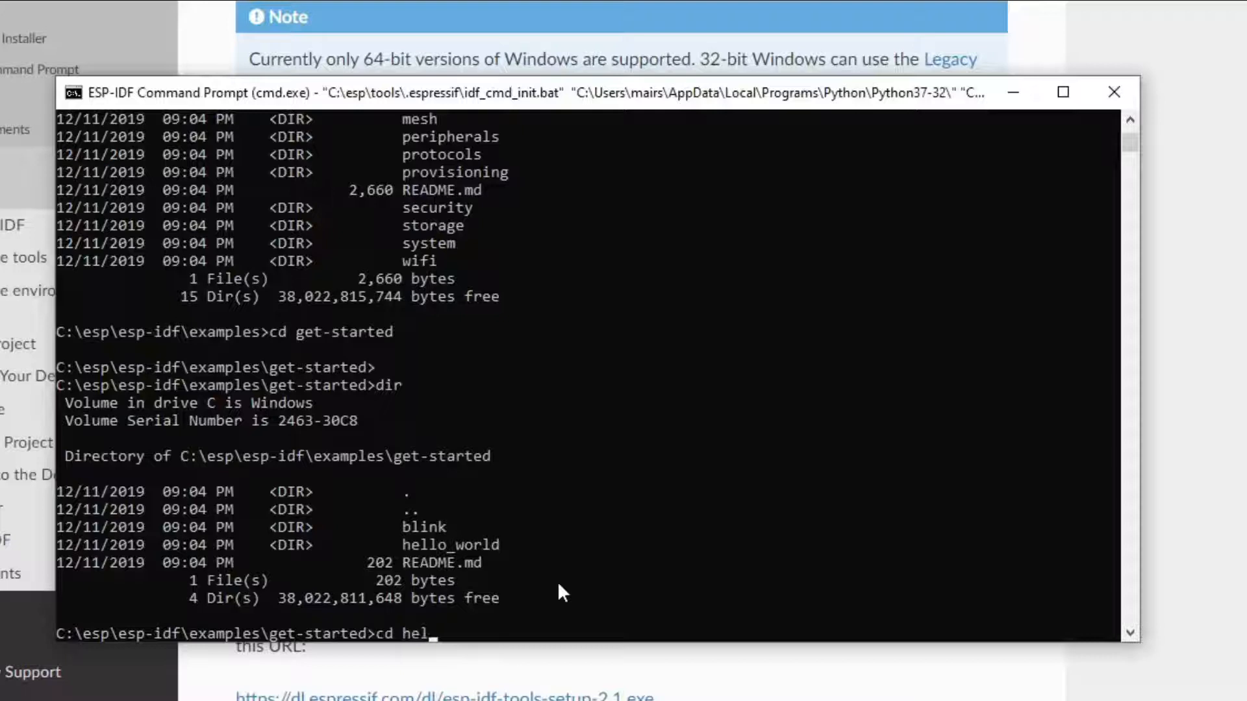
type("lo_world")
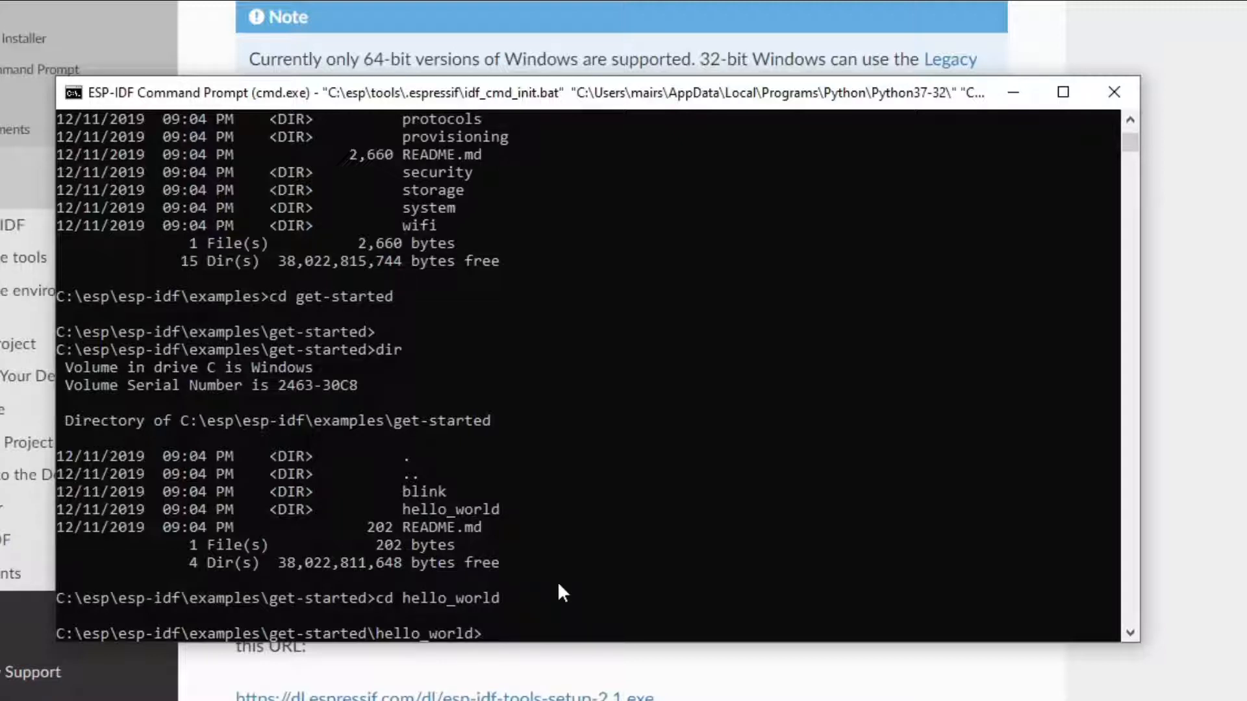
Type 'idf.py -p COM5' at the hello_world prompt
type("idf")
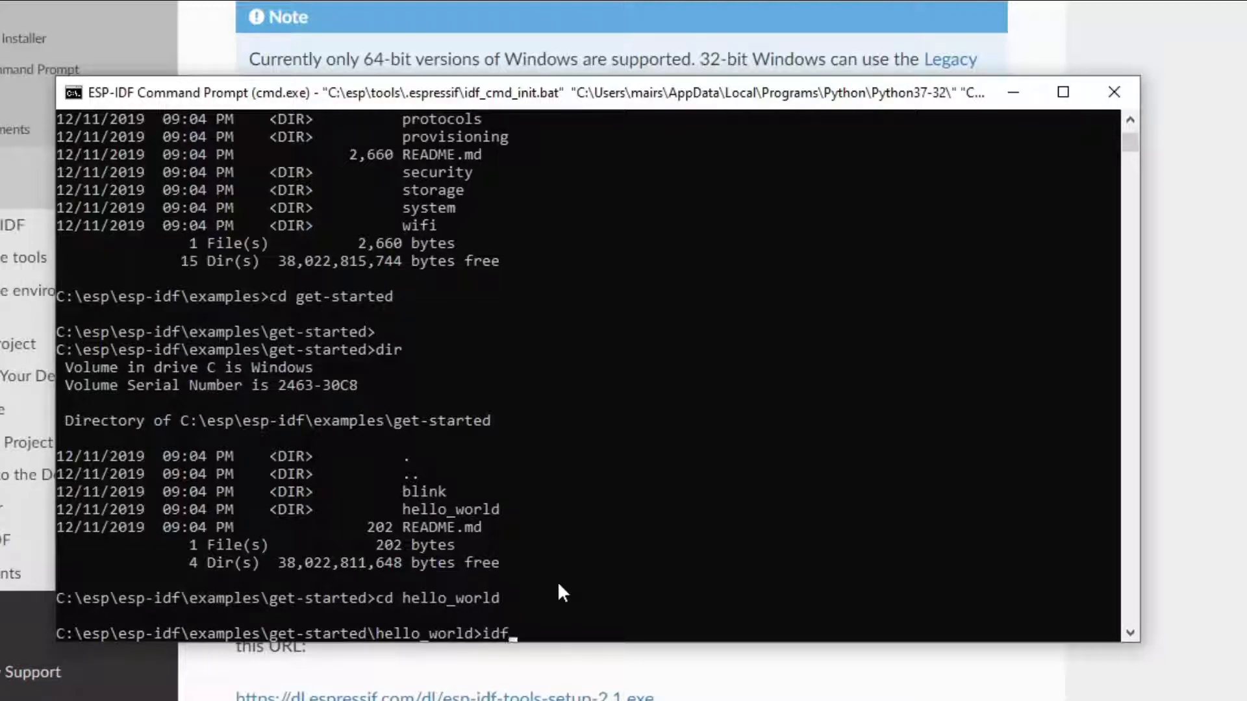
type(".py")
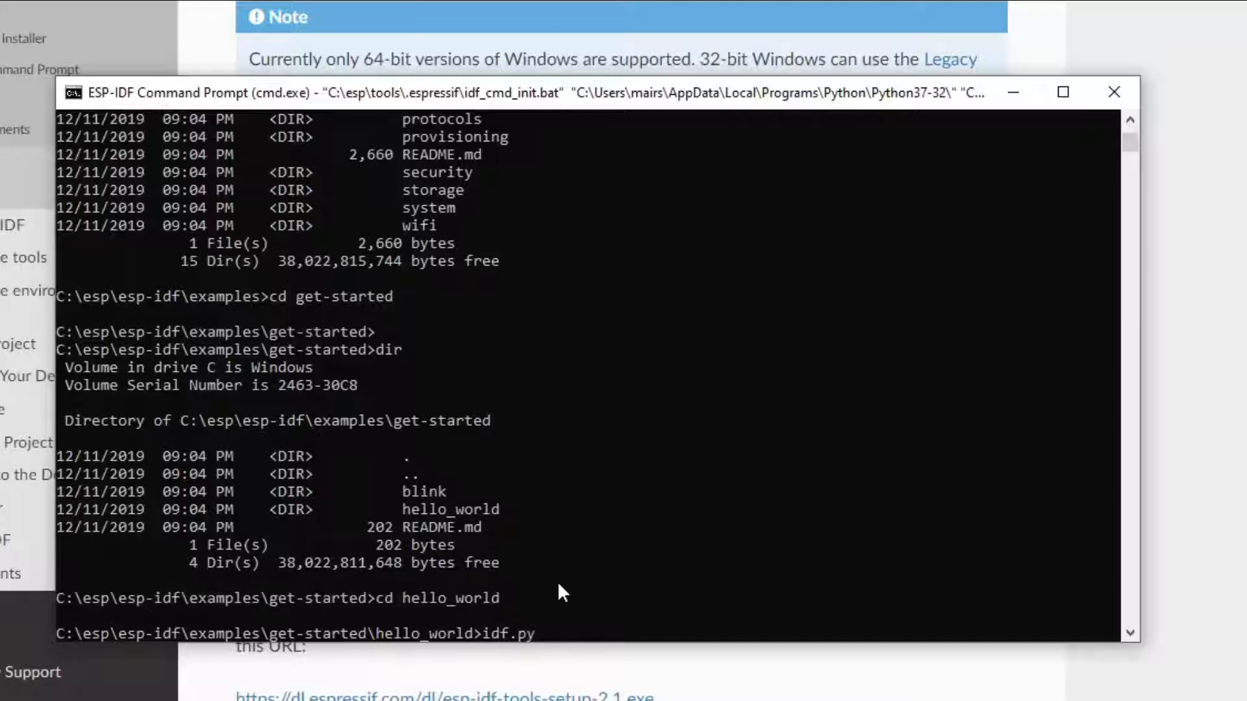
mouse_move(510, 644)
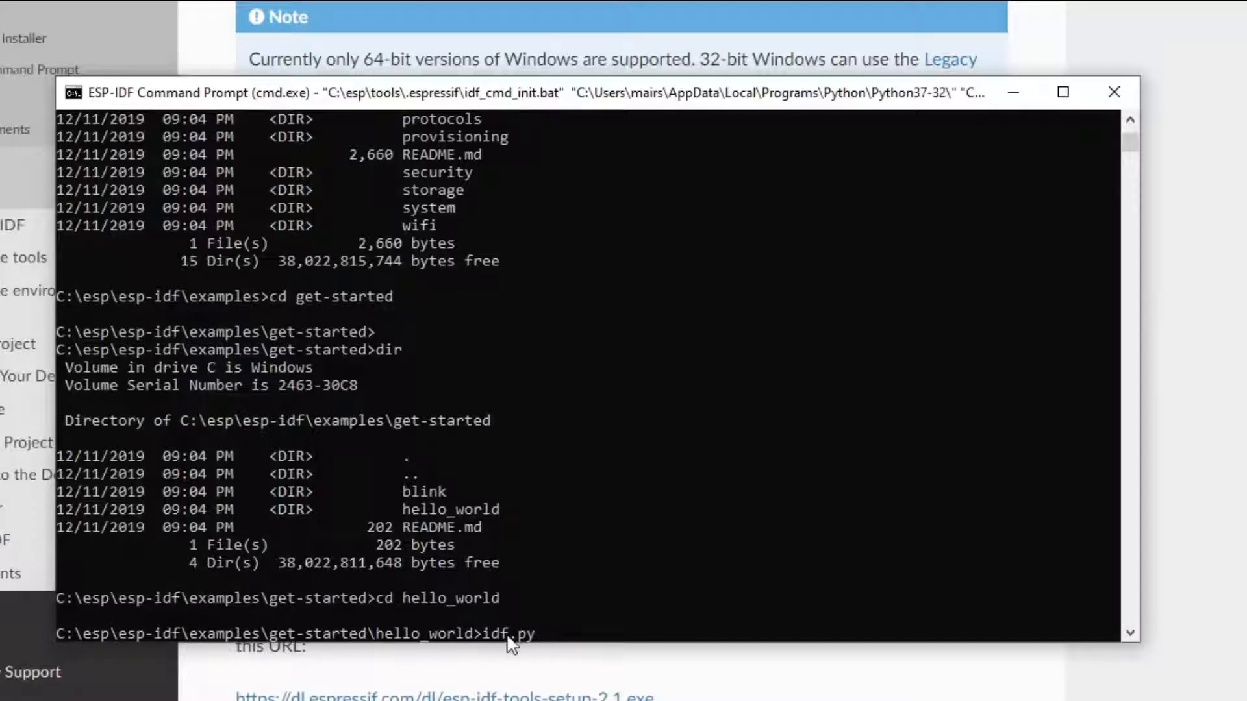
mouse_move(556, 644)
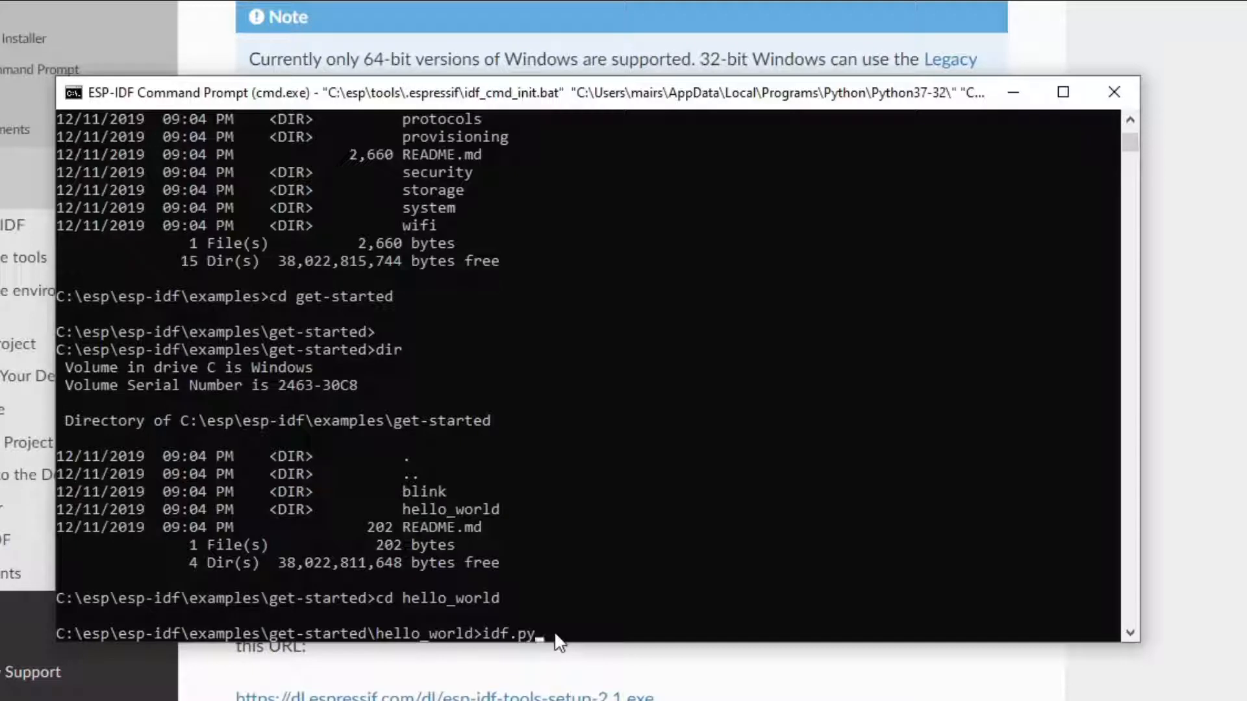
mouse_move(574, 518)
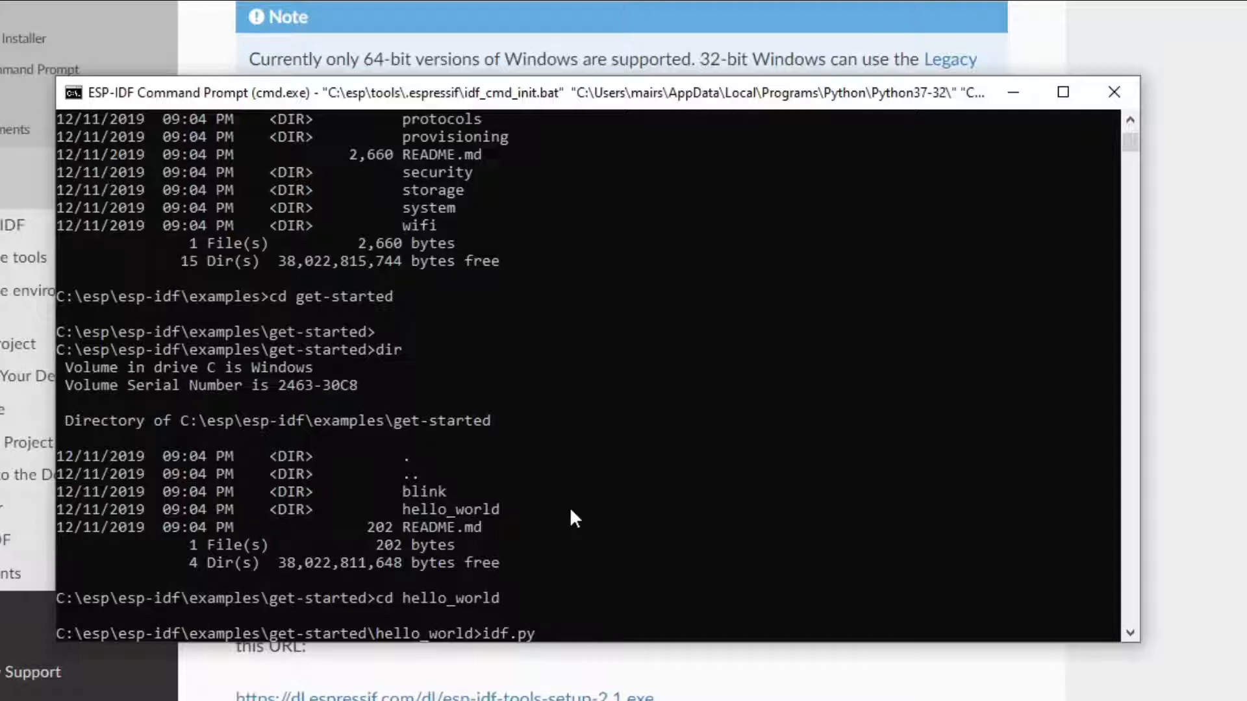
type("-p")
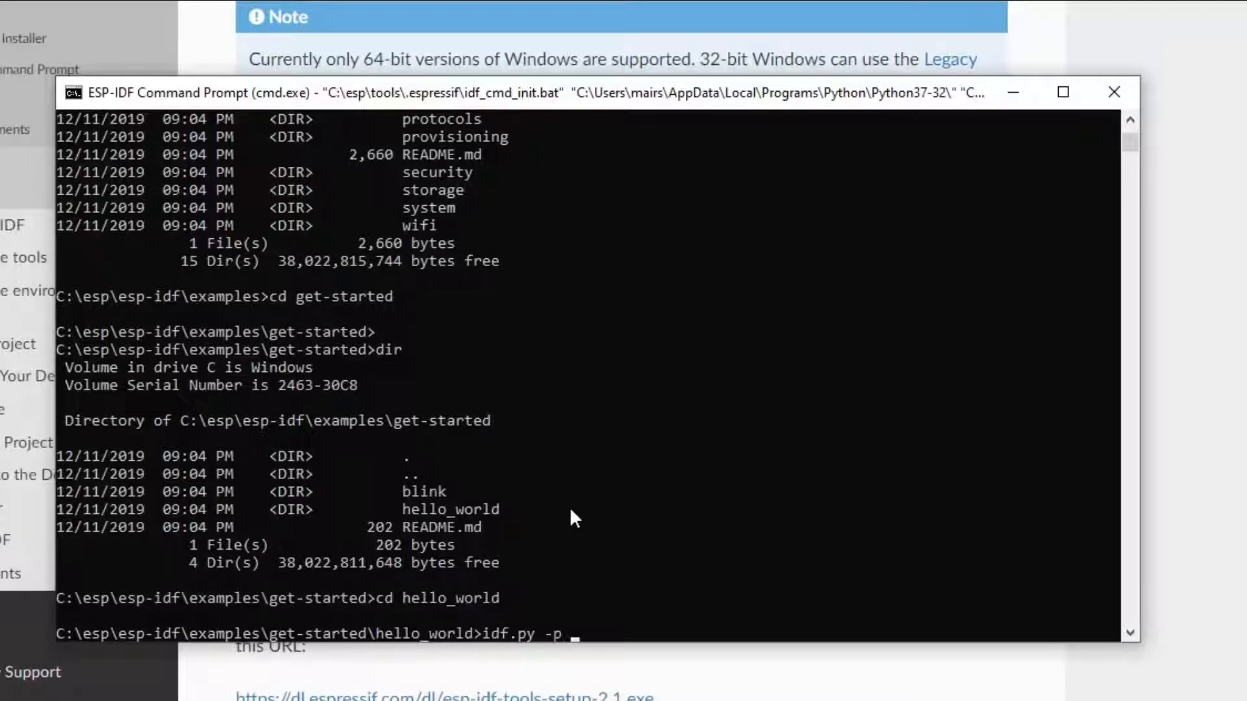
type("COM5")
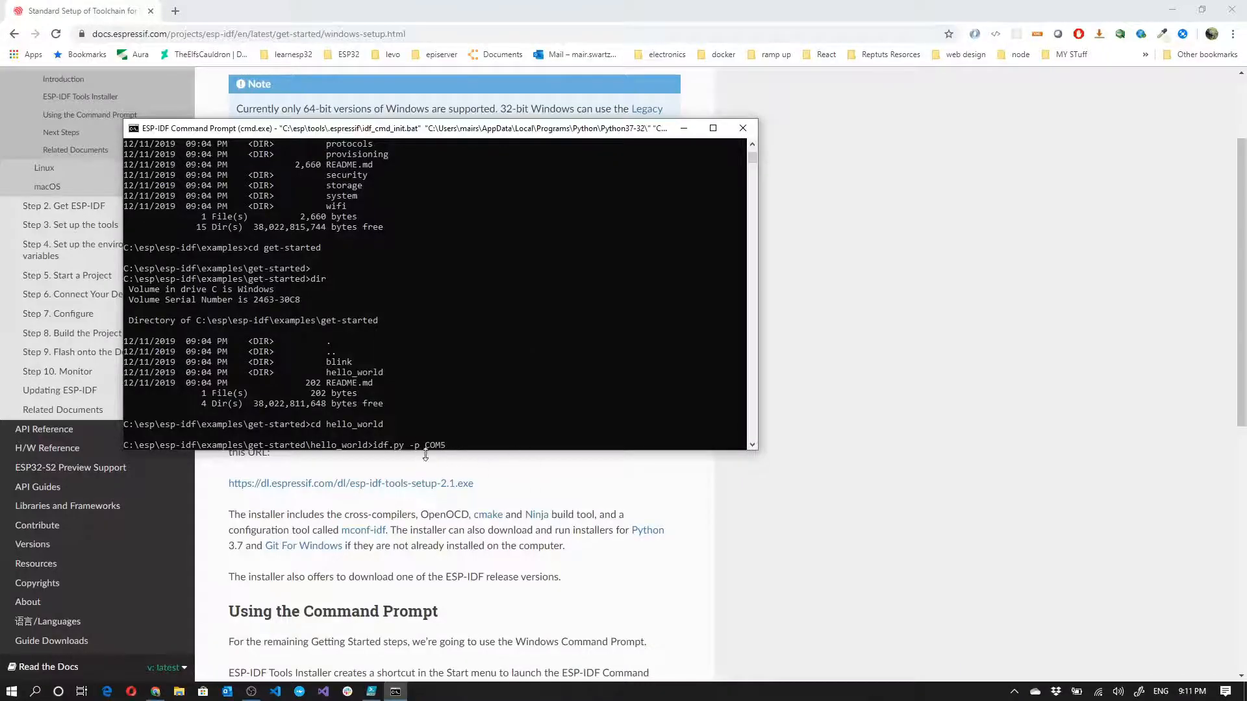
mouse_move(491, 415)
type("DEV")
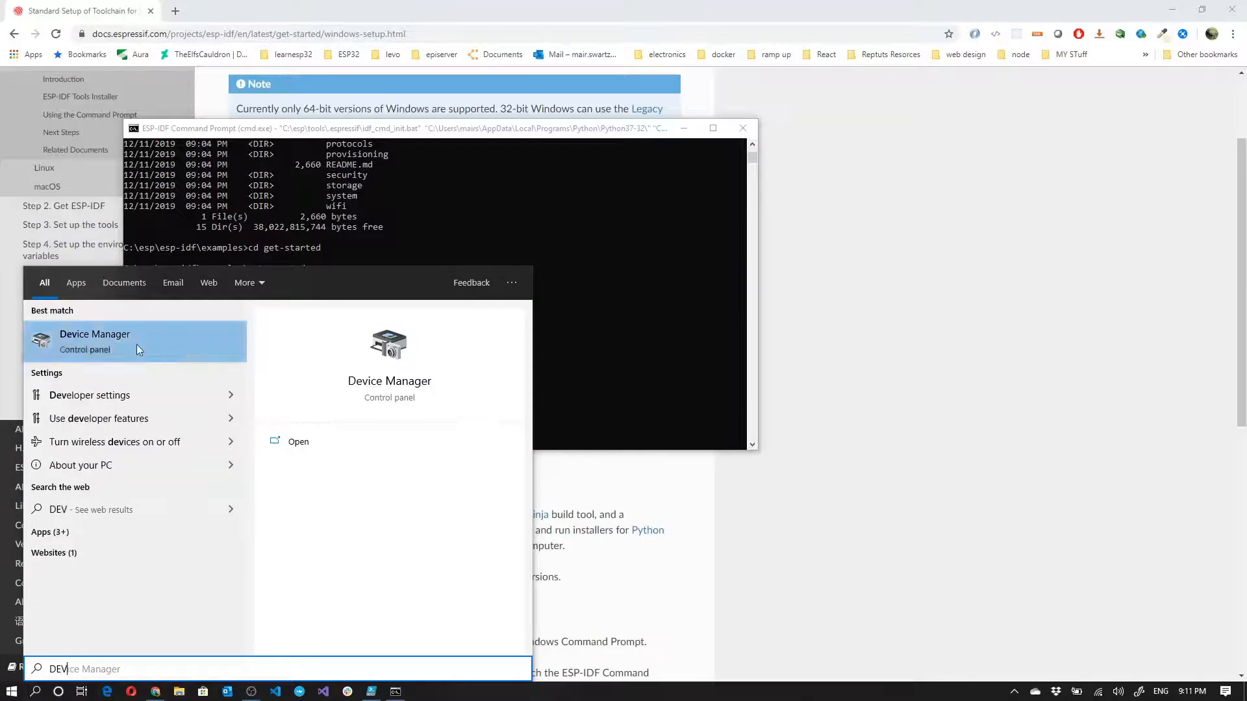
Launch Device Manager and scroll down to the Ports (COM & LPT) category
left_click(94, 340)
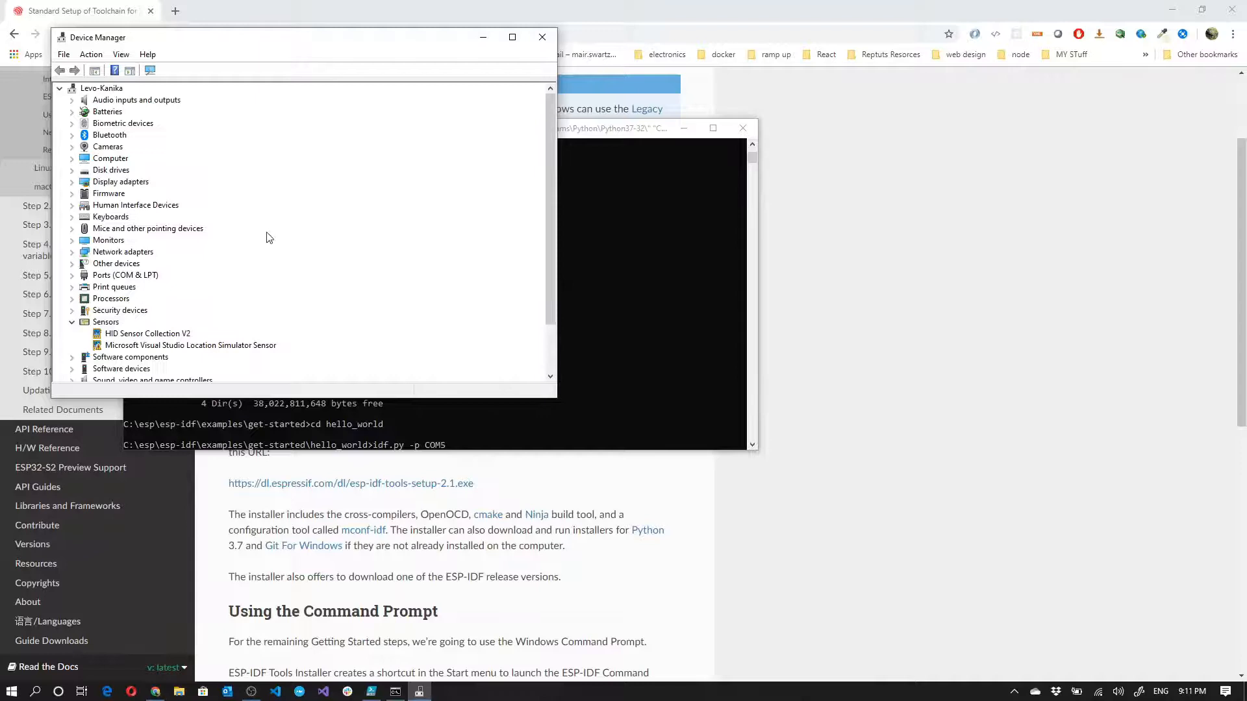
scroll("down", 3)
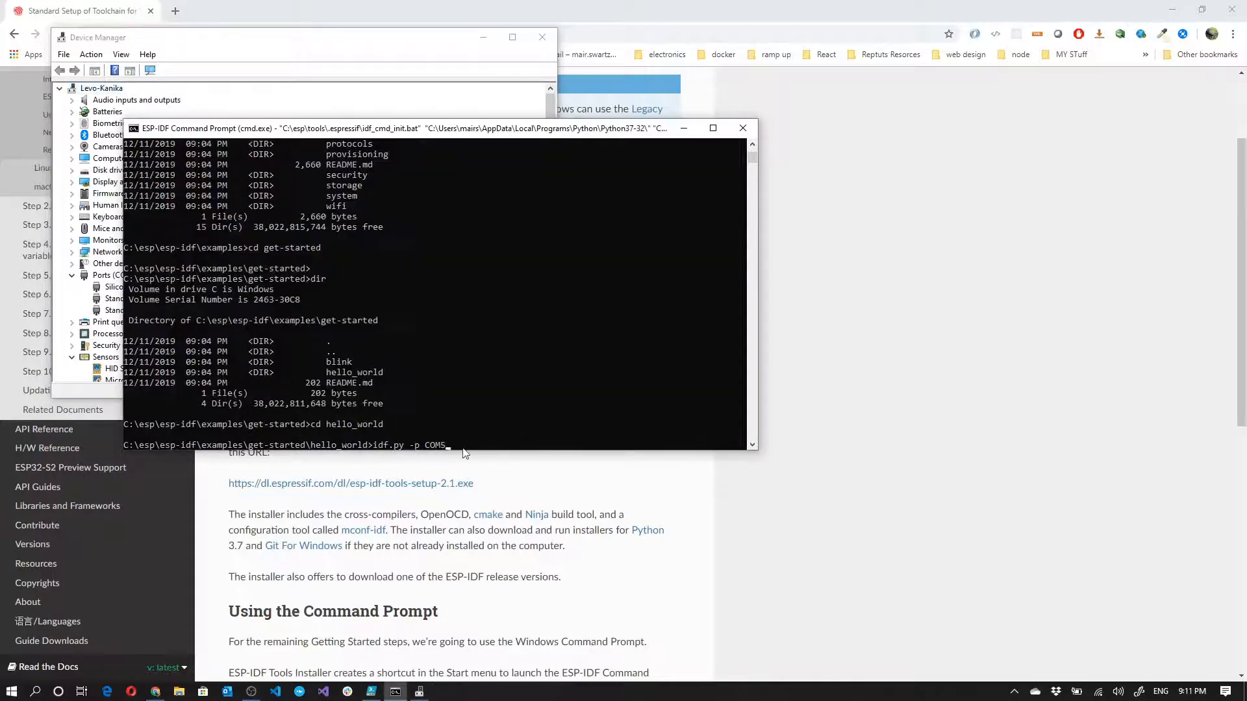
mouse_move(432, 451)
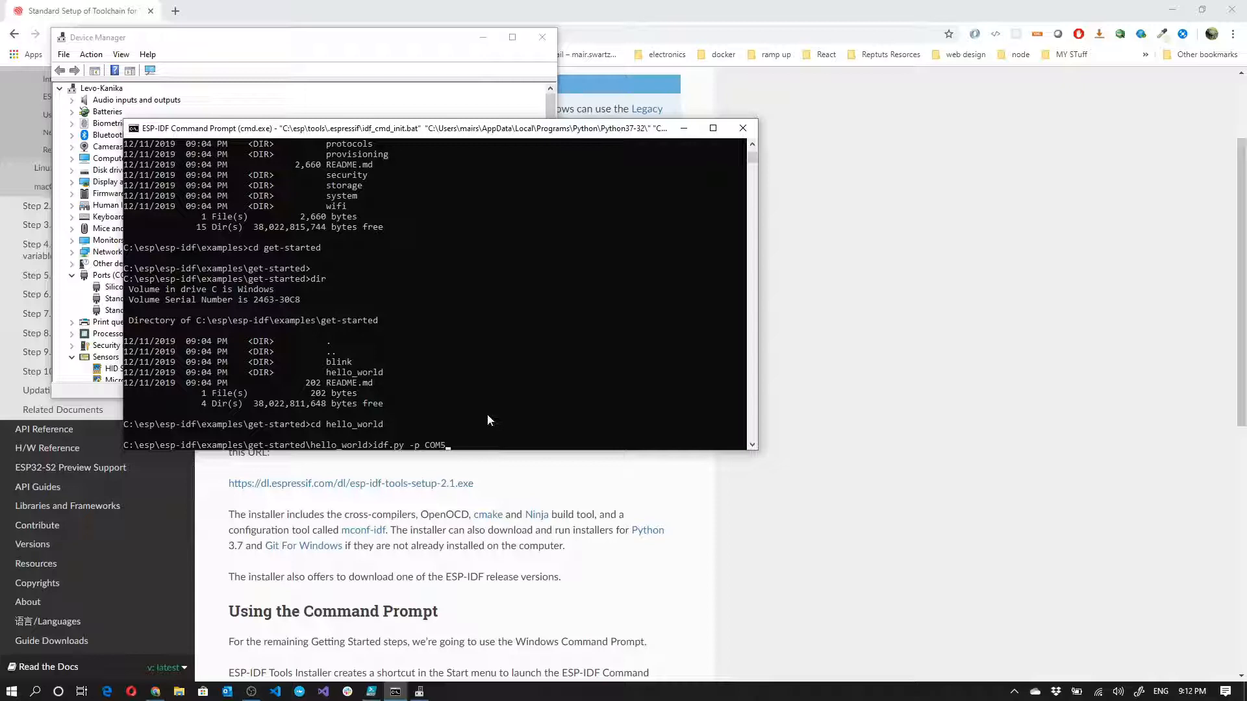
Type 'fla' after COM5 in the idf.py command line, starting the flash argument
type("FLA")
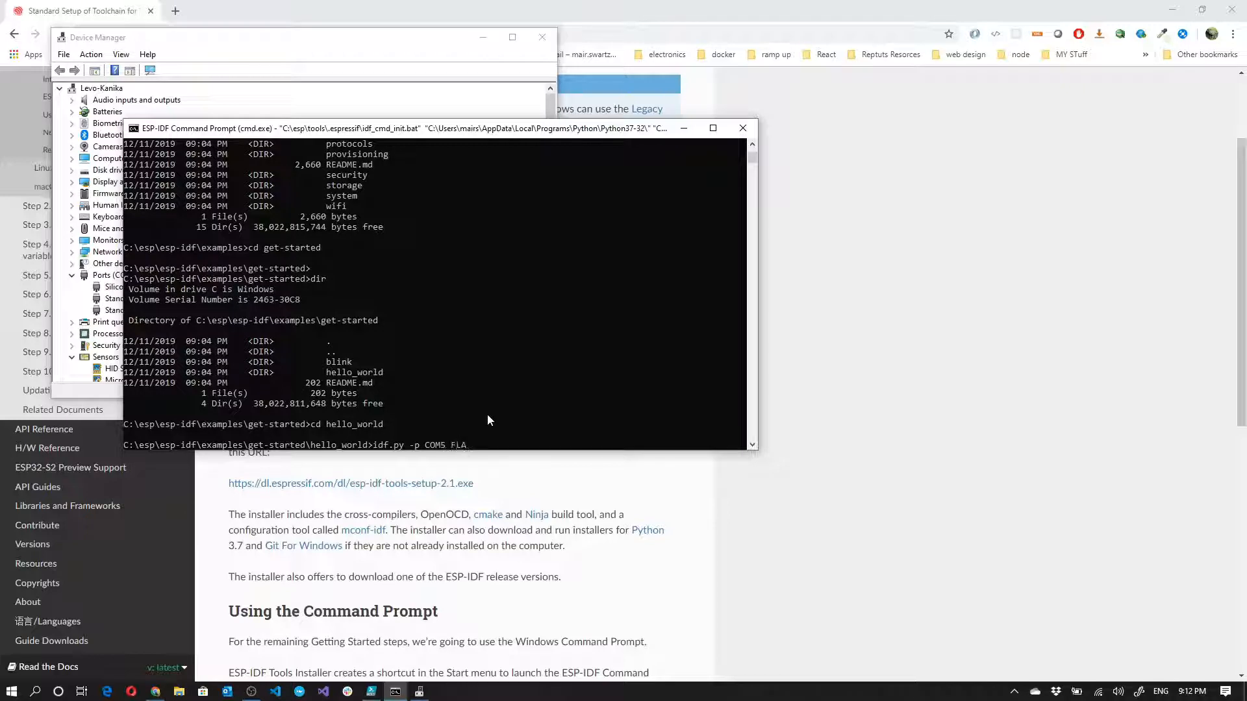